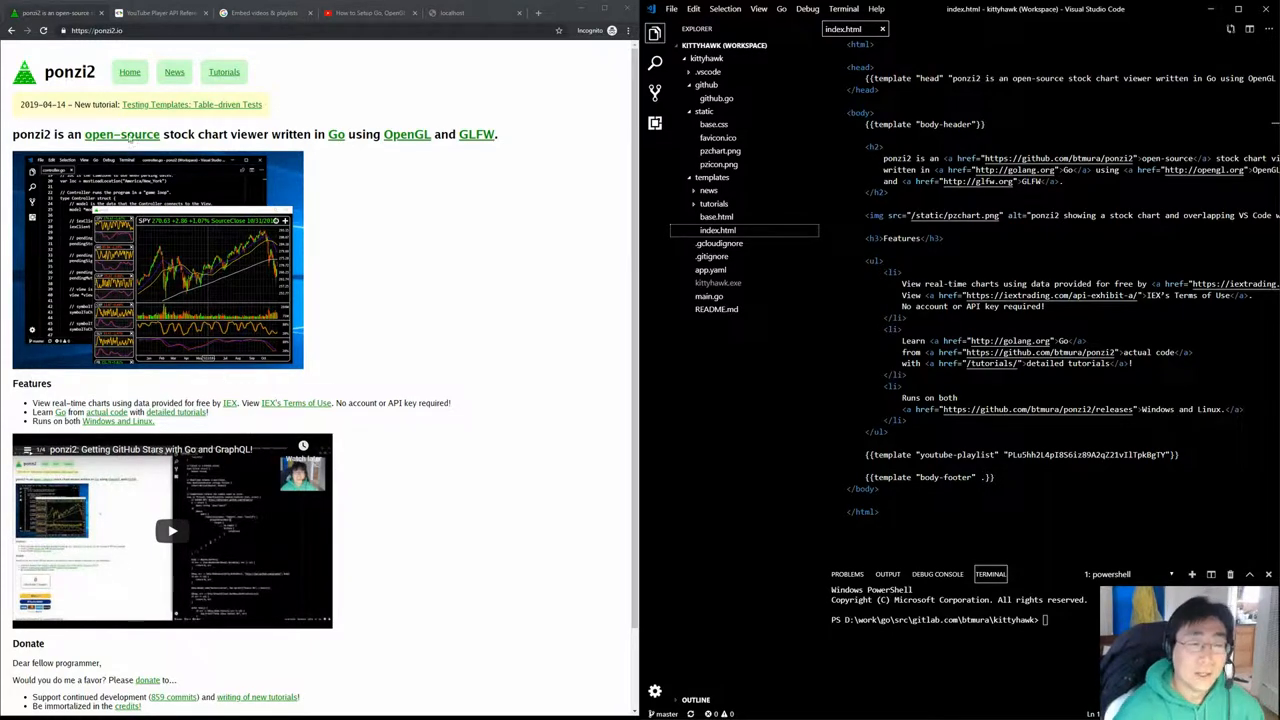
# Open the ponzi2 site's Tutorials page listing article and video tutorials
pyautogui.click(224, 72)
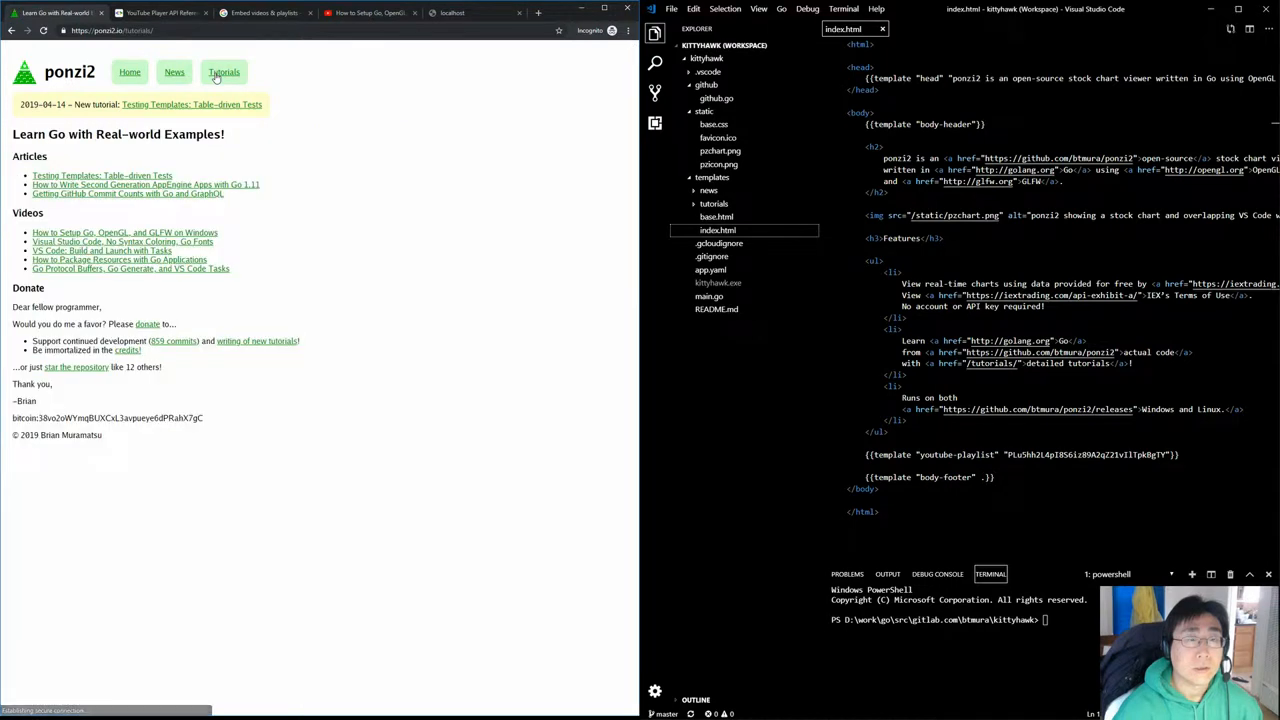
pyautogui.moveTo(404, 132)
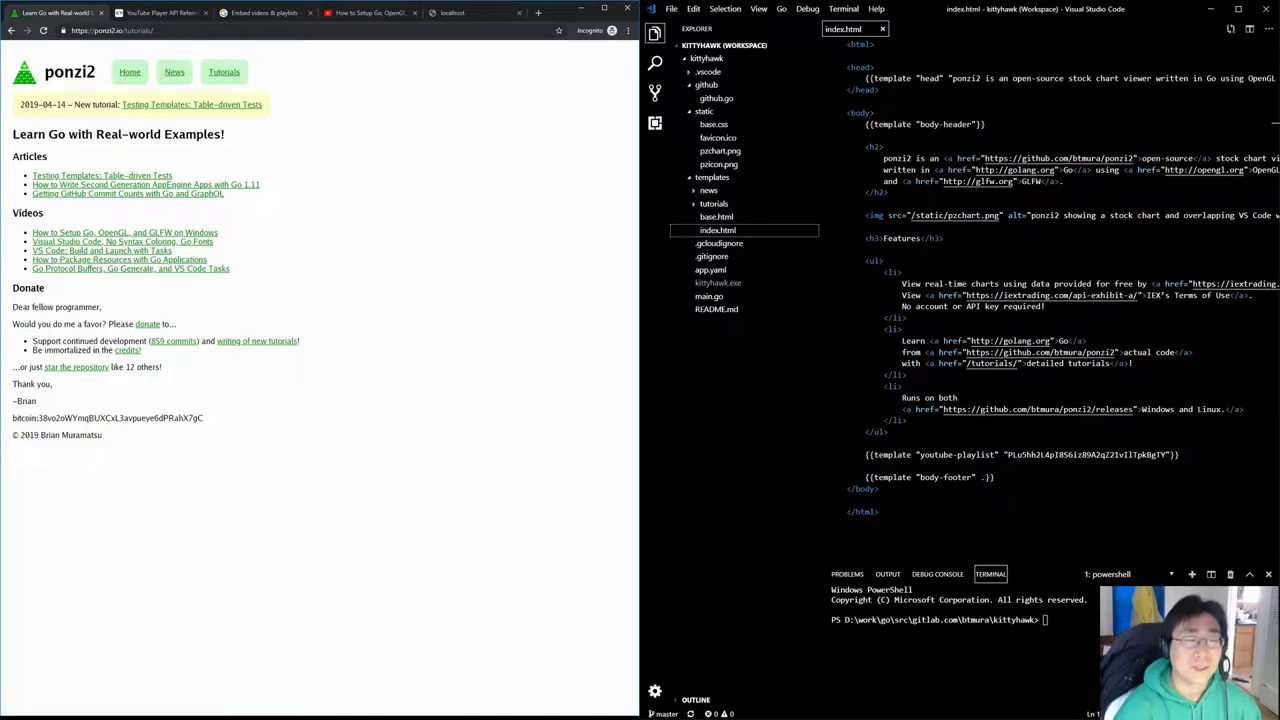
# Skim the YouTube IFrame Player API docs, then play the embedded video on the ponzi2 home page
pyautogui.click(160, 12)
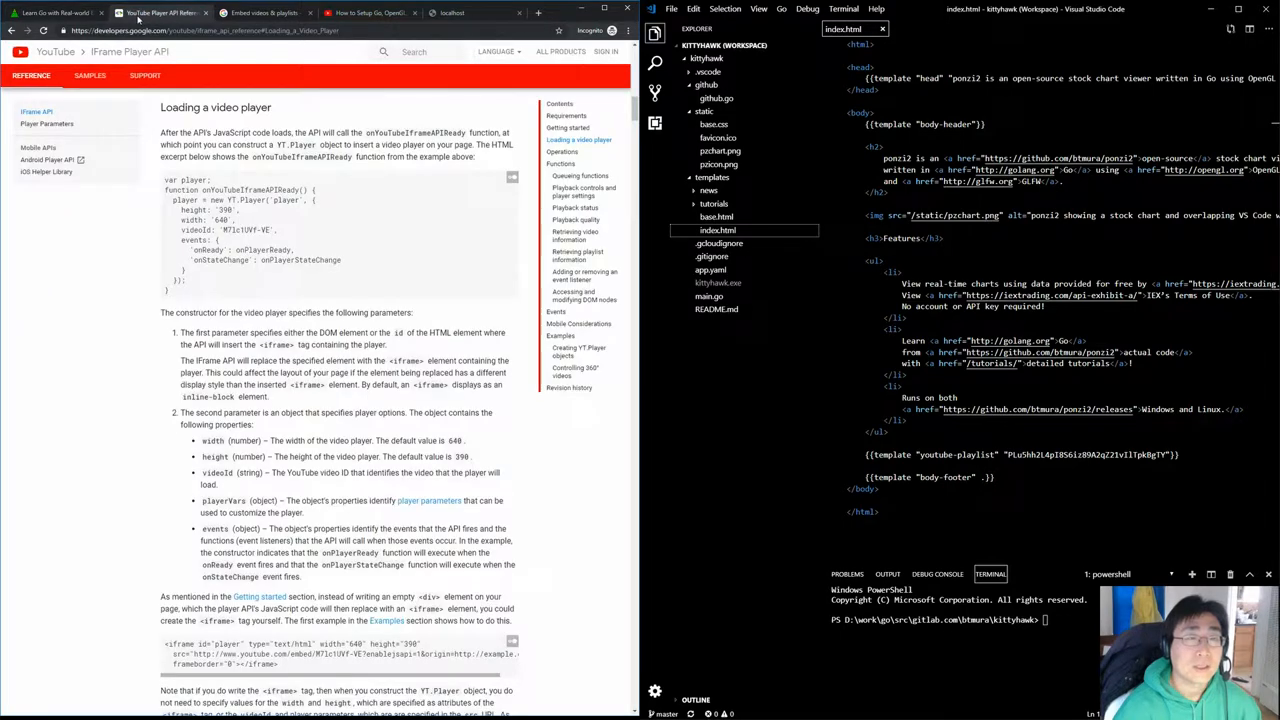
pyautogui.scroll(-3)
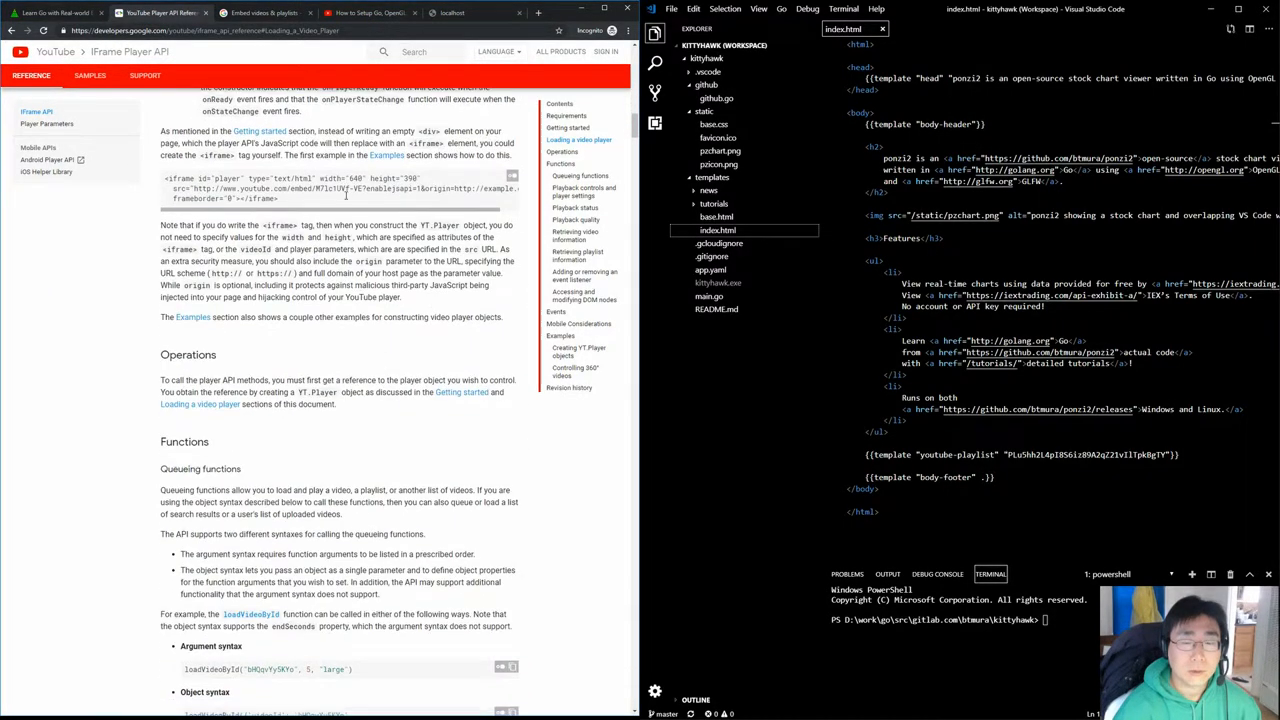
pyautogui.scroll(-3)
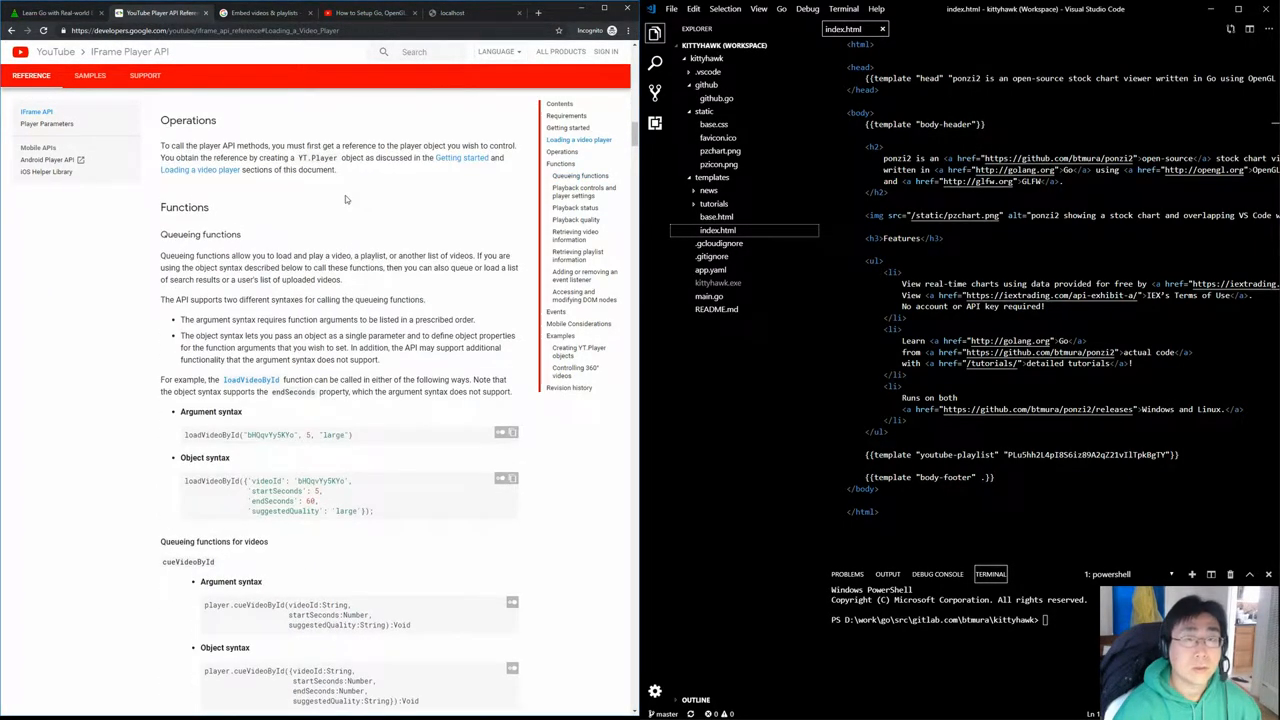
pyautogui.scroll(3)
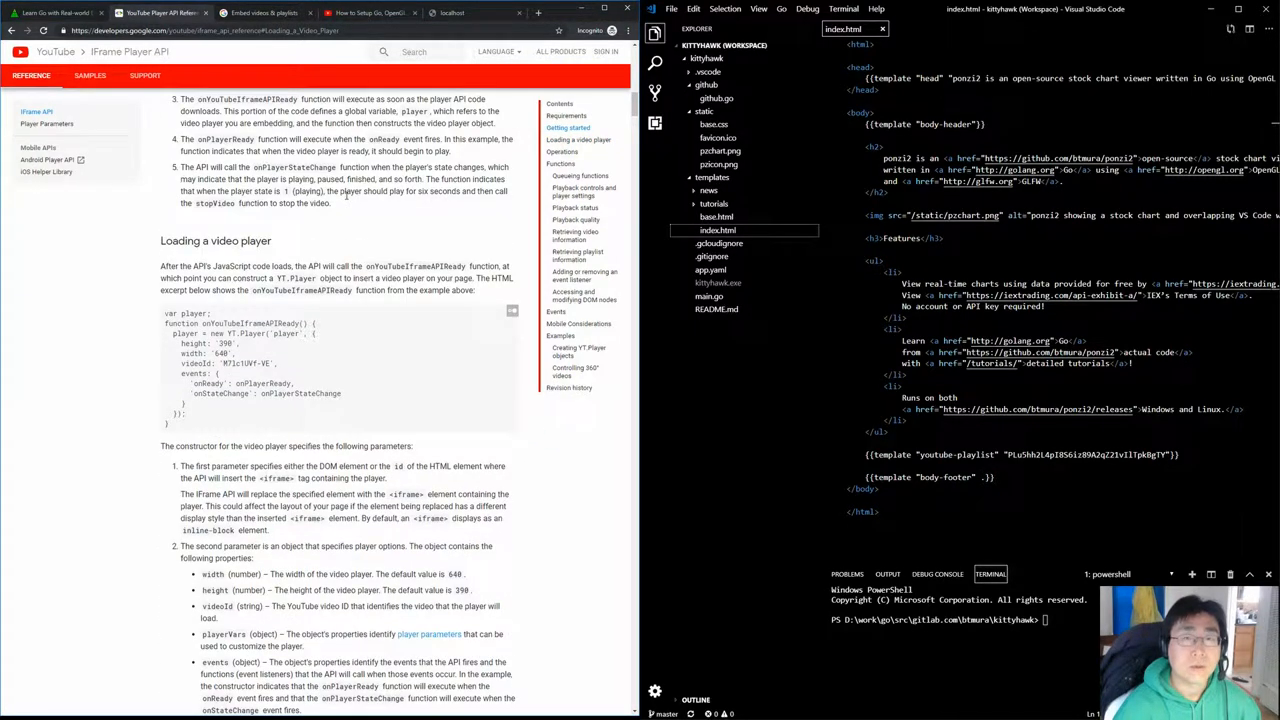
pyautogui.click(56, 12)
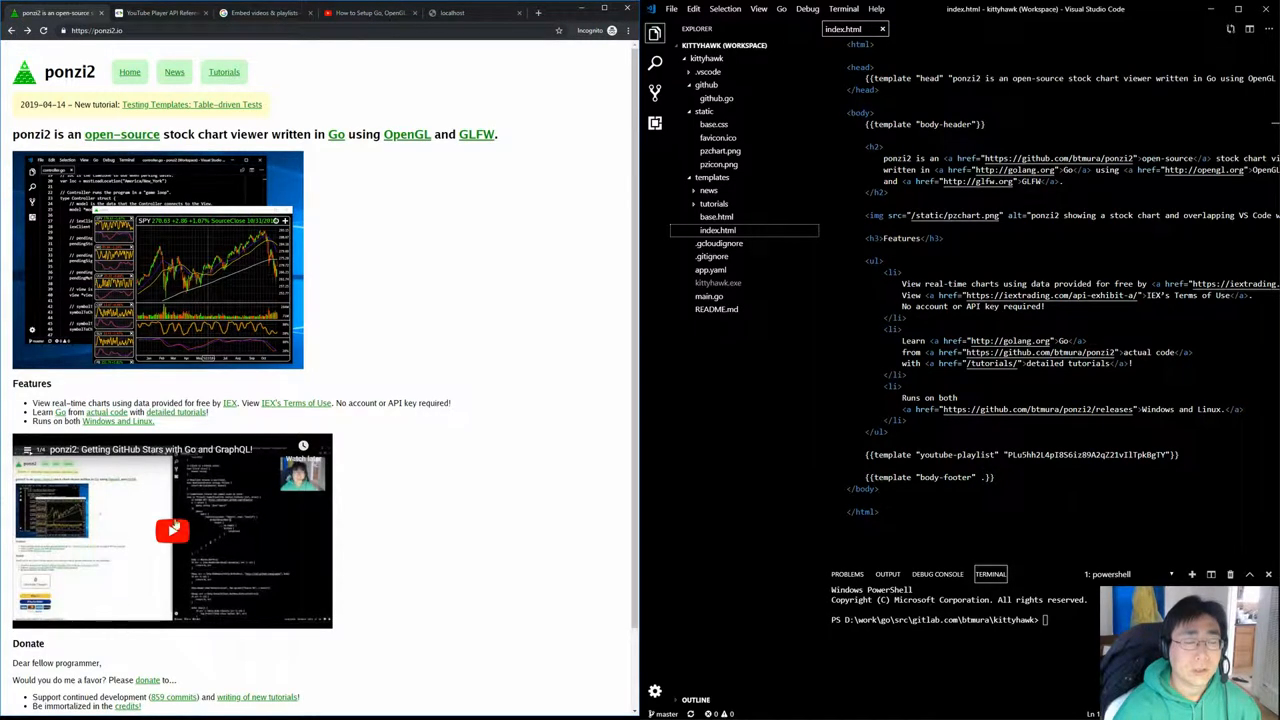
pyautogui.click(172, 530)
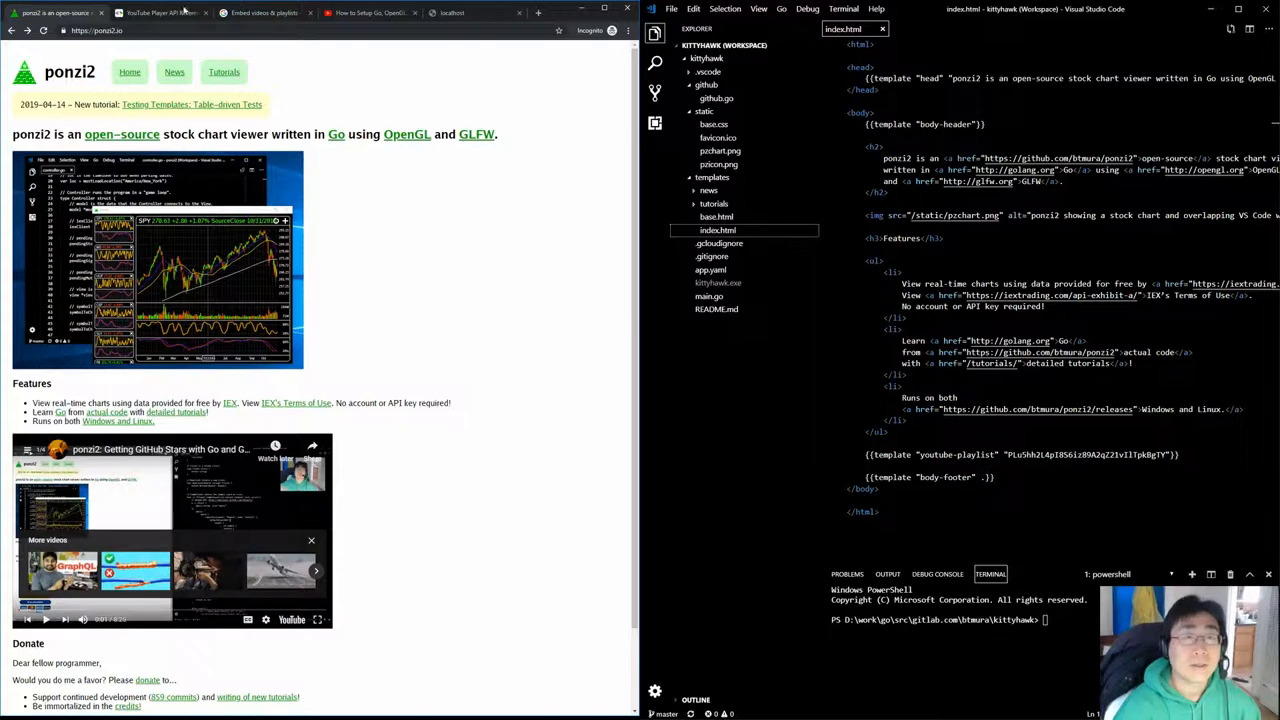
# Read further down the IFrame Player API documentation toward the embedding instructions
pyautogui.click(160, 12)
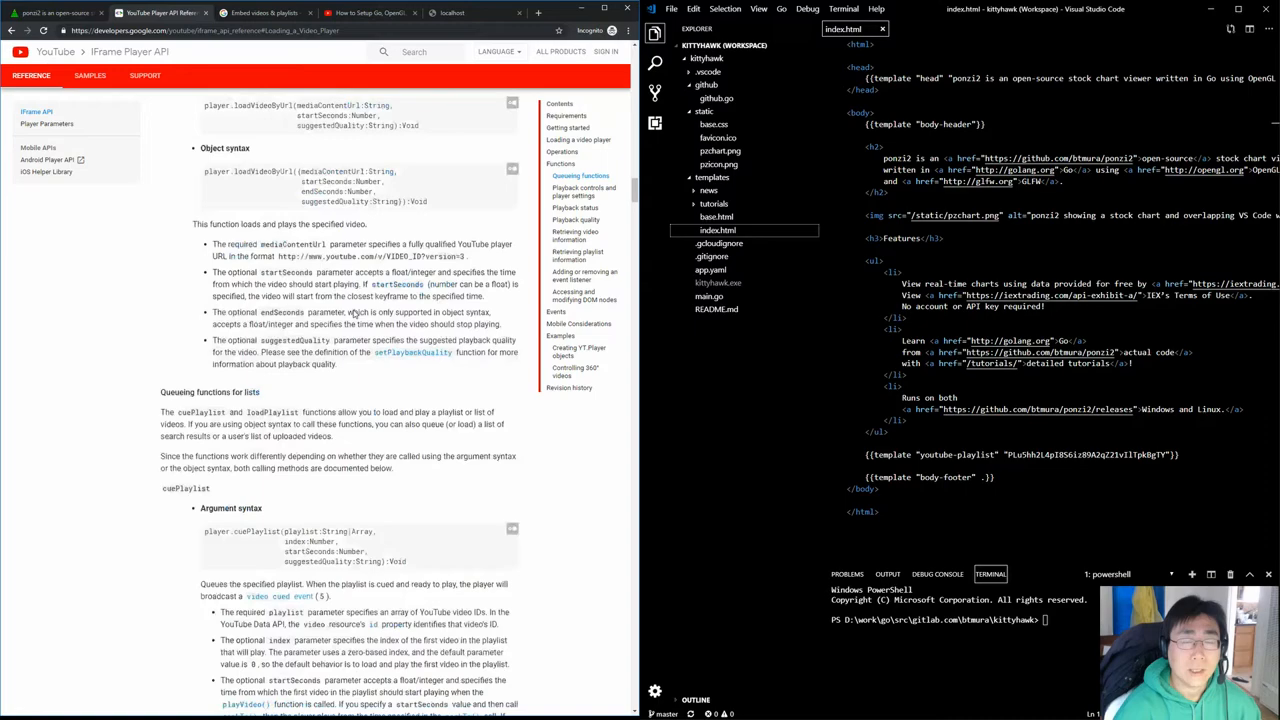
pyautogui.scroll(-3)
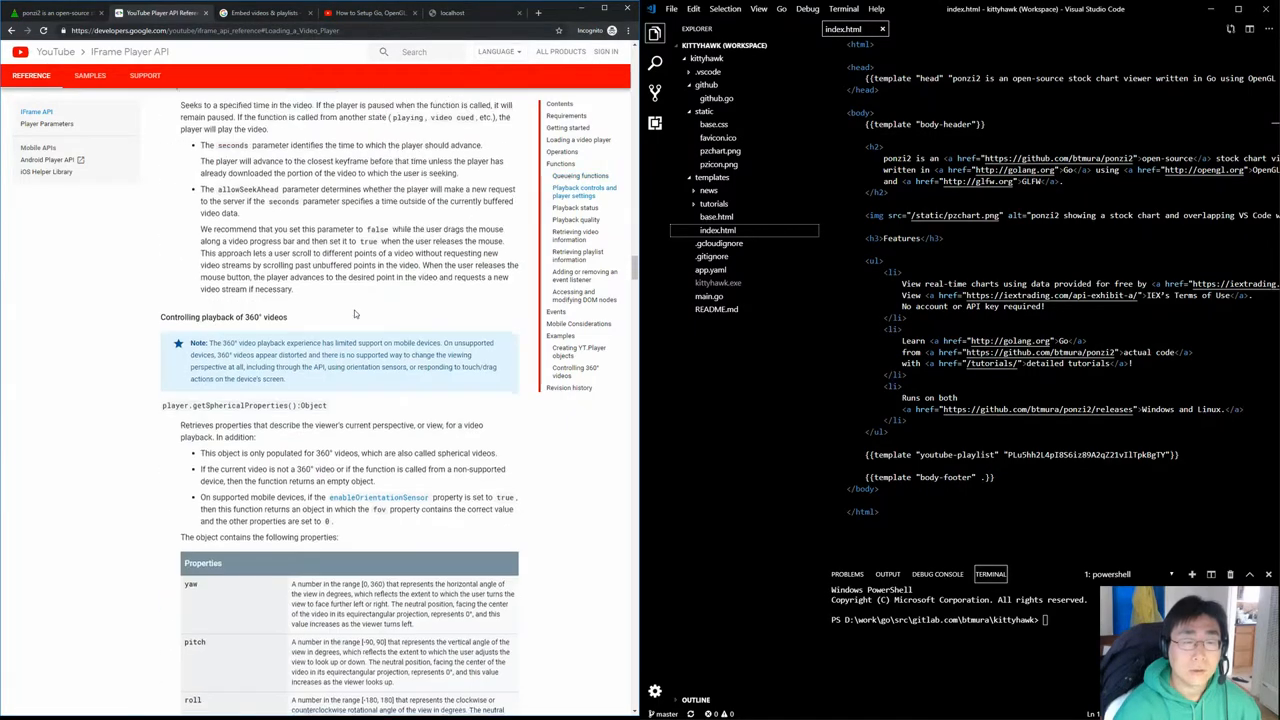
pyautogui.scroll(-3)
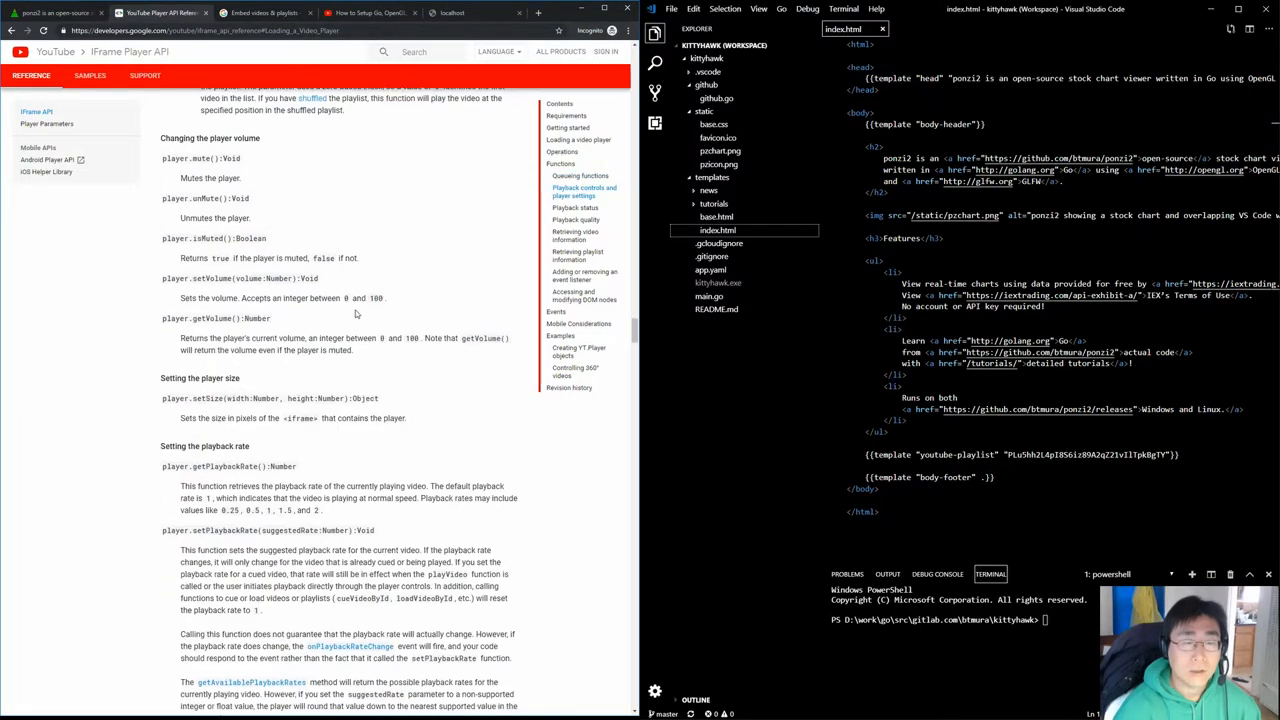
pyautogui.scroll(-3)
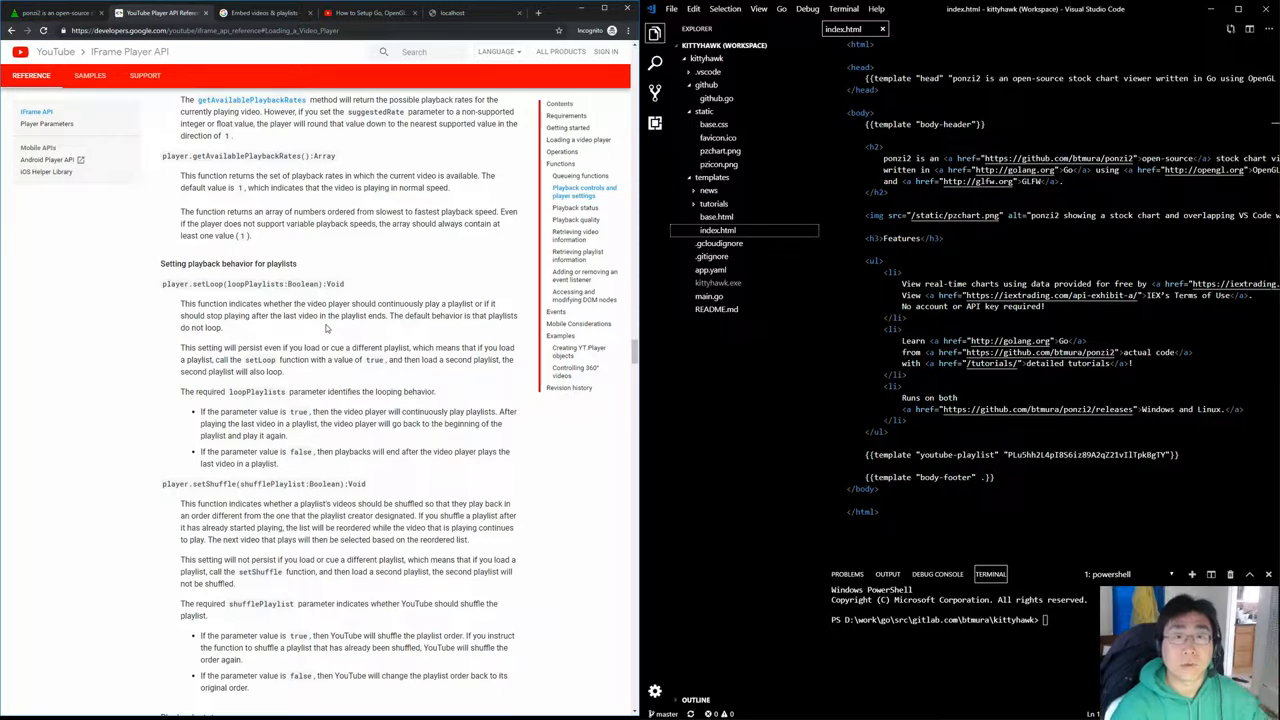
pyautogui.scroll(-3)
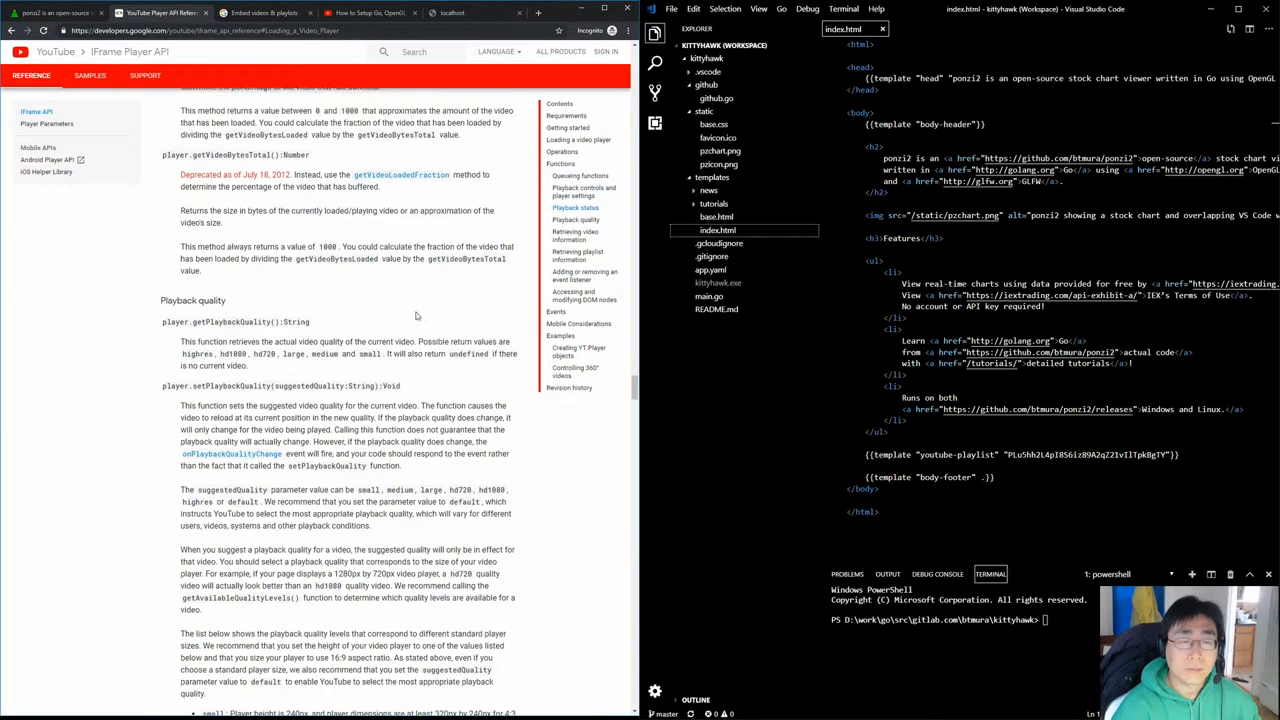
pyautogui.scroll(-3)
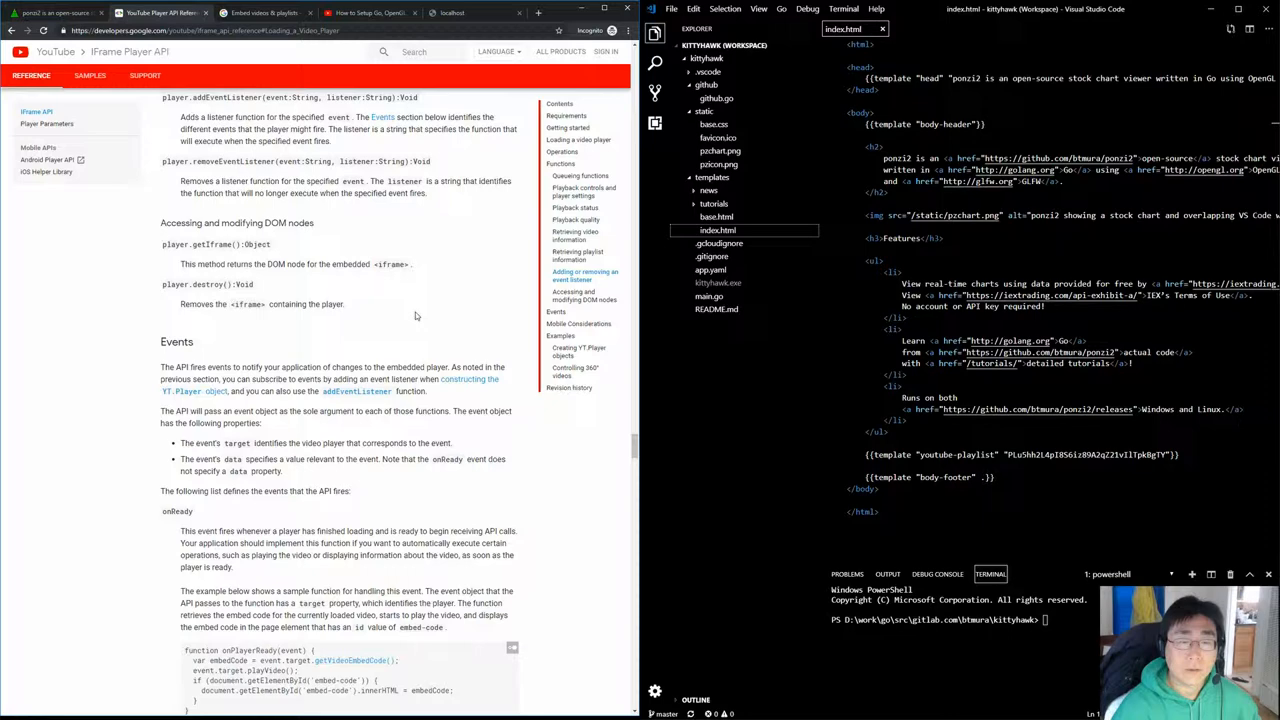
pyautogui.scroll(-3)
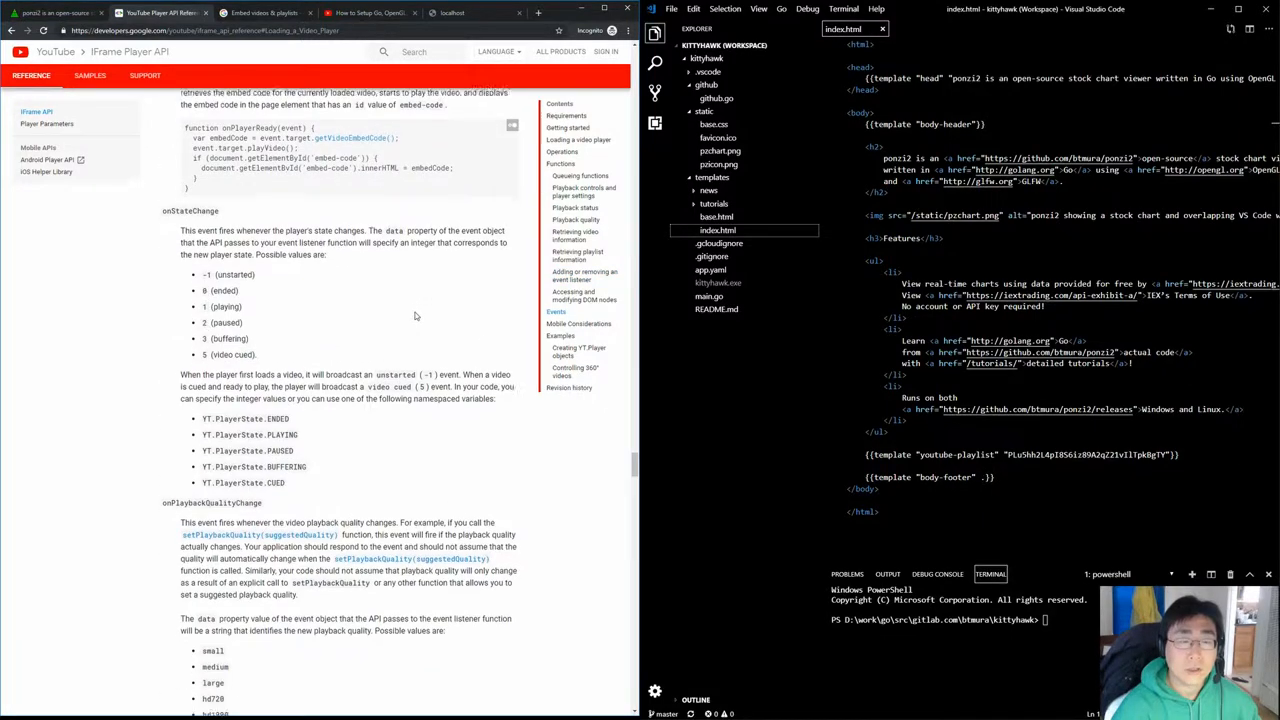
pyautogui.scroll(-3)
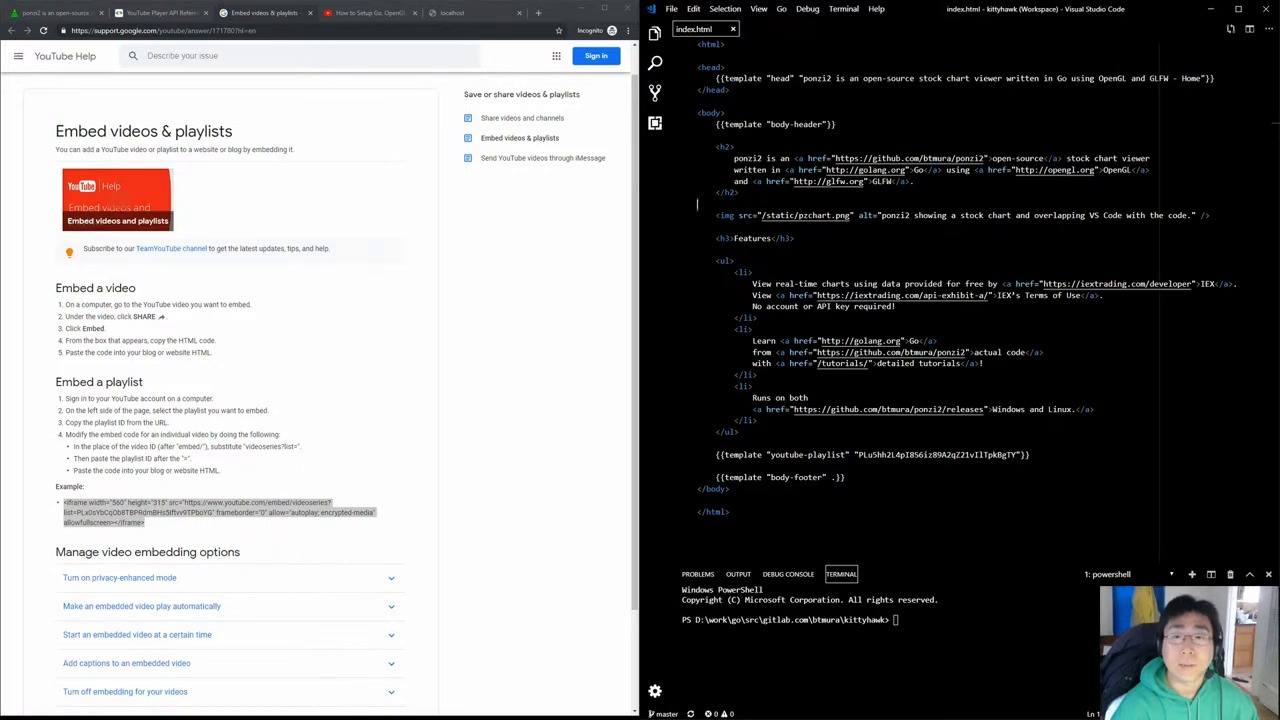
# Run the build task that generates, builds and serves the kittyhawk site locally
pyautogui.scroll(-3)
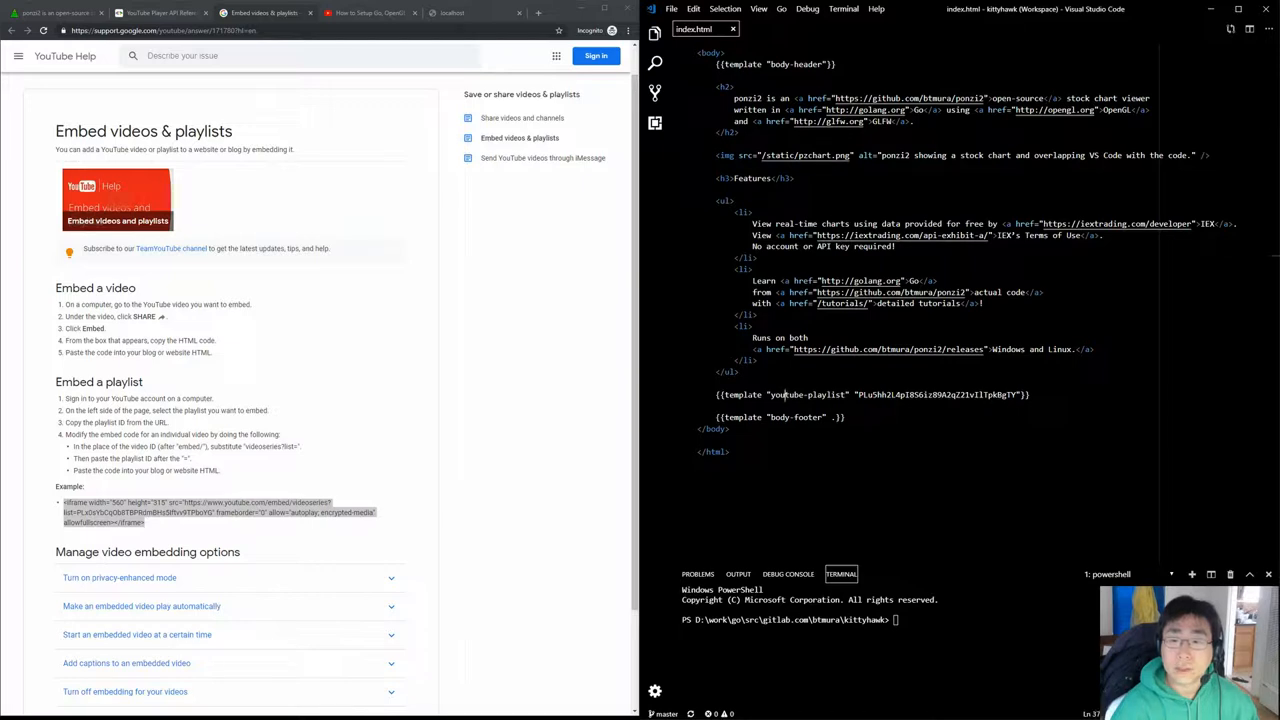
pyautogui.doubleClick(806, 394)
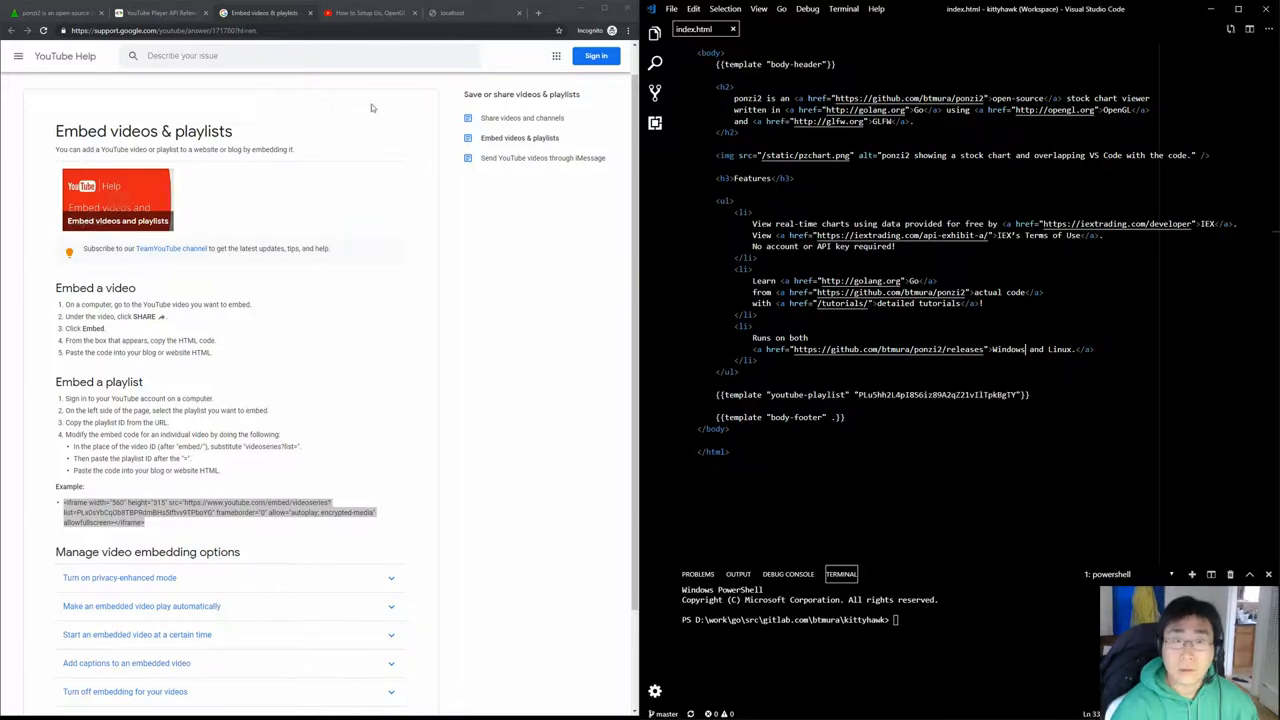
pyautogui.click(348, 12)
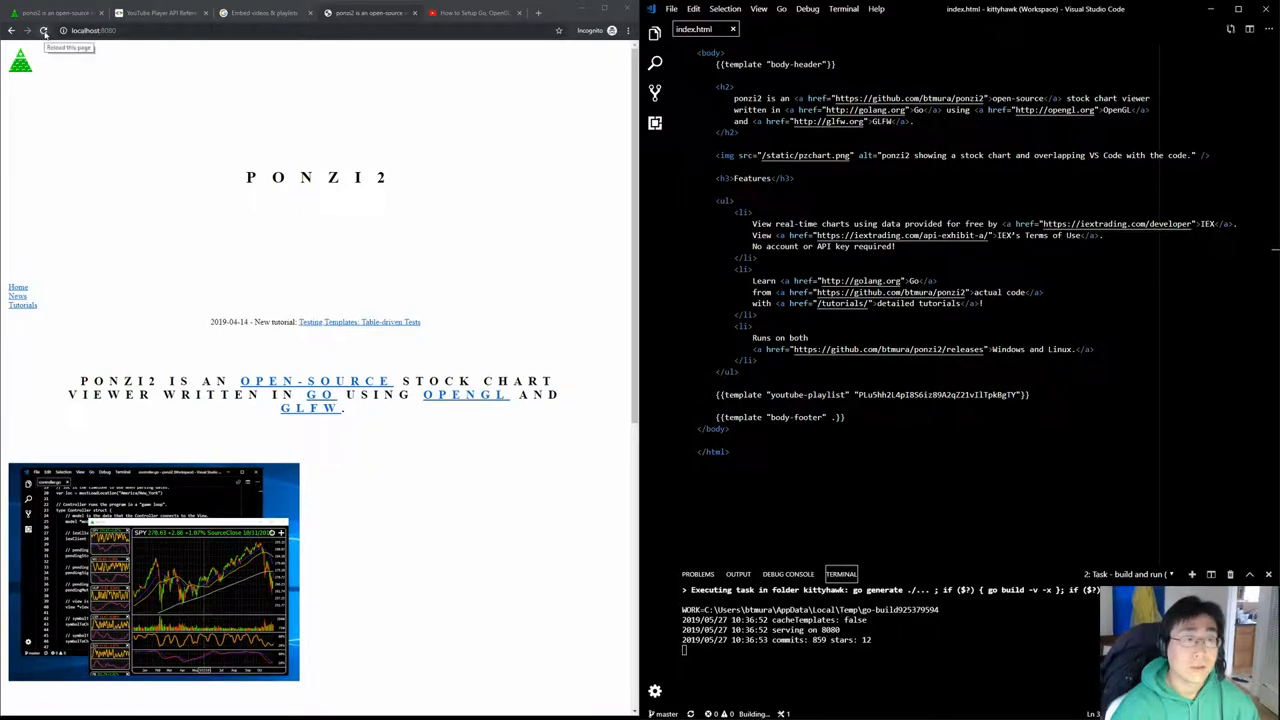
pyautogui.click(44, 30)
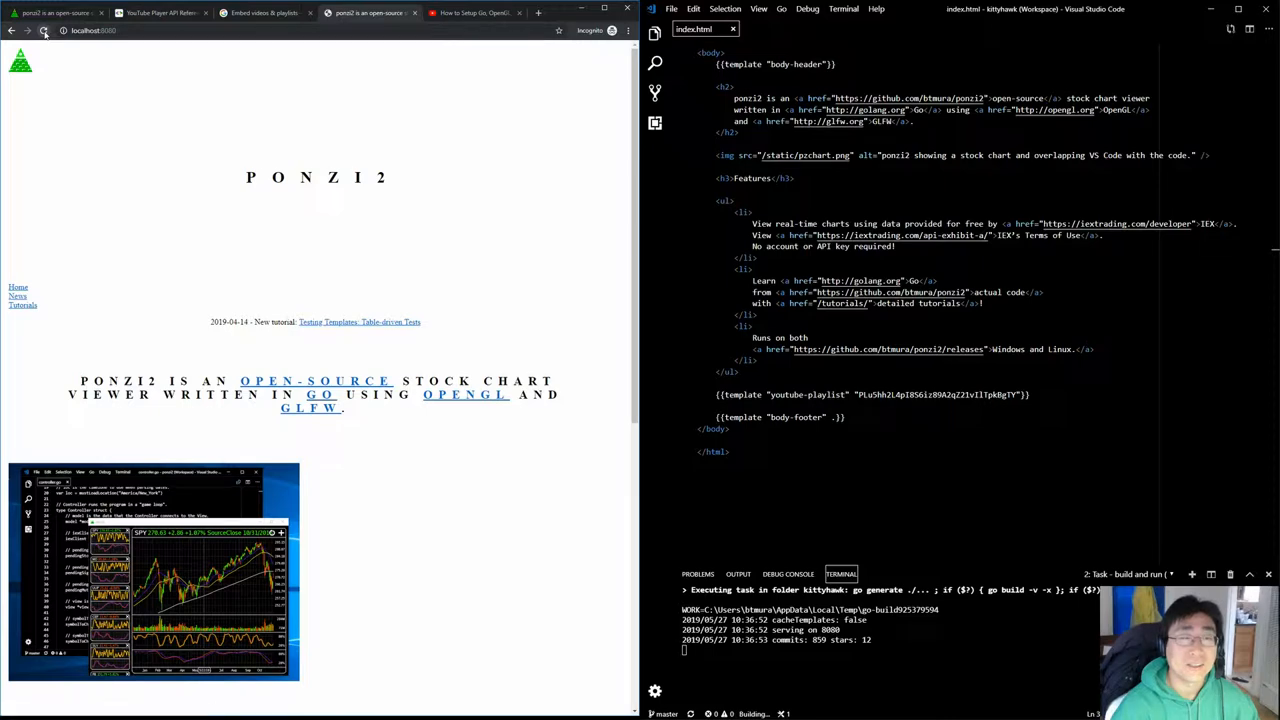
pyautogui.click(96, 30)
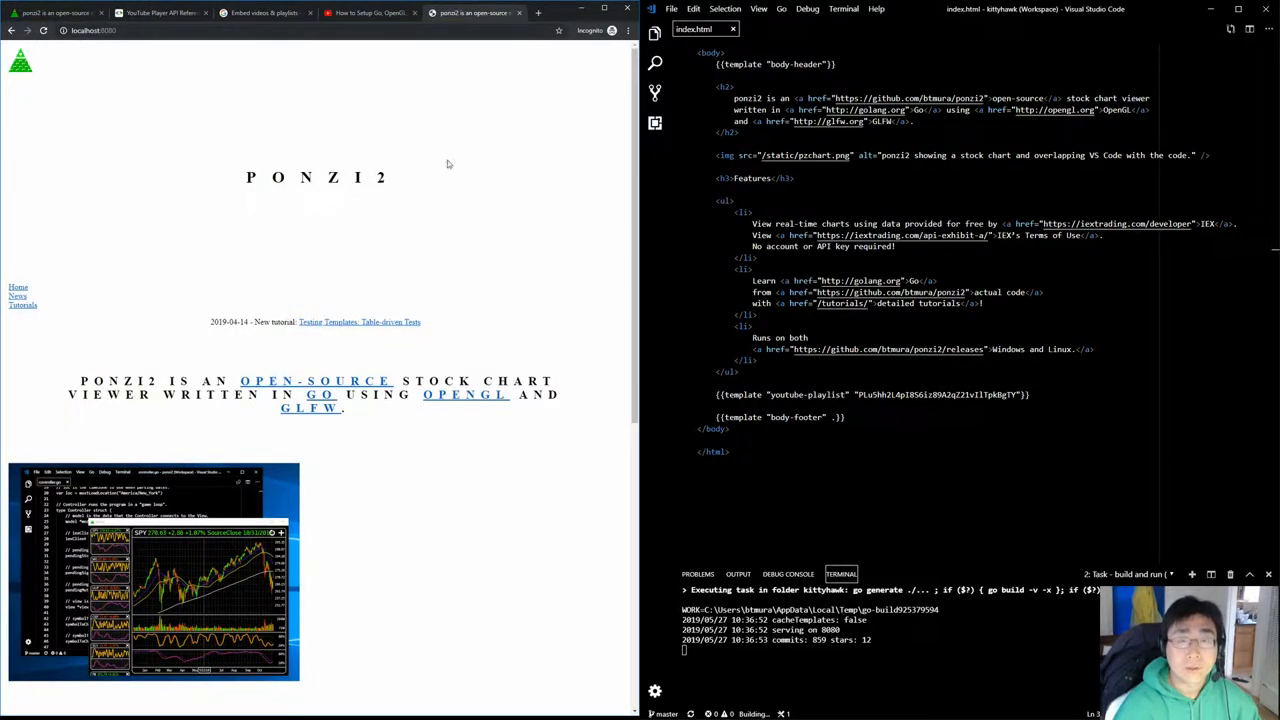
pyautogui.scroll(-3)
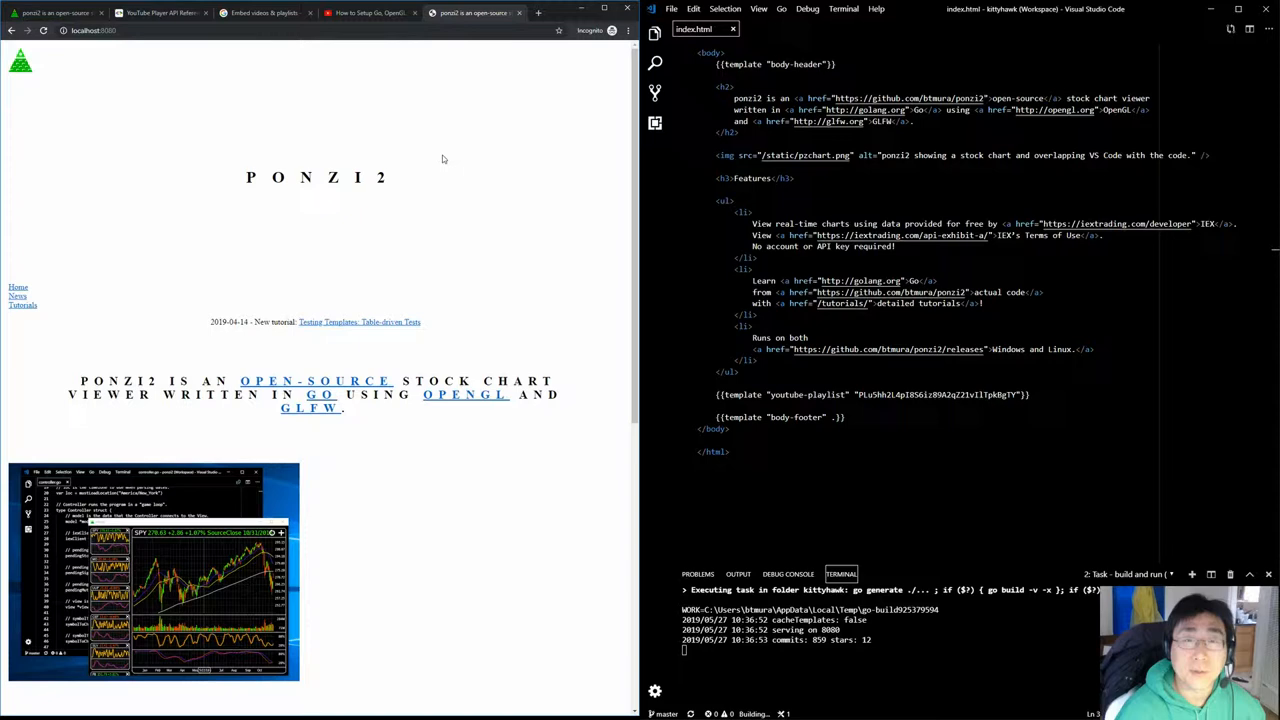
pyautogui.scroll(-3)
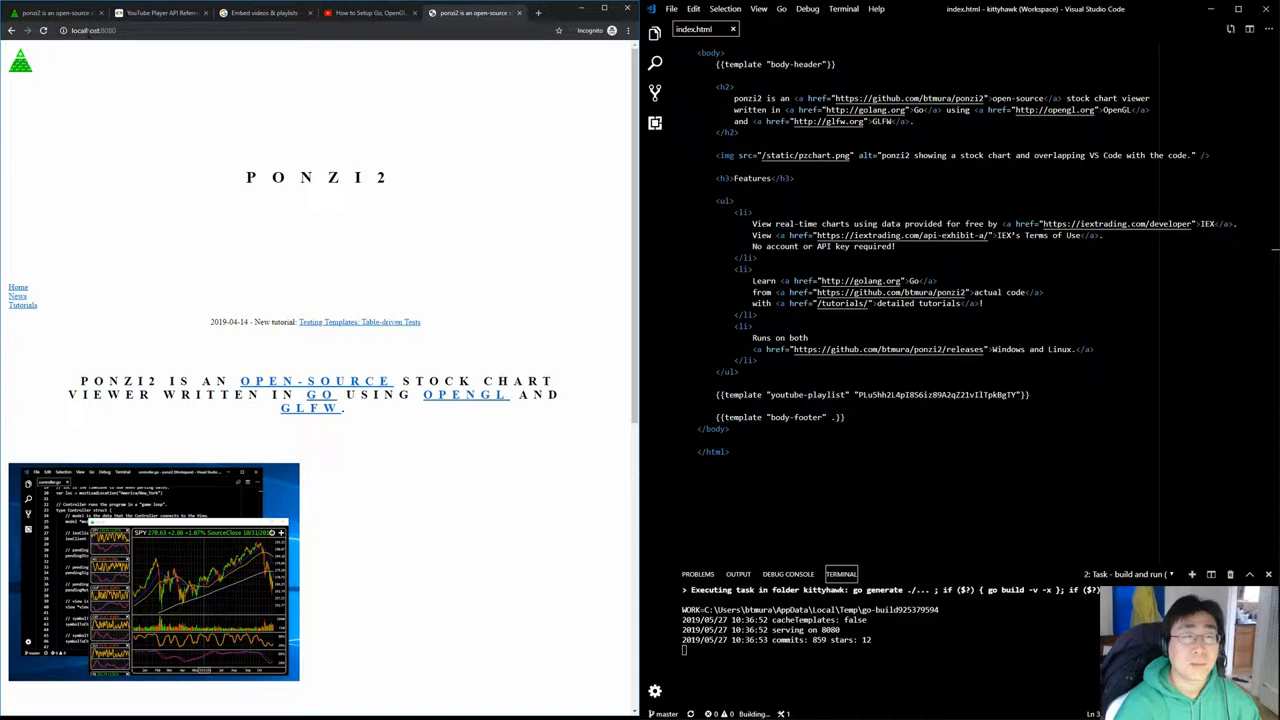
pyautogui.write('bitcoin')
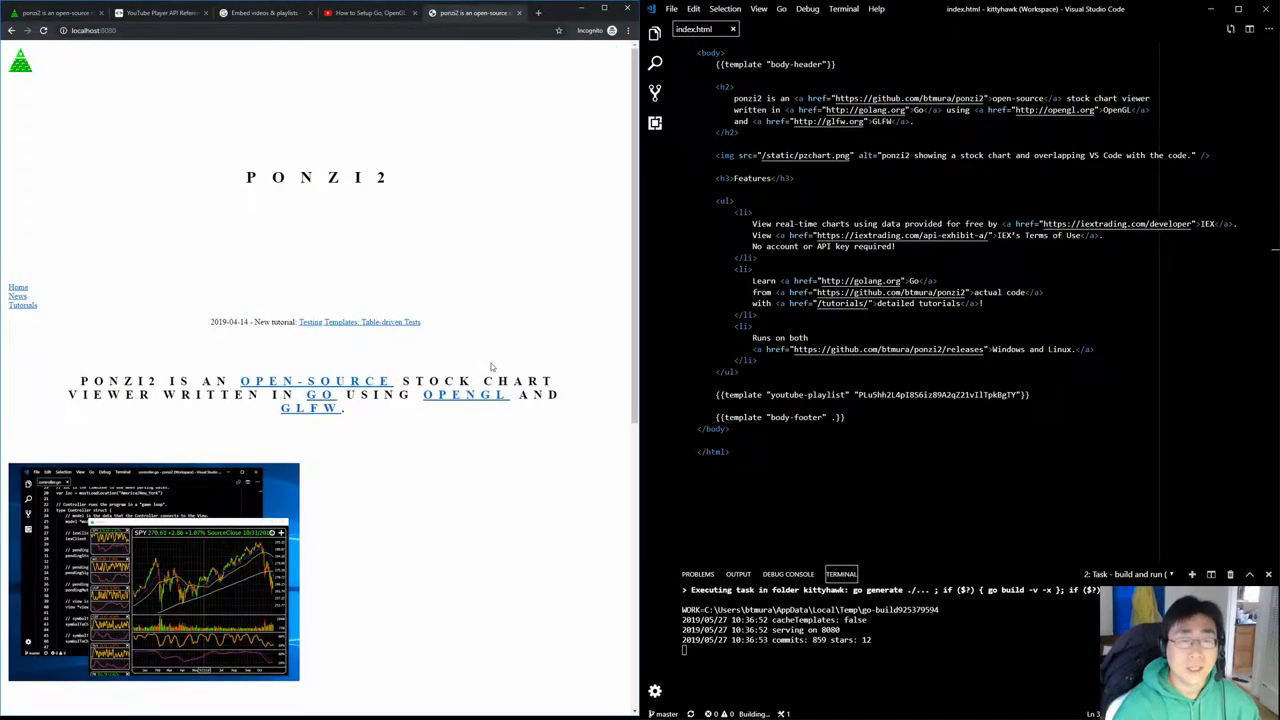
pyautogui.scroll(-3)
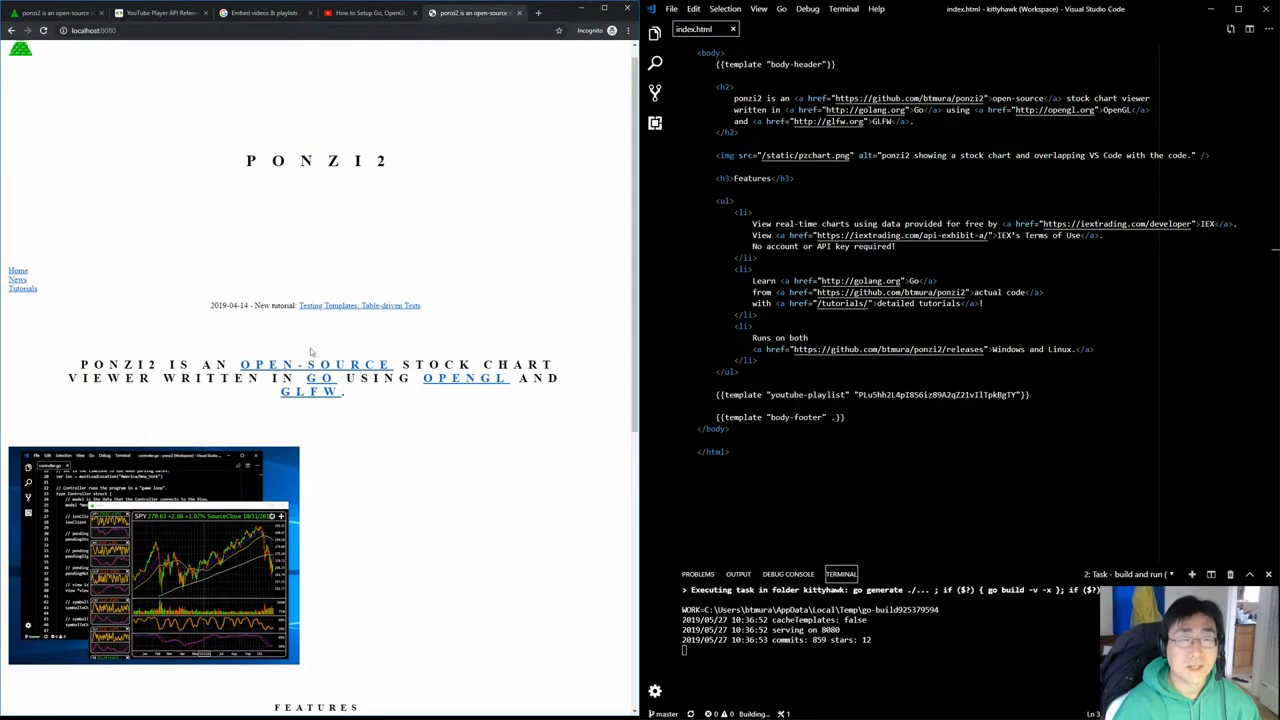
pyautogui.scroll(-3)
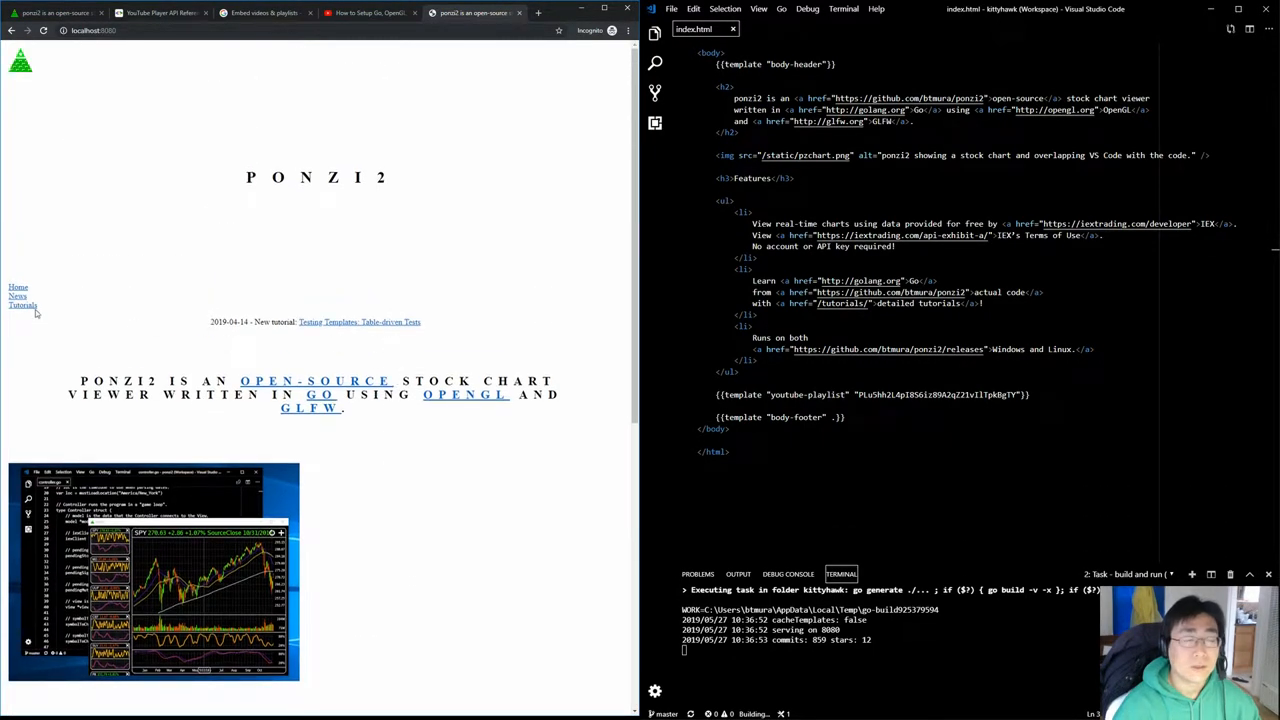
# View the local tutorials page, then open tutorials/index.html in the editor
pyautogui.click(22, 306)
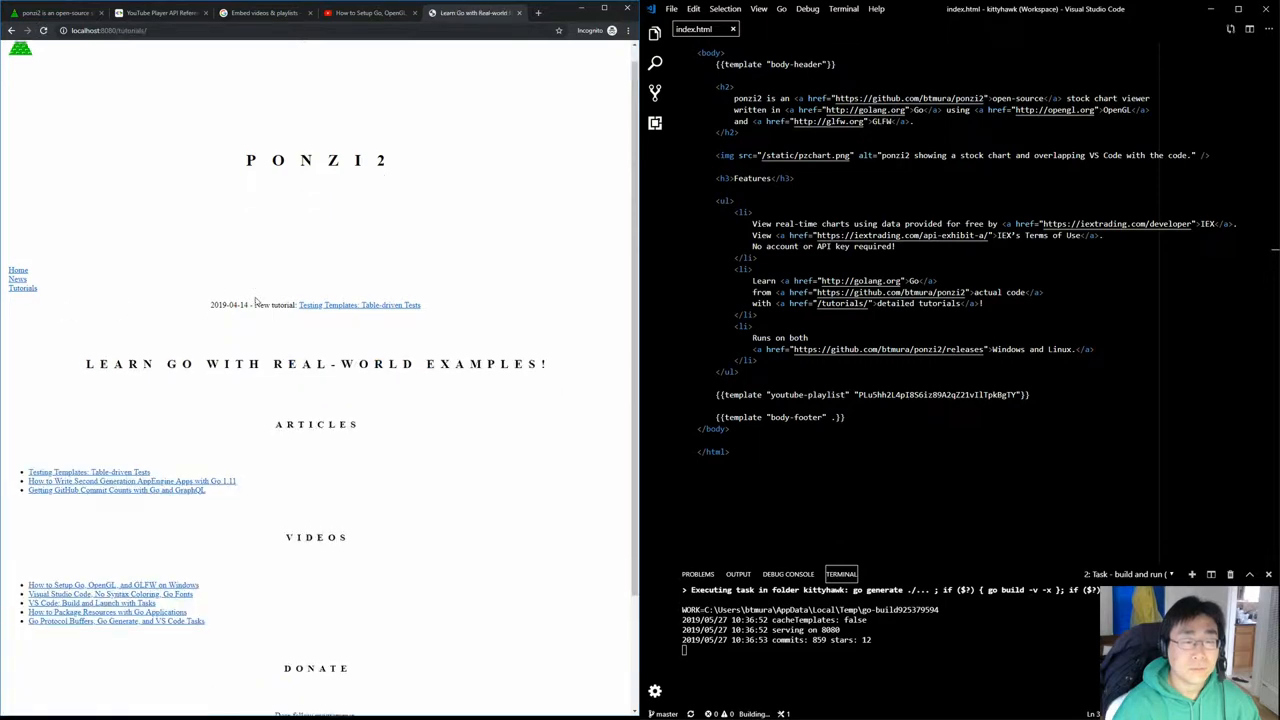
pyautogui.scroll(-3)
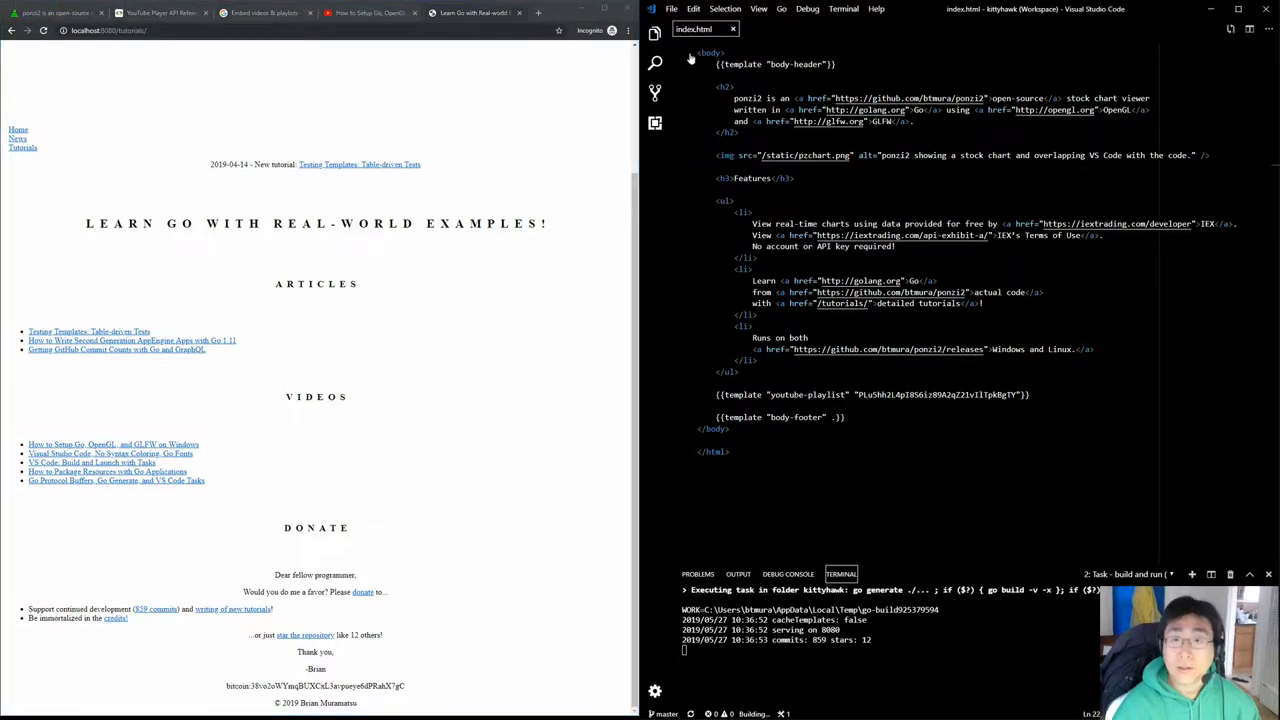
pyautogui.click(656, 32)
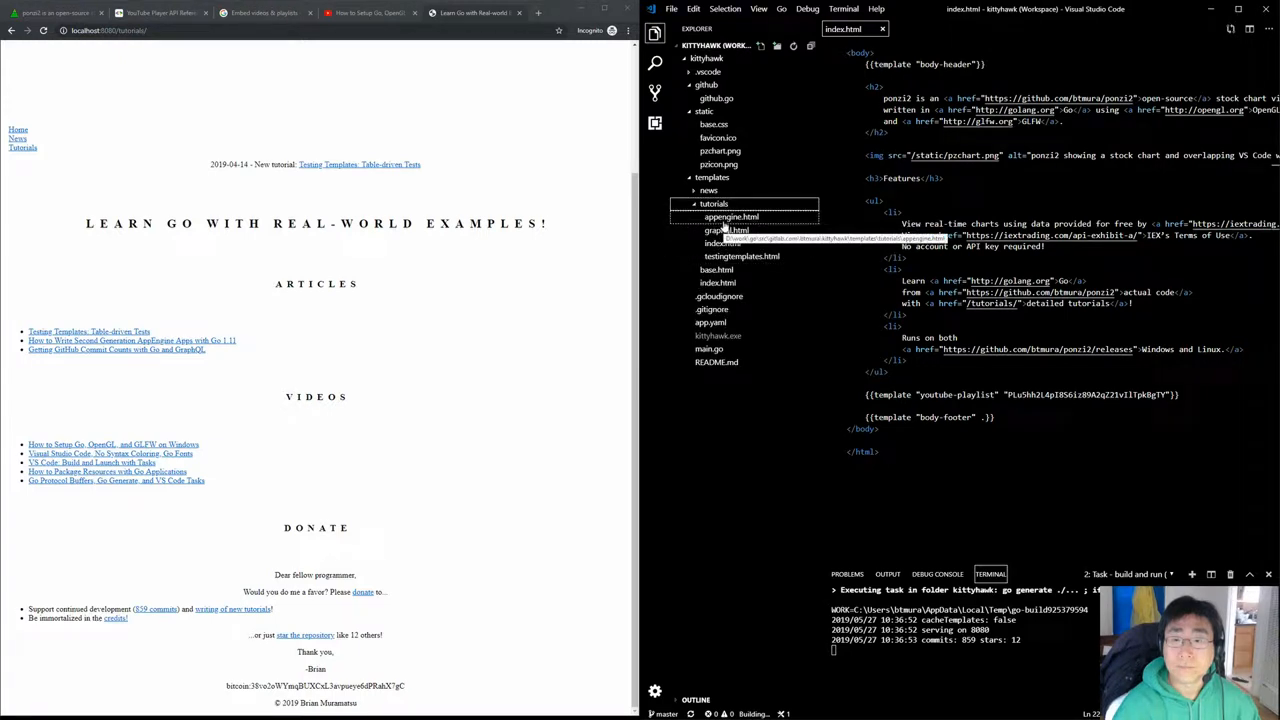
pyautogui.click(722, 244)
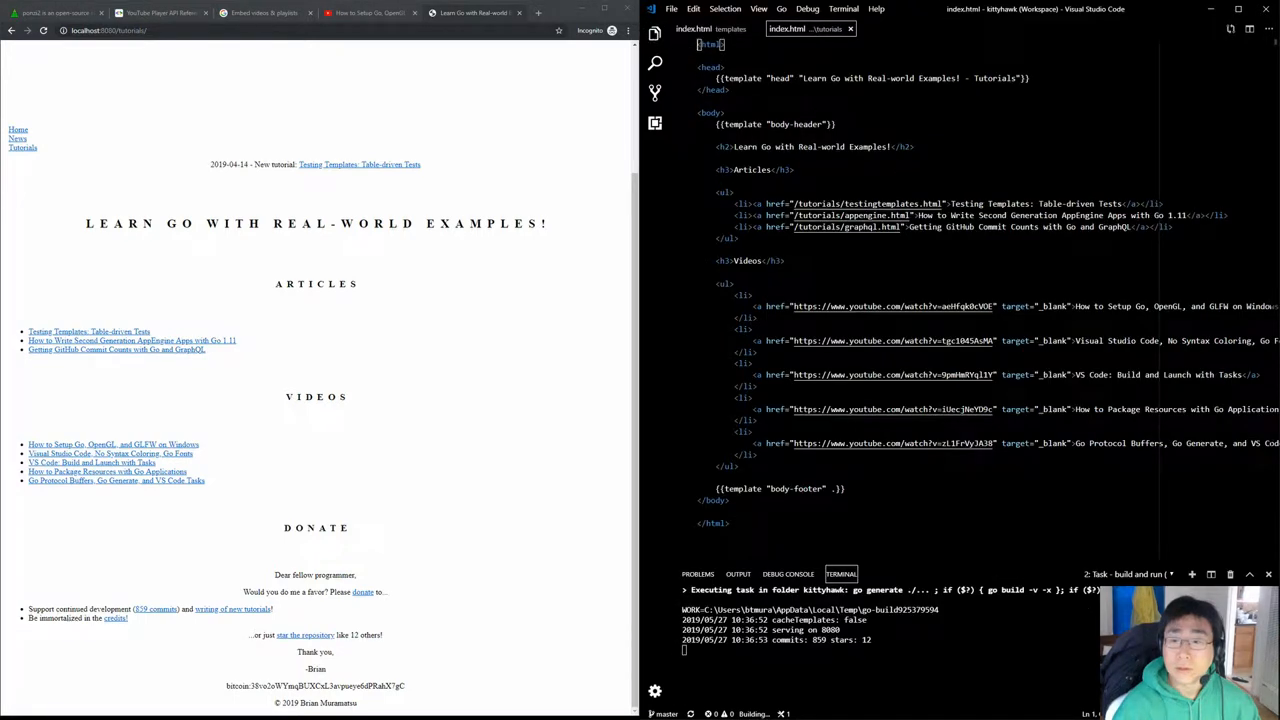
pyautogui.moveTo(892, 306)
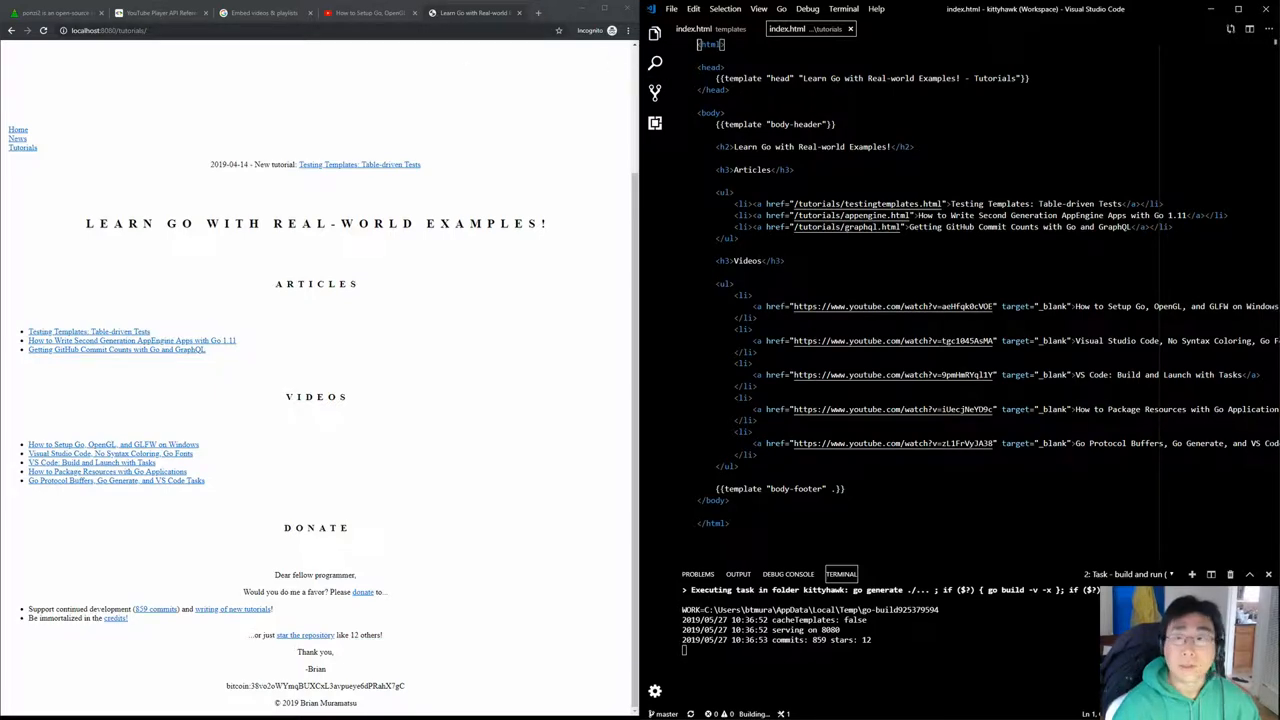
# Copy the youtube-playlist template line from the root index.html into the tutorials Videos list
pyautogui.click(694, 28)
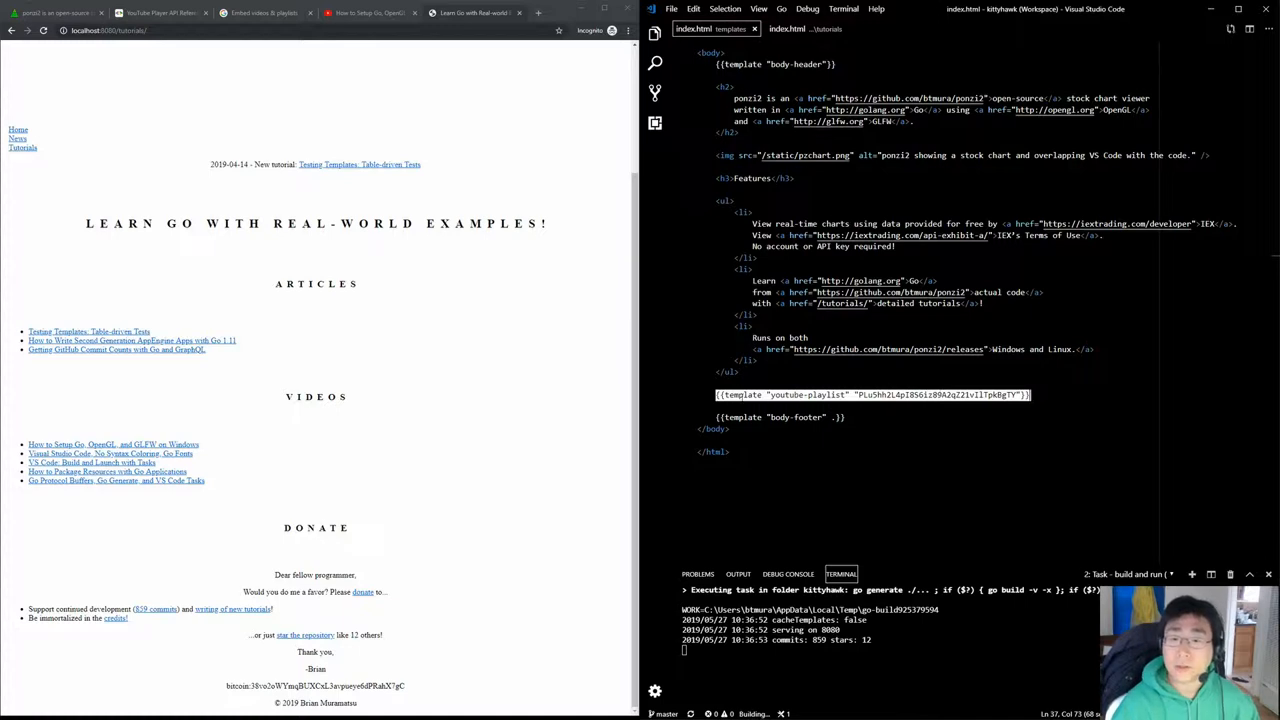
pyautogui.click(788, 28)
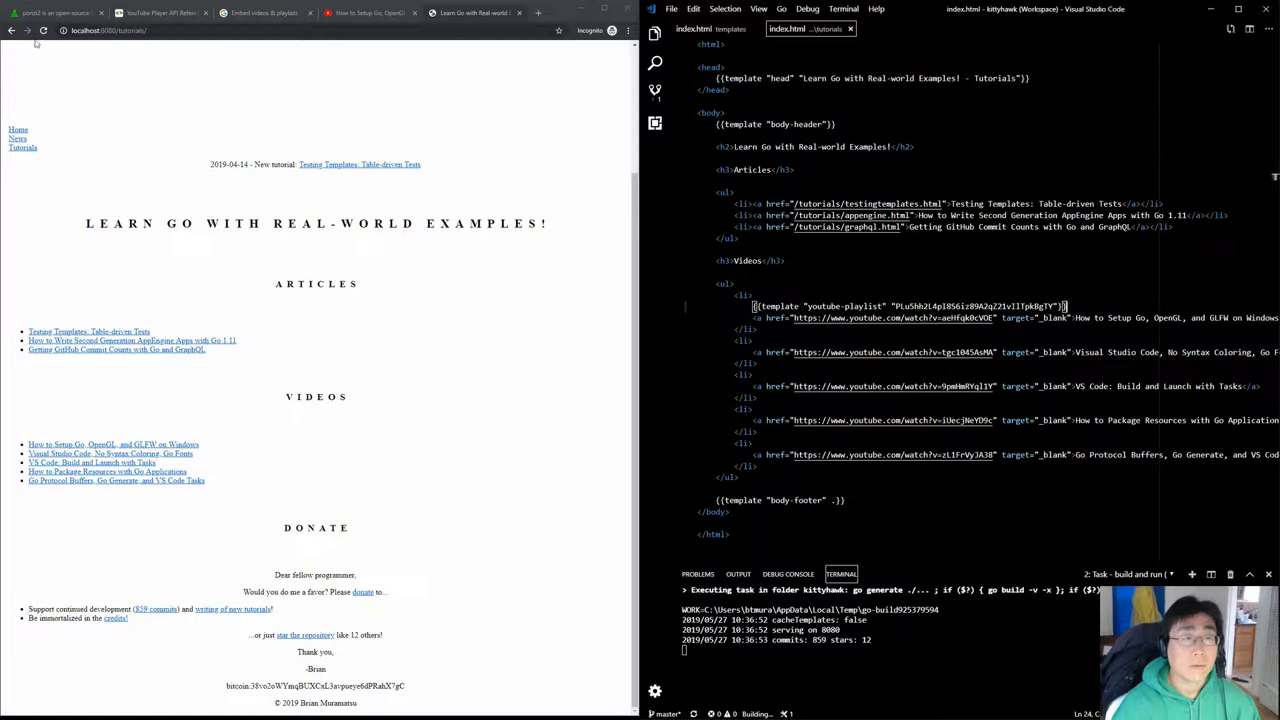
# Check the playlist embed on the tutorials page and locate the youtube-playlist define in base.html
pyautogui.scroll(-3)
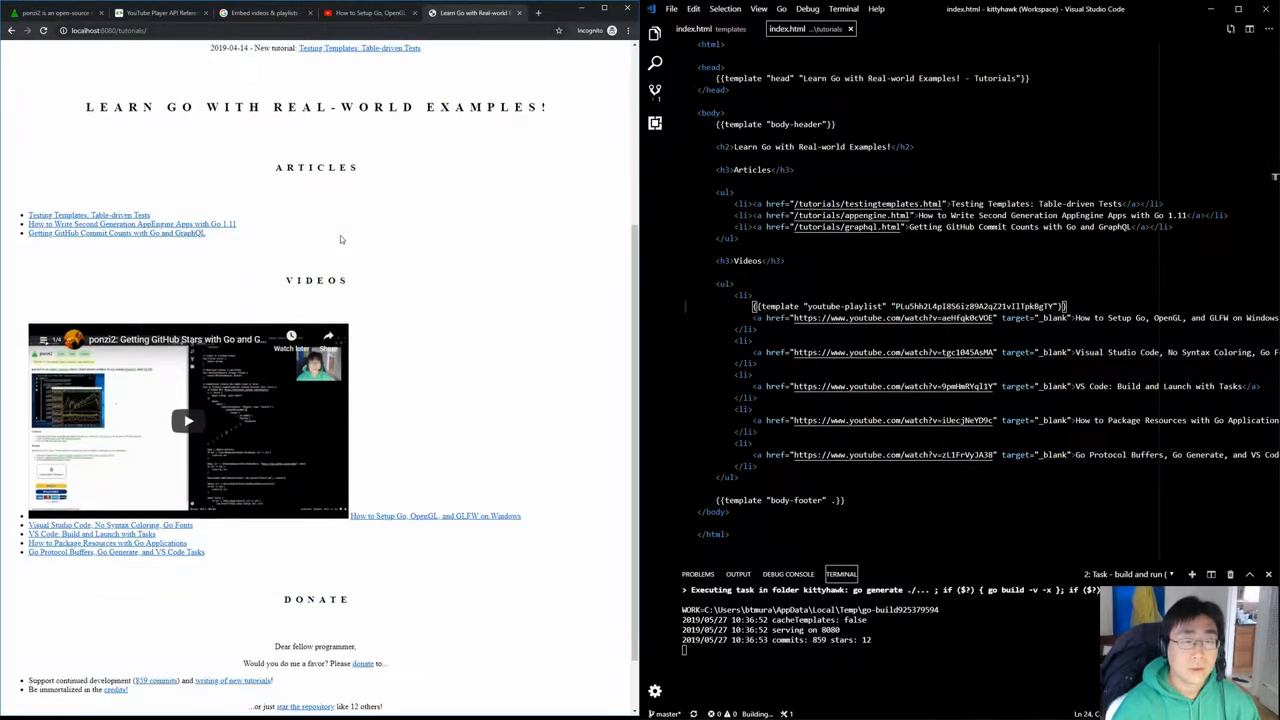
pyautogui.scroll(-3)
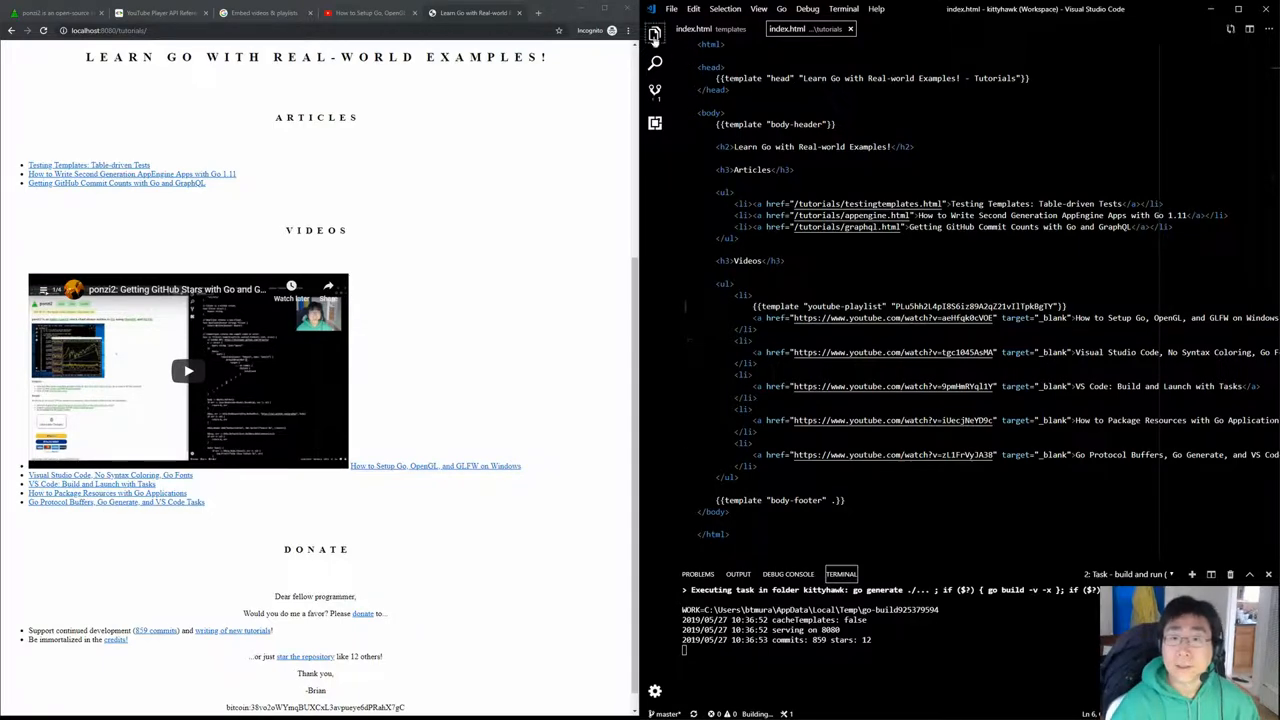
pyautogui.click(656, 36)
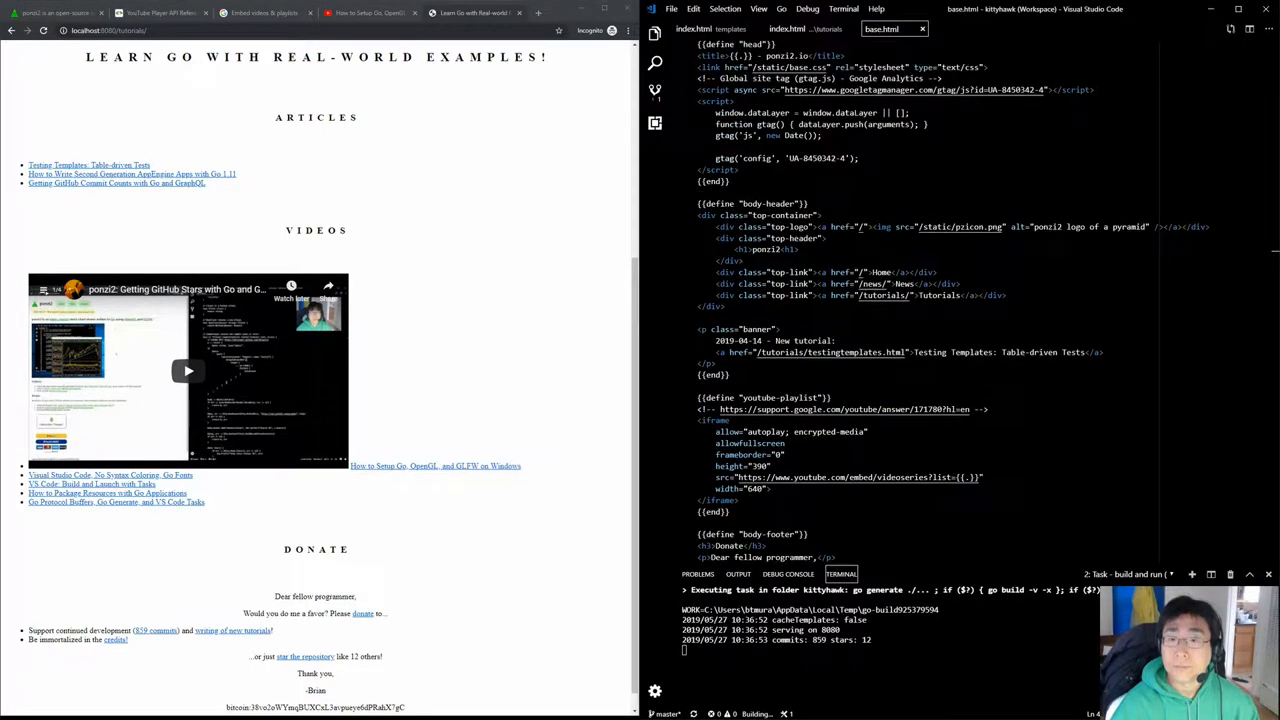
pyautogui.scroll(-3)
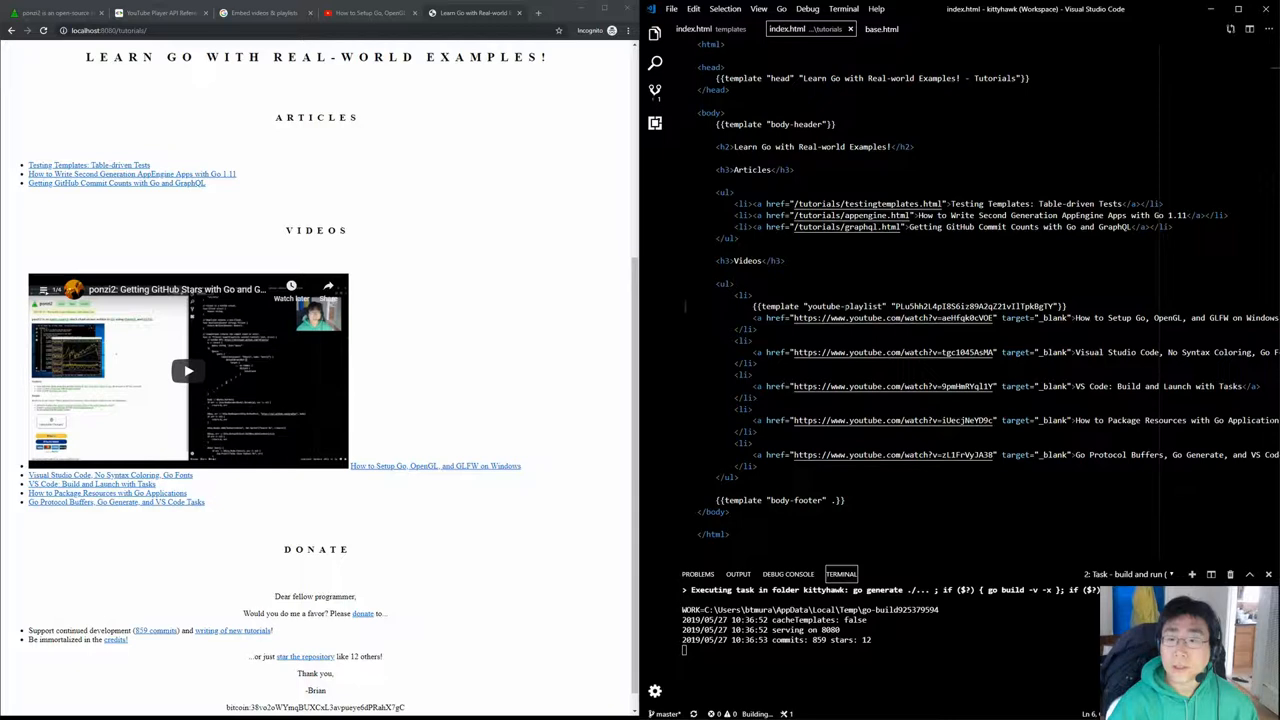
# Replace the playlist call with a youtube-video template call using a single video ID, and reload
pyautogui.doubleClick(862, 306)
pyautogui.write('video')
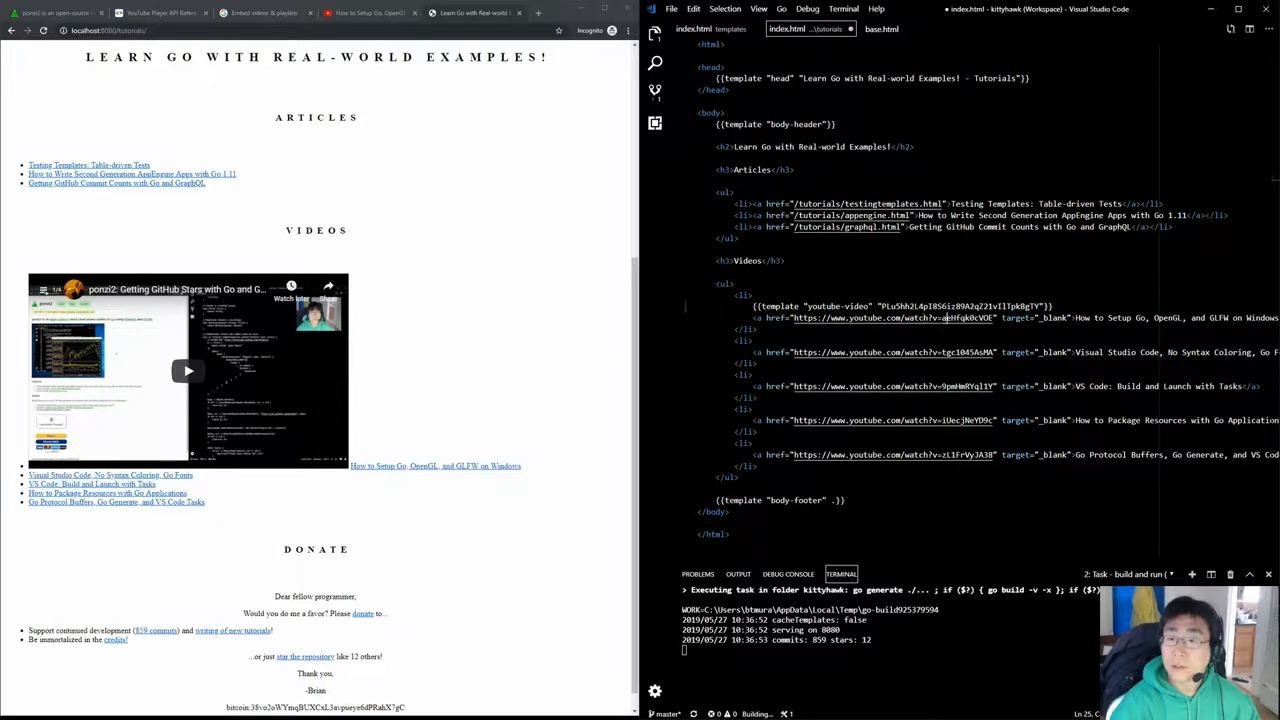
pyautogui.doubleClick(968, 316)
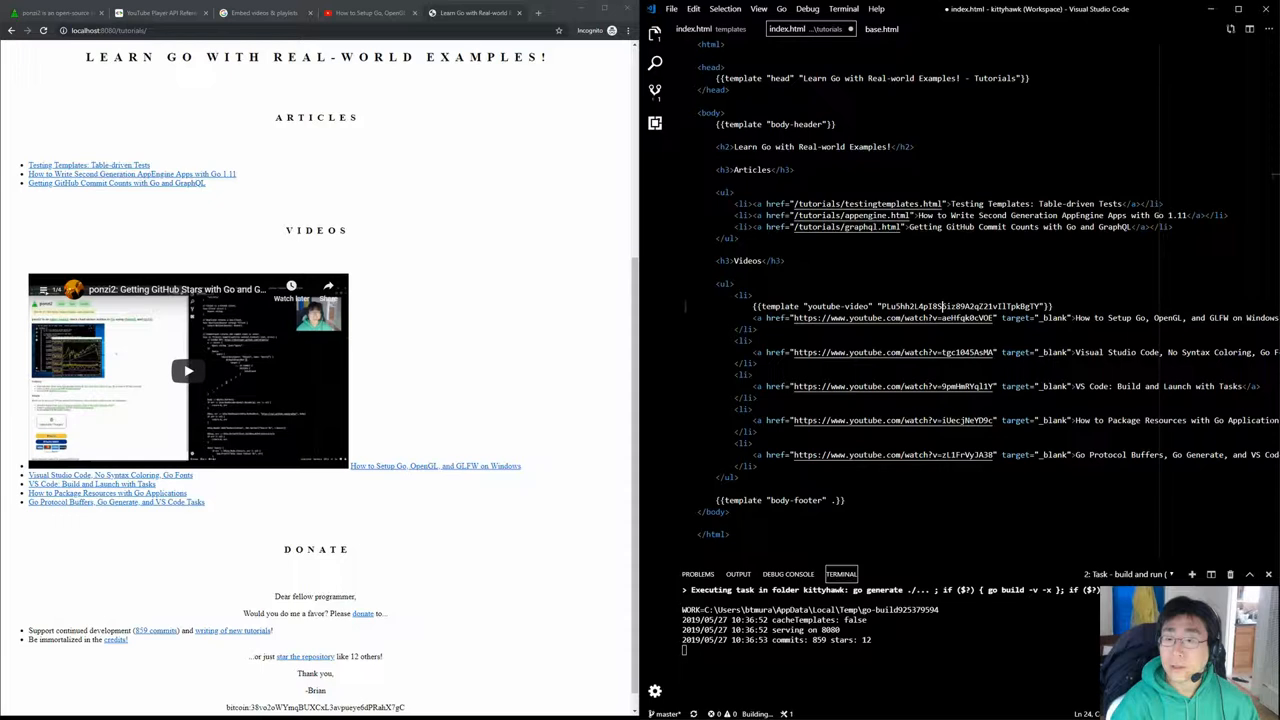
pyautogui.moveTo(882, 306); pyautogui.dragTo(1044, 306)
pyautogui.write('aeHfqk0cVOE')
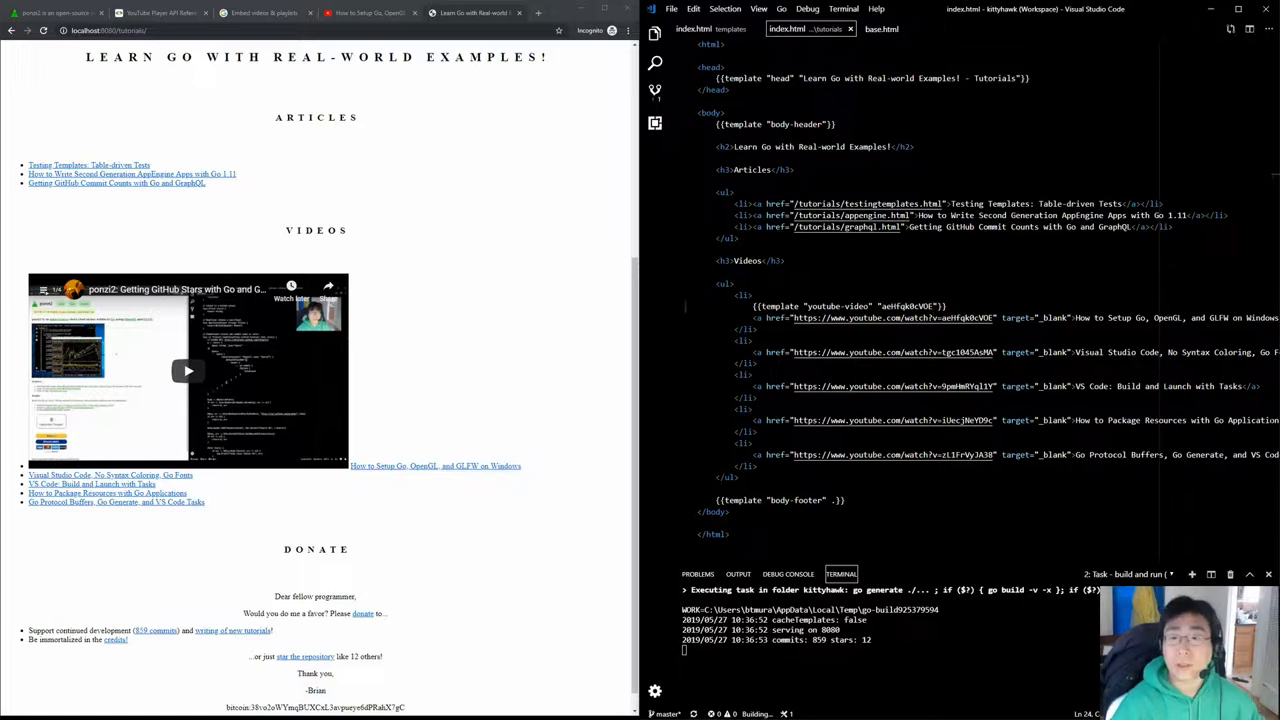
pyautogui.click(932, 306)
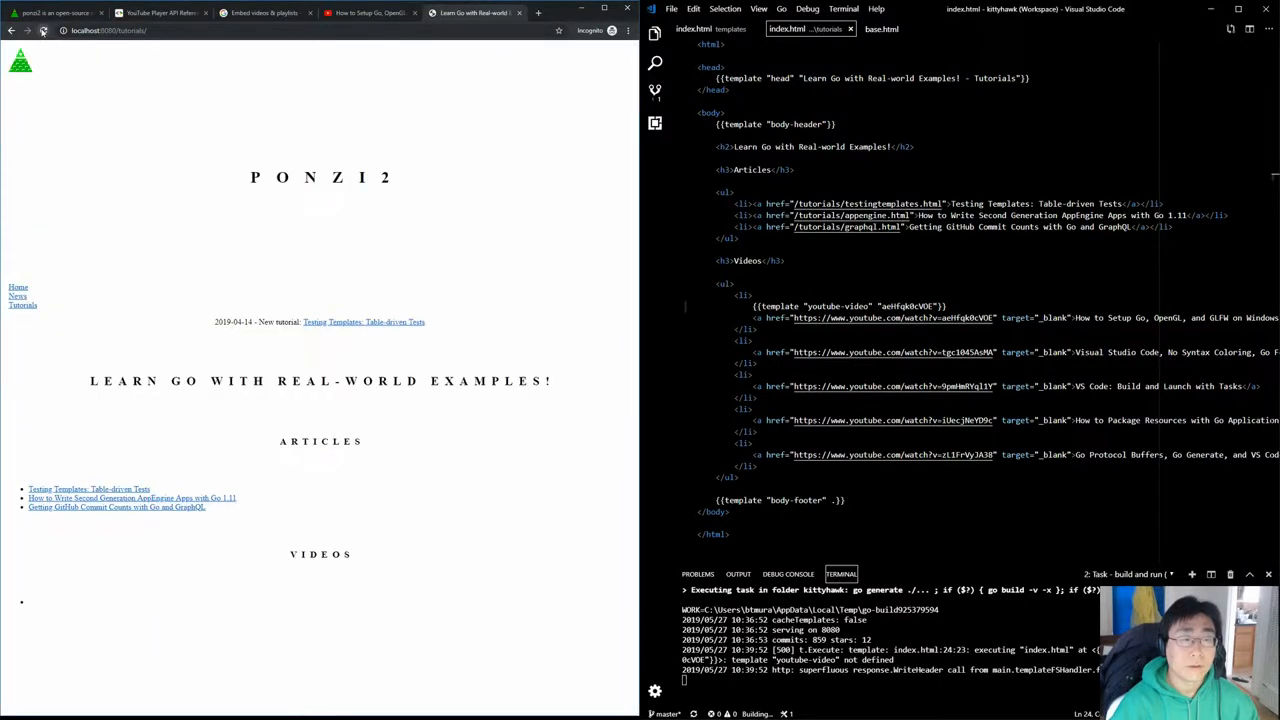
pyautogui.moveTo(76, 378)
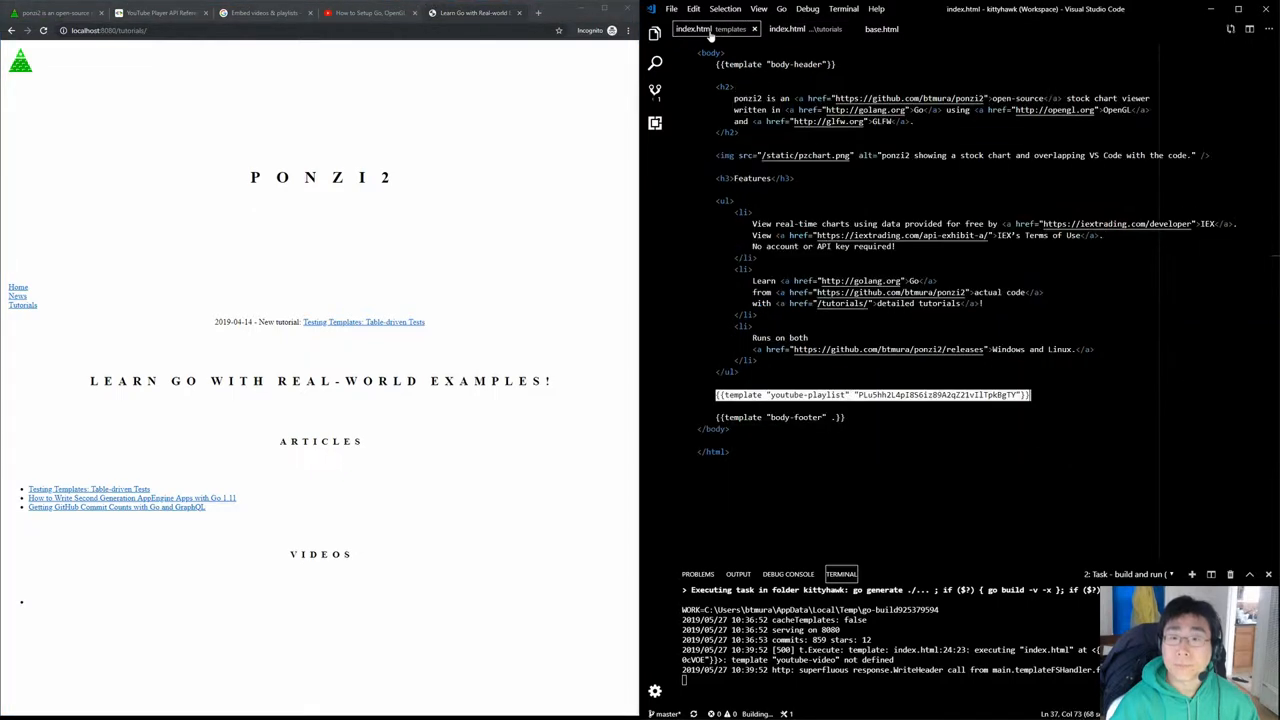
# Add an empty {{define "youtube-video"}} ... {{end}} block above the youtube-playlist define in base.html
pyautogui.click(880, 28)
pyautogui.write('{{define "youtube-video')
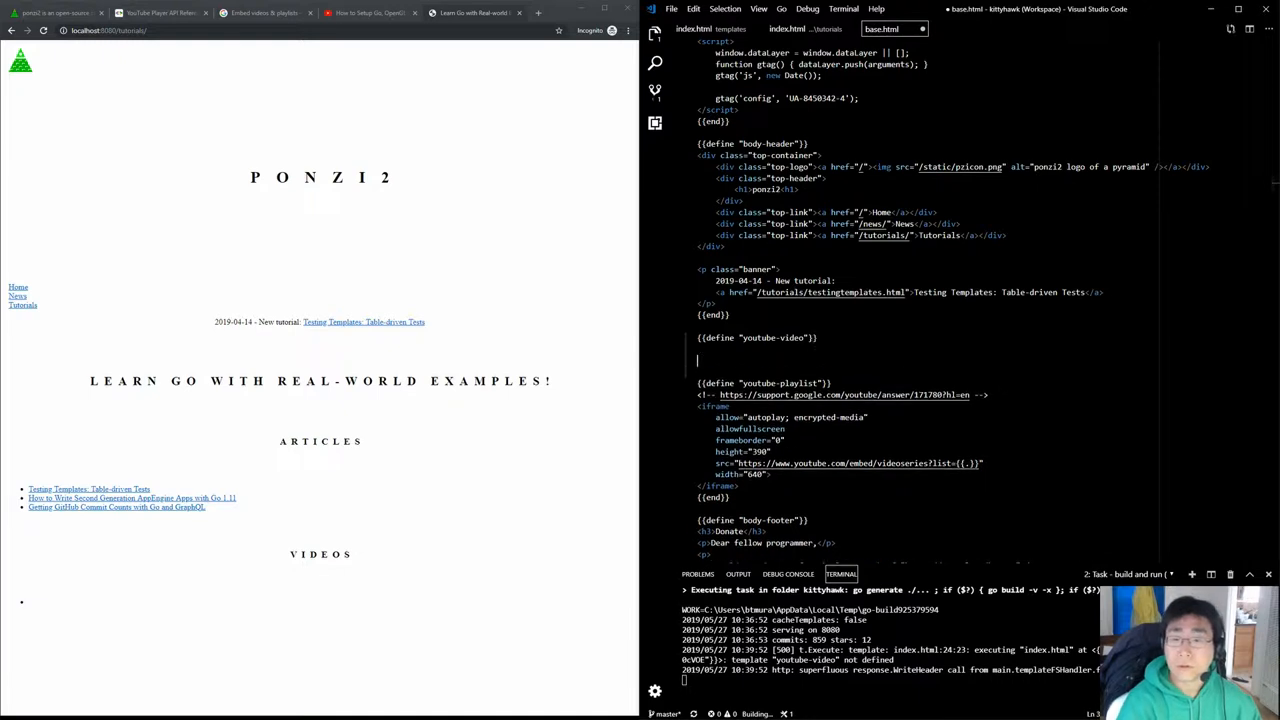
pyautogui.write('end}}')
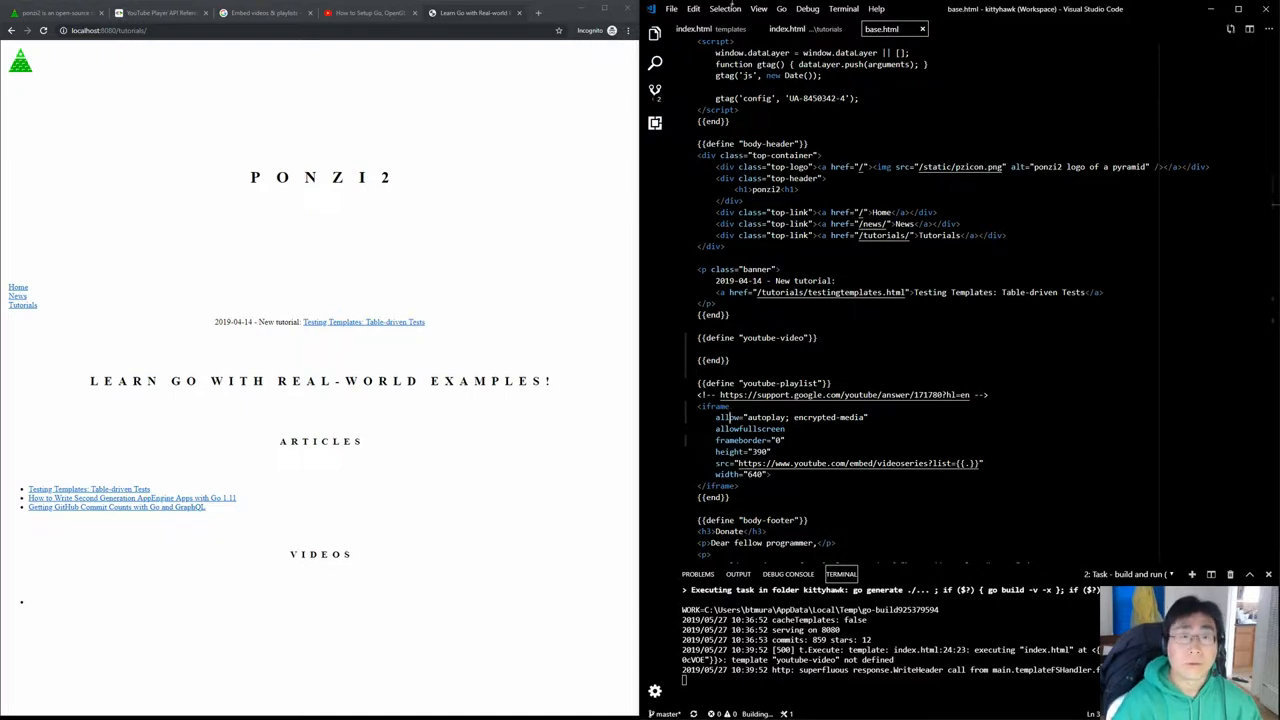
pyautogui.click(370, 12)
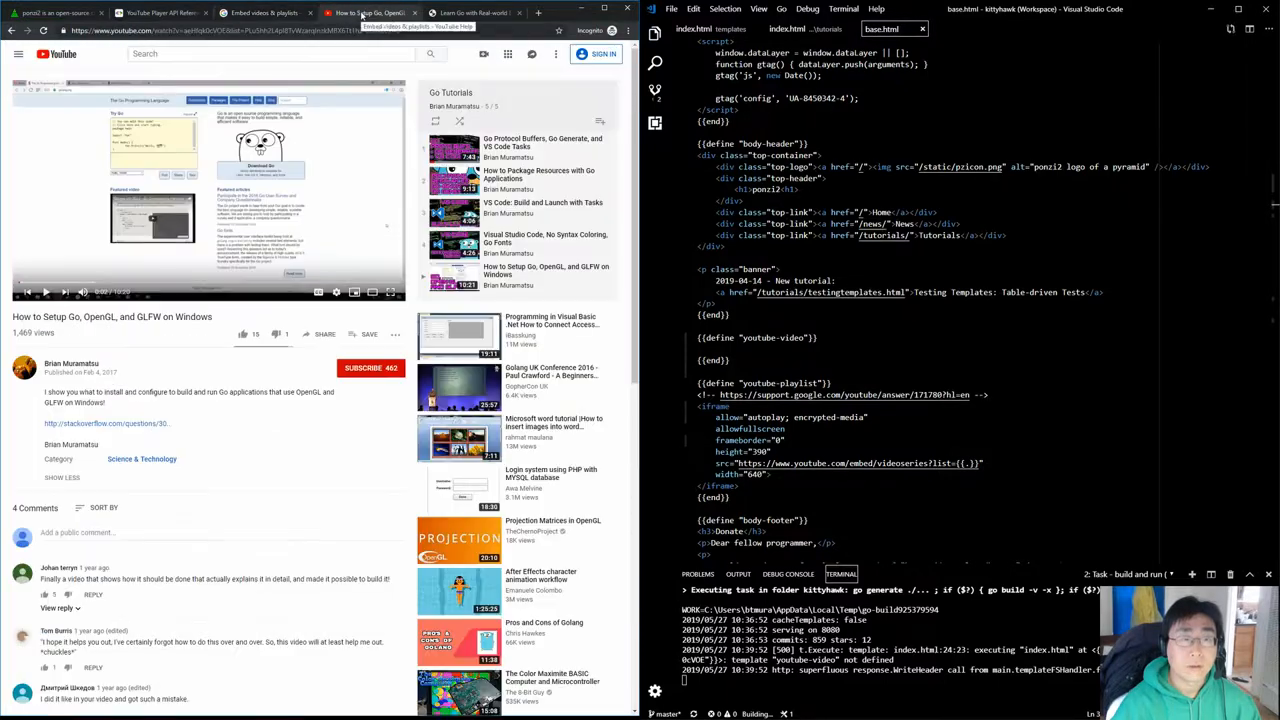
# Copy the video's iframe embed code from YouTube's Share > Embed dialog for the youtube-video template
pyautogui.click(322, 334)
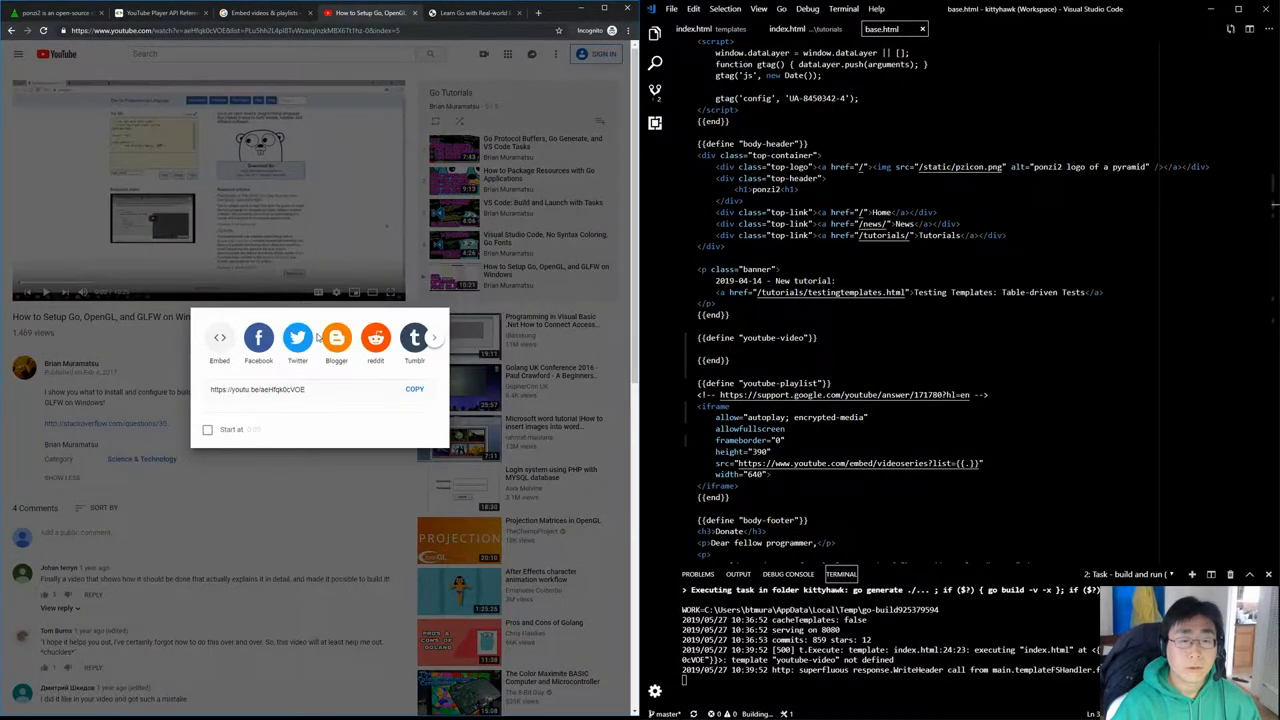
pyautogui.click(220, 336)
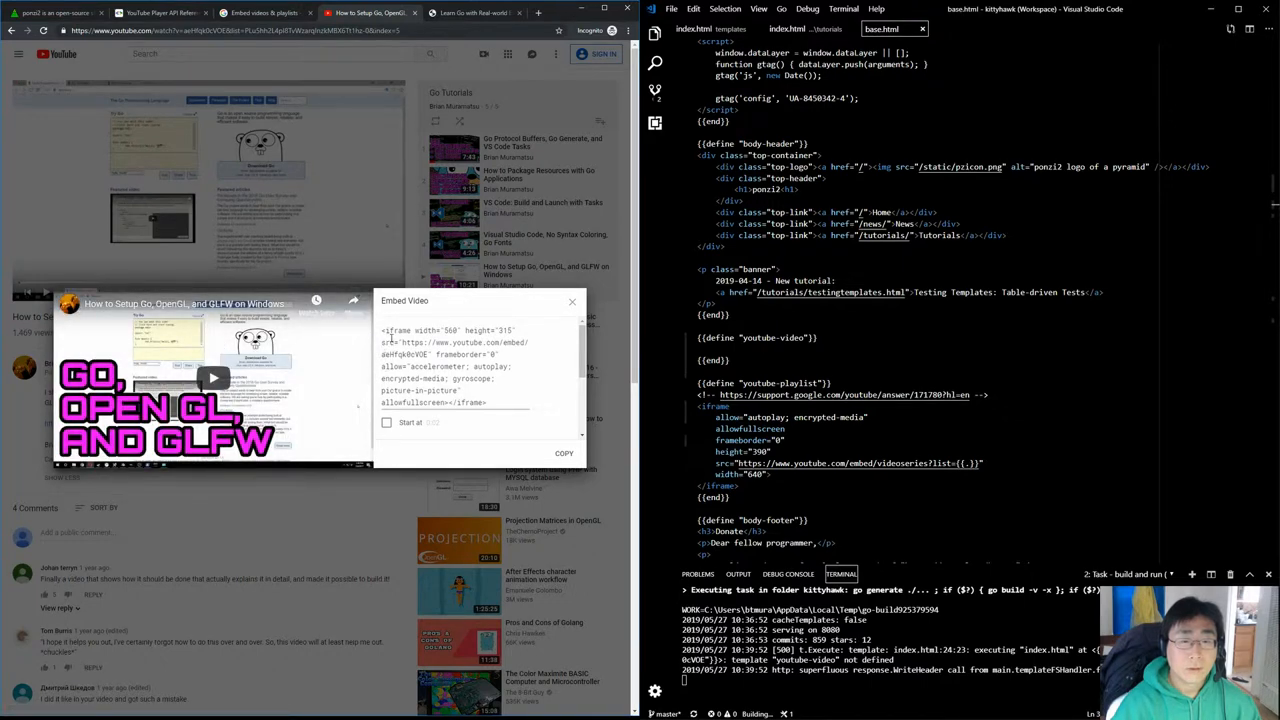
pyautogui.rightClick(450, 330)
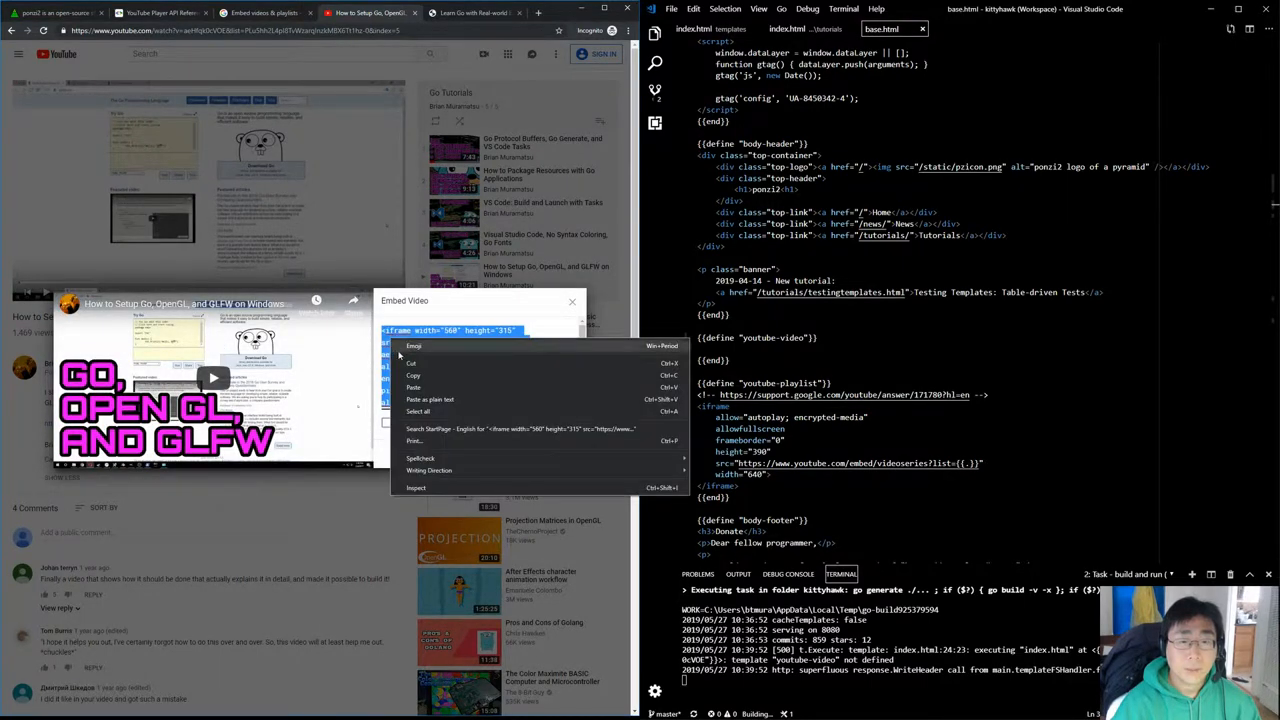
pyautogui.click(418, 412)
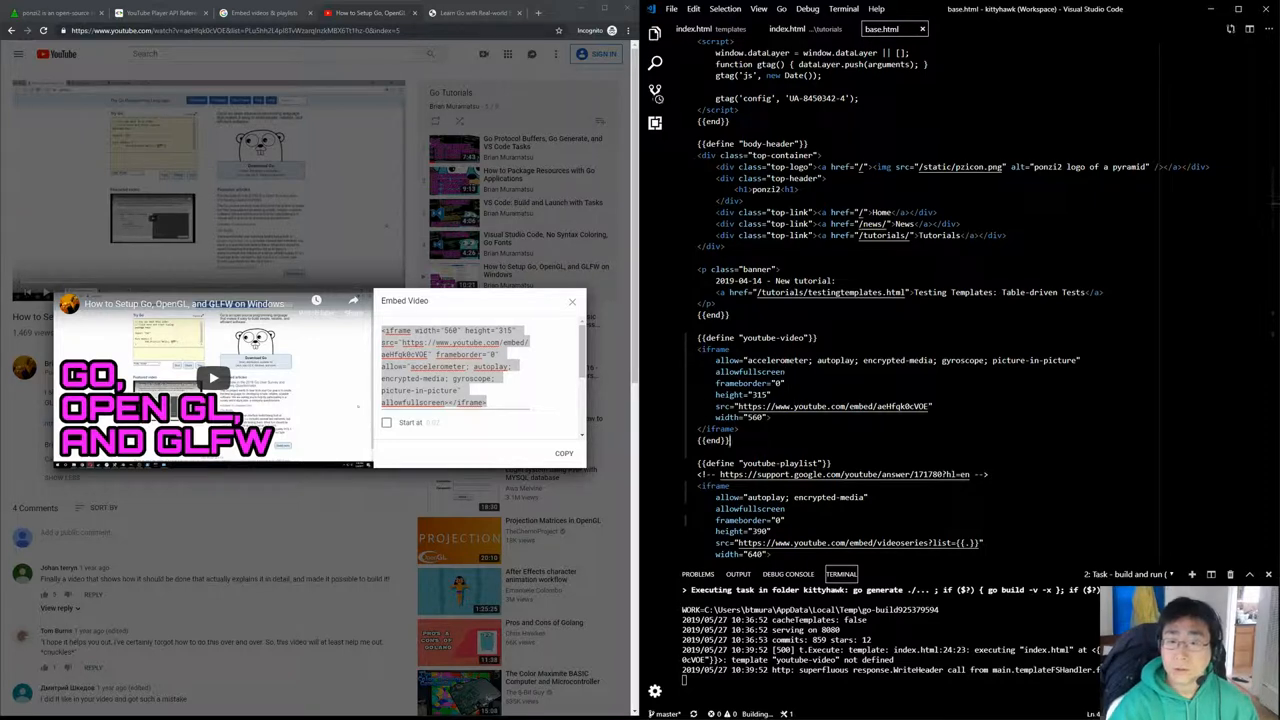
# Use the {{.}} video ID placeholder in the iframe src and reload the tutorials page to check the video
pyautogui.scroll(-3)
pyautogui.write('{{.}}')
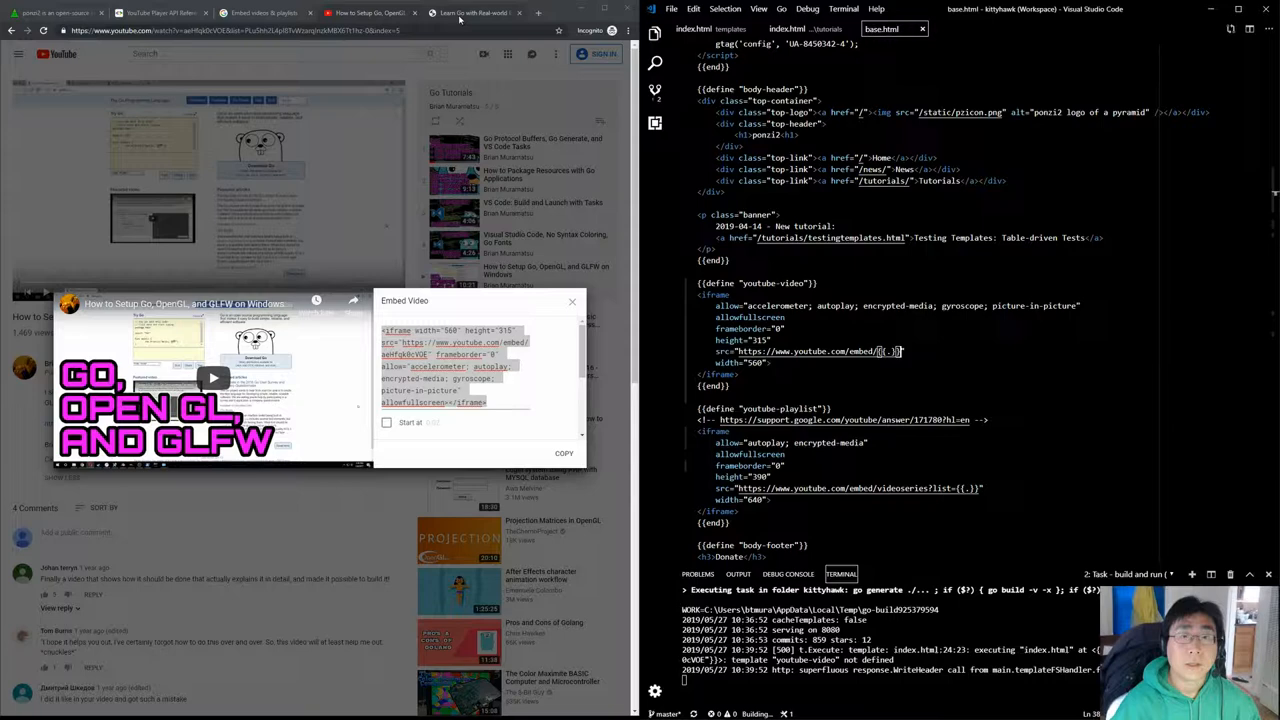
pyautogui.click(476, 12)
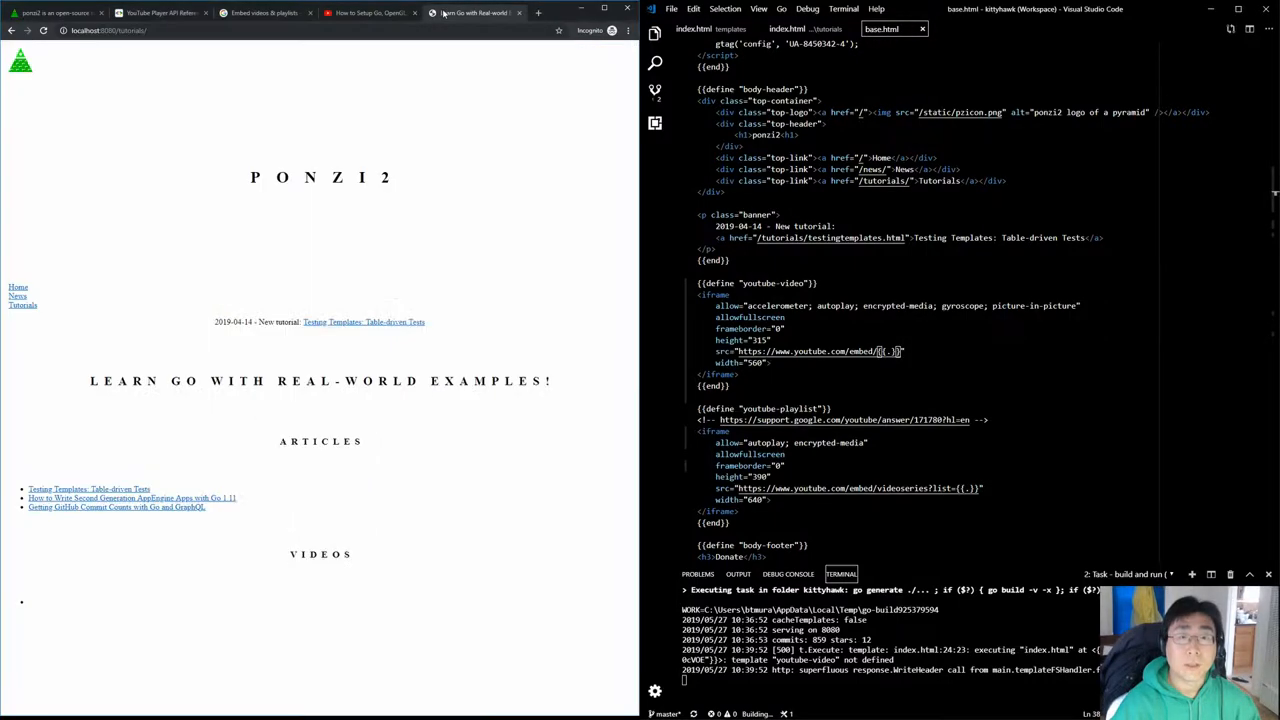
pyautogui.moveTo(44, 30)
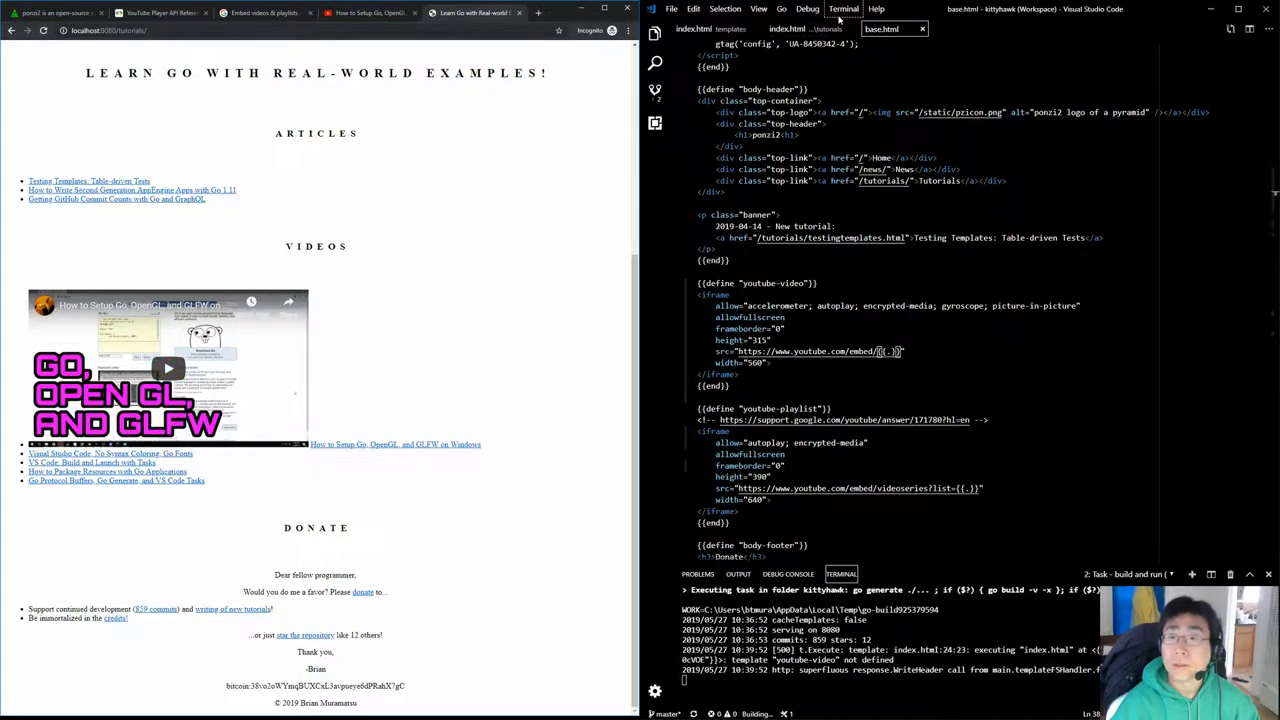
# Add a {{template "youtube-video" "<id>"}} call to each Videos list item in tutorials/index.html
pyautogui.click(788, 28)
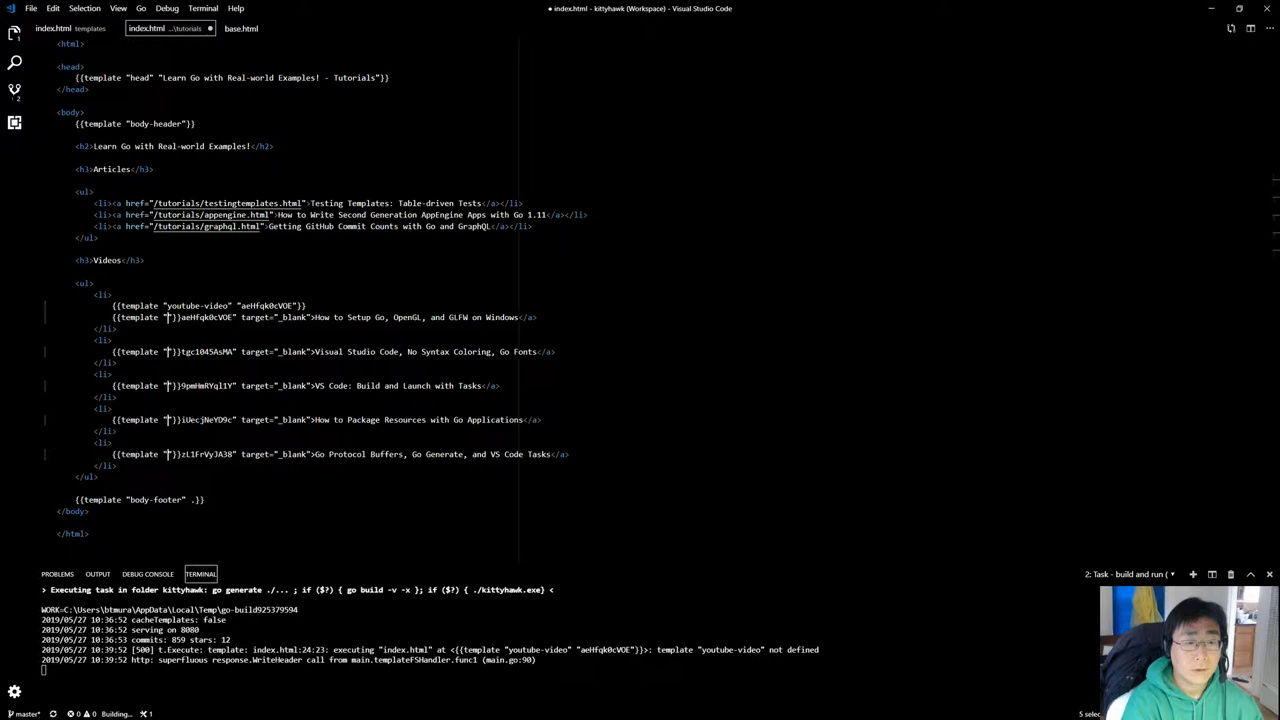
# Add an h3 Videos heading and five {{template "youtube-video" "<id>"}} lines to index.html and save
pyautogui.write('youtube-video" "tgc1045AsMA"}}')
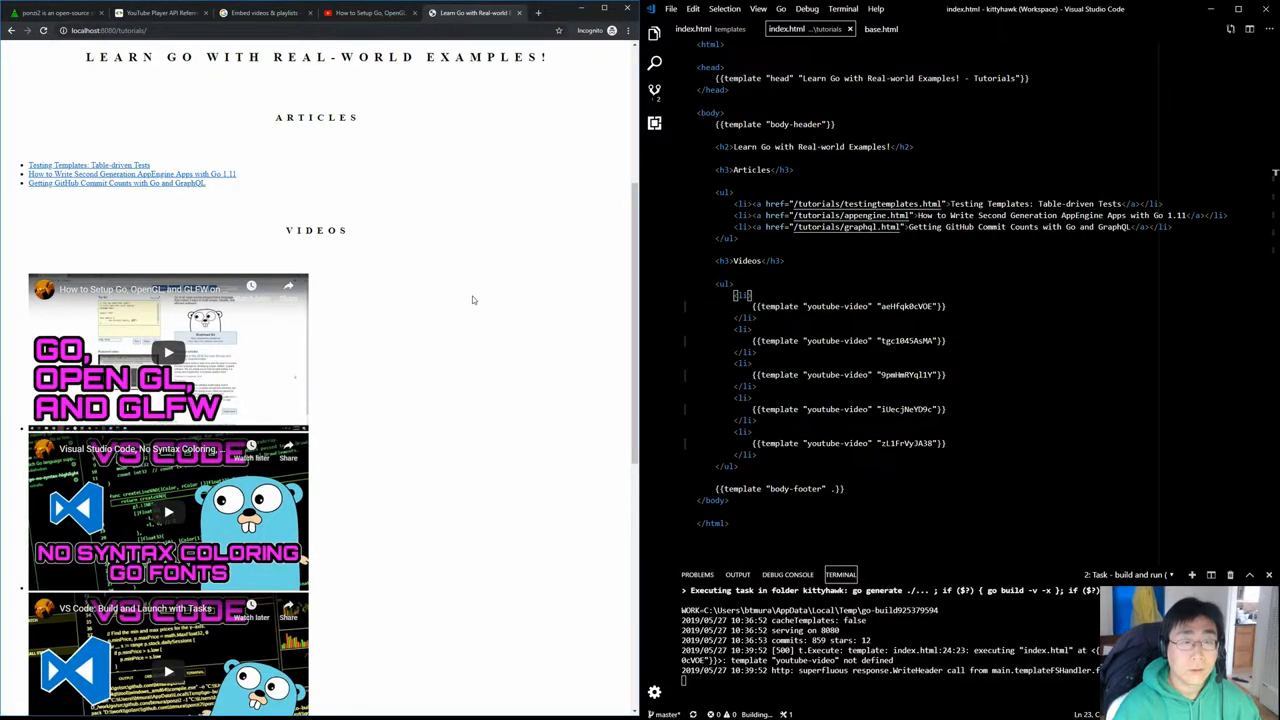
pyautogui.scroll(-3)
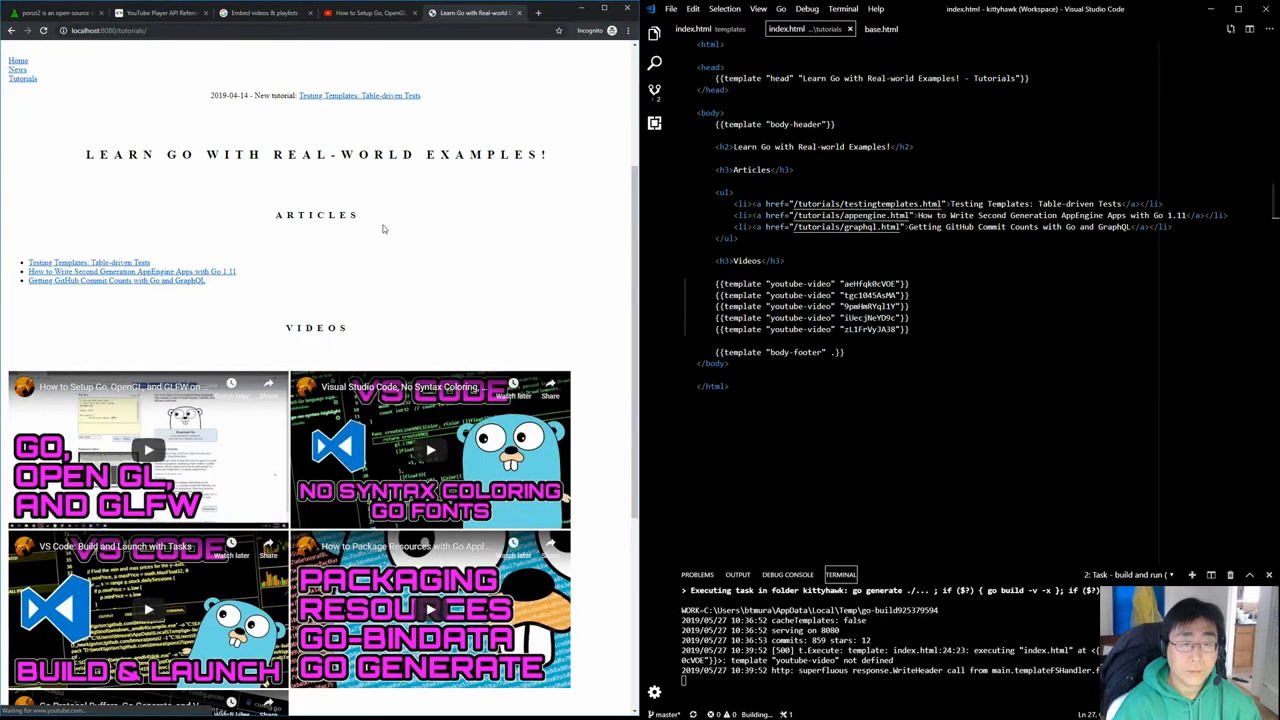
pyautogui.scroll(-3)
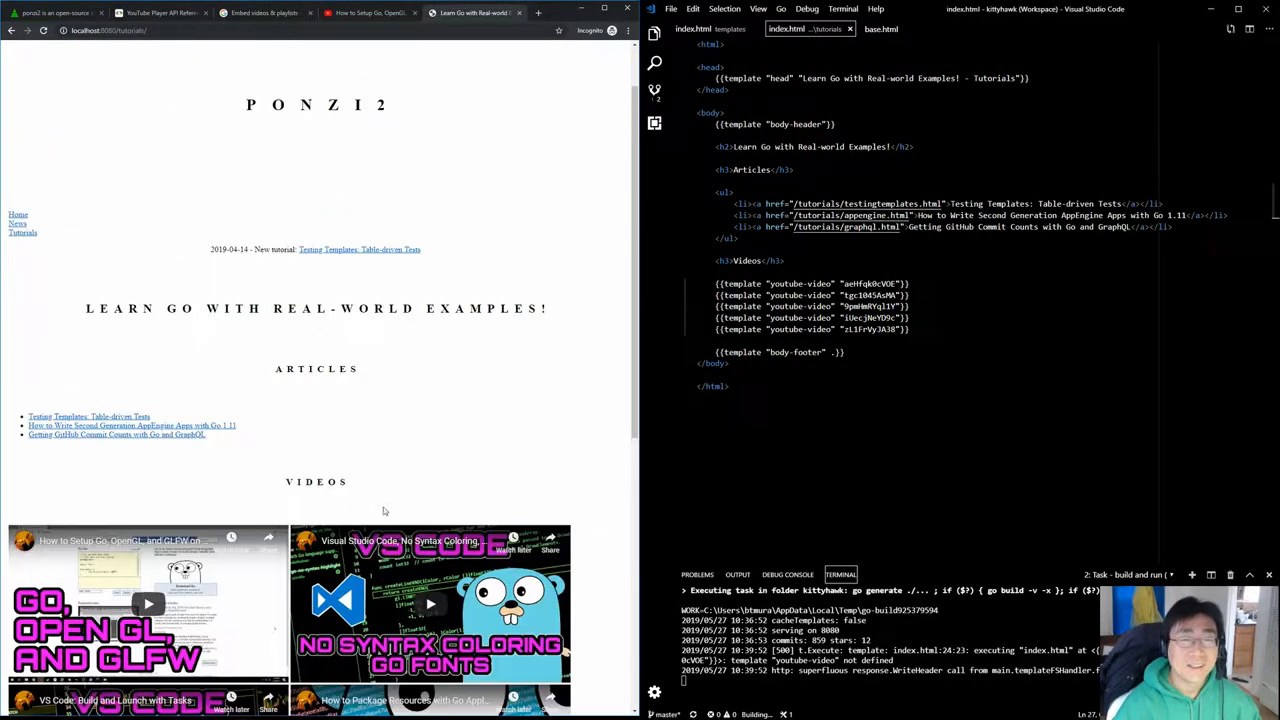
pyautogui.scroll(-3)
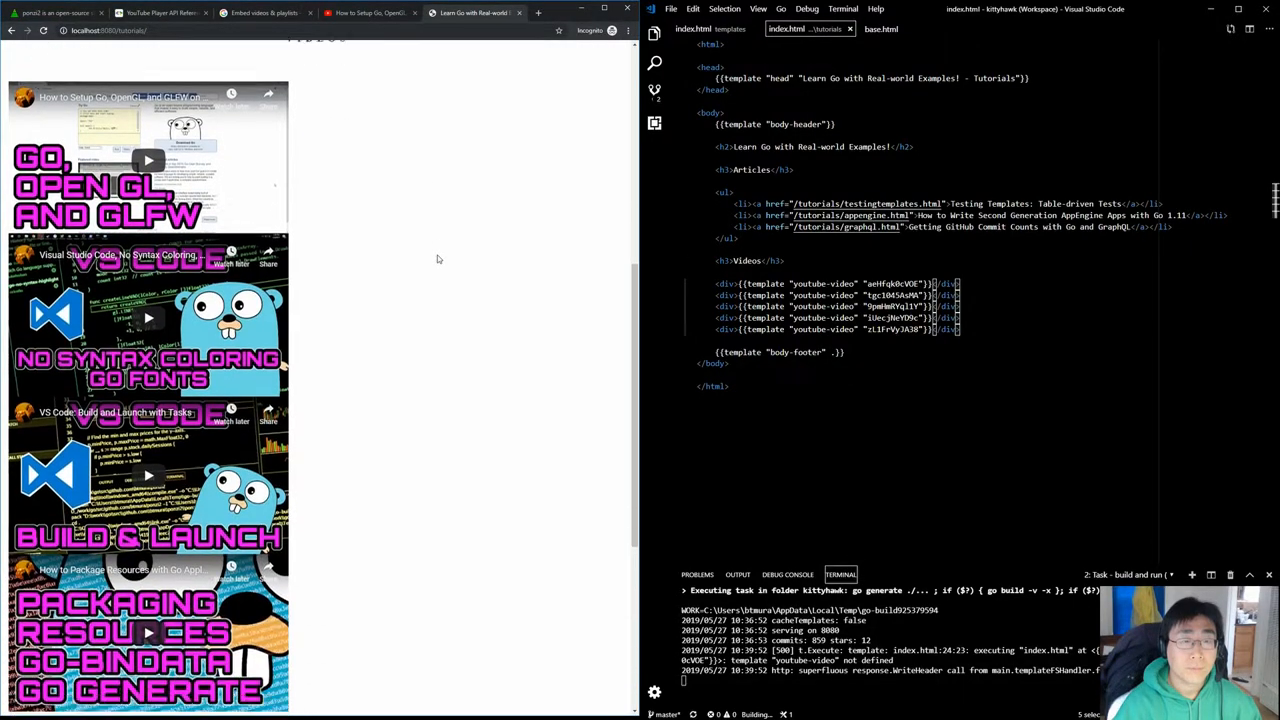
# Surround each youtube-video template line with its own <div></div> and save
pyautogui.scroll(-3)
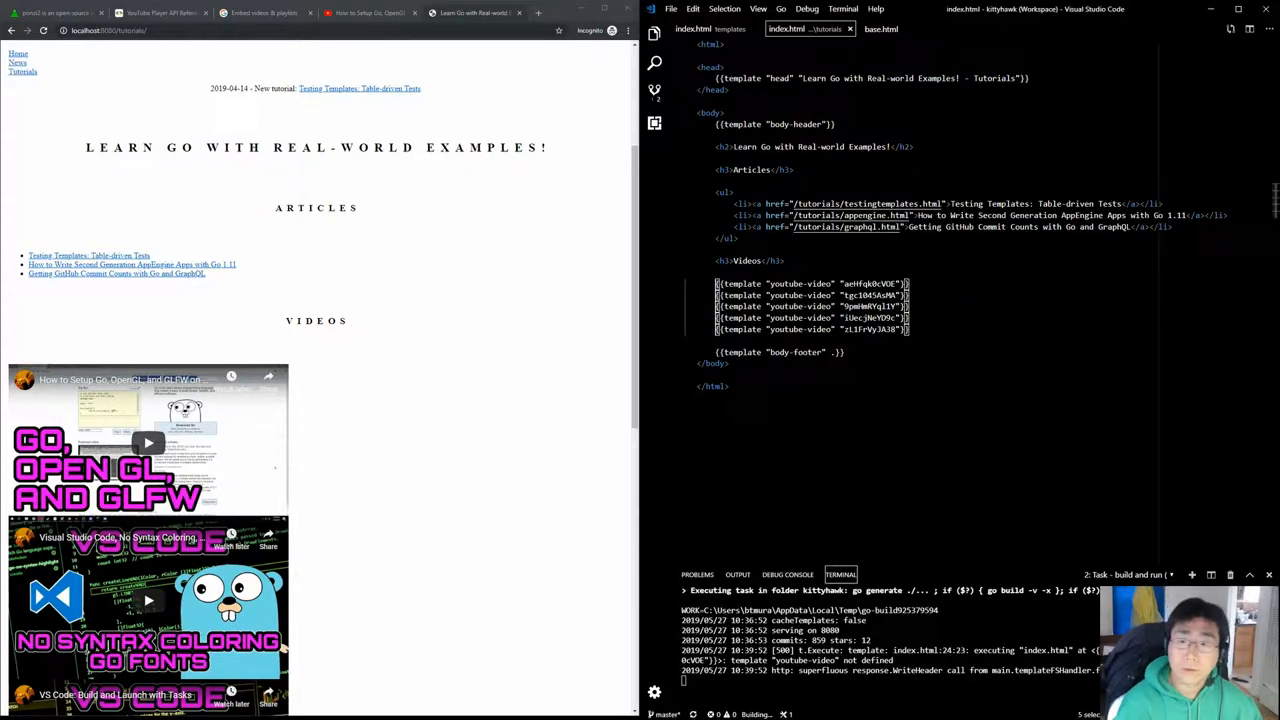
# Reload the localhost tutorials page to see the video grid, then move to the ponzi2.io tab
pyautogui.click(44, 30)
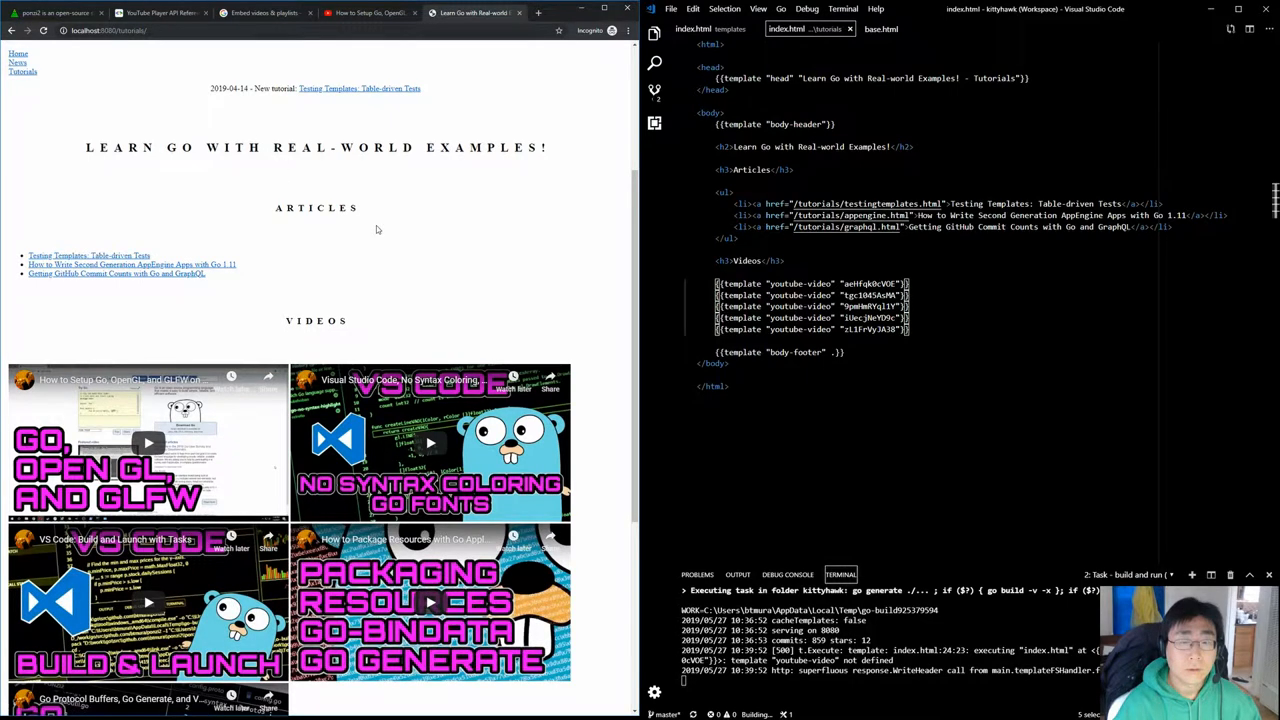
pyautogui.scroll(-3)
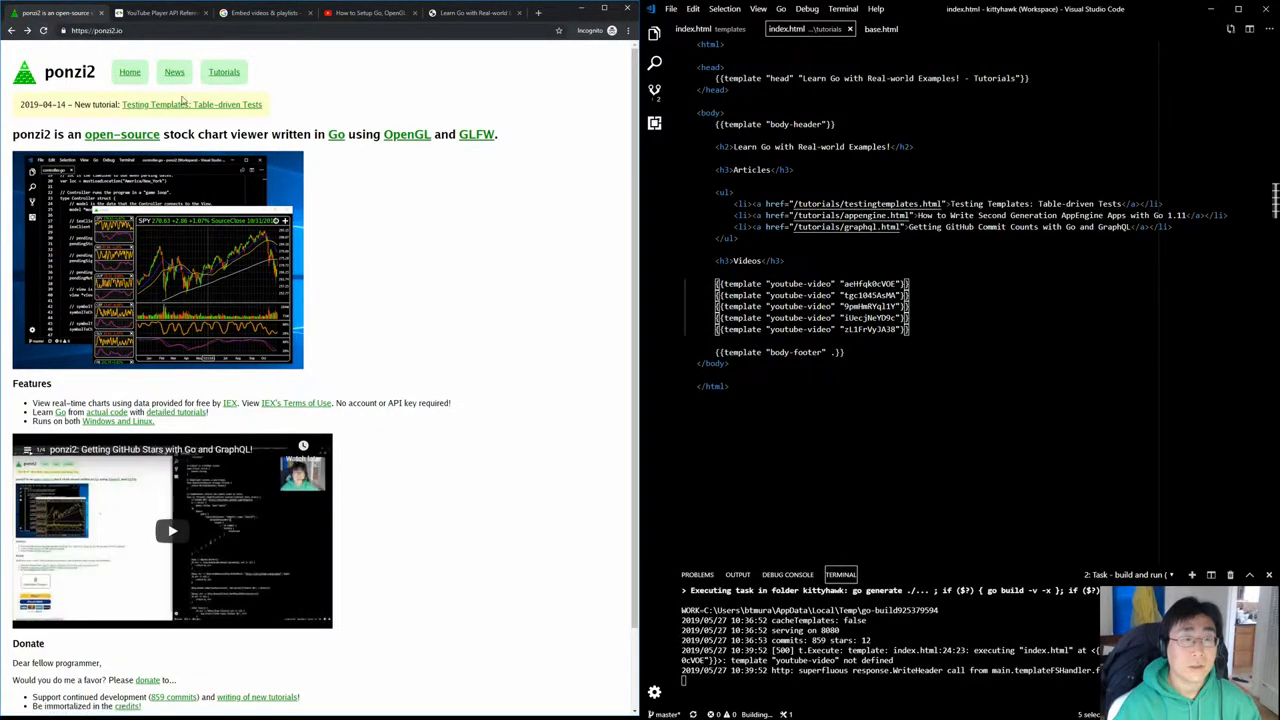
# View the live tutorials page, then cd ../kittyhawk/ in the terminal for the gcloud deploy
pyautogui.click(224, 72)
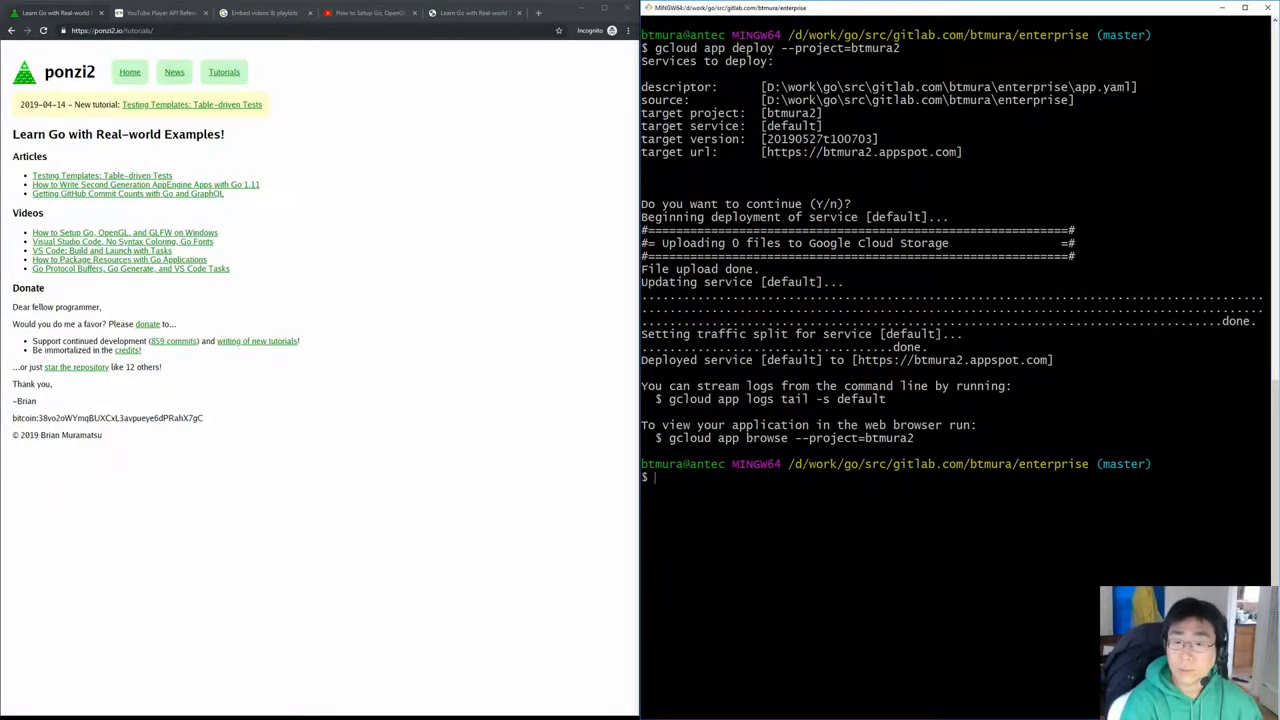
pyautogui.write('cd ../kittyhawk/')
pyautogui.write('gcloud app deploy --project=btmura')
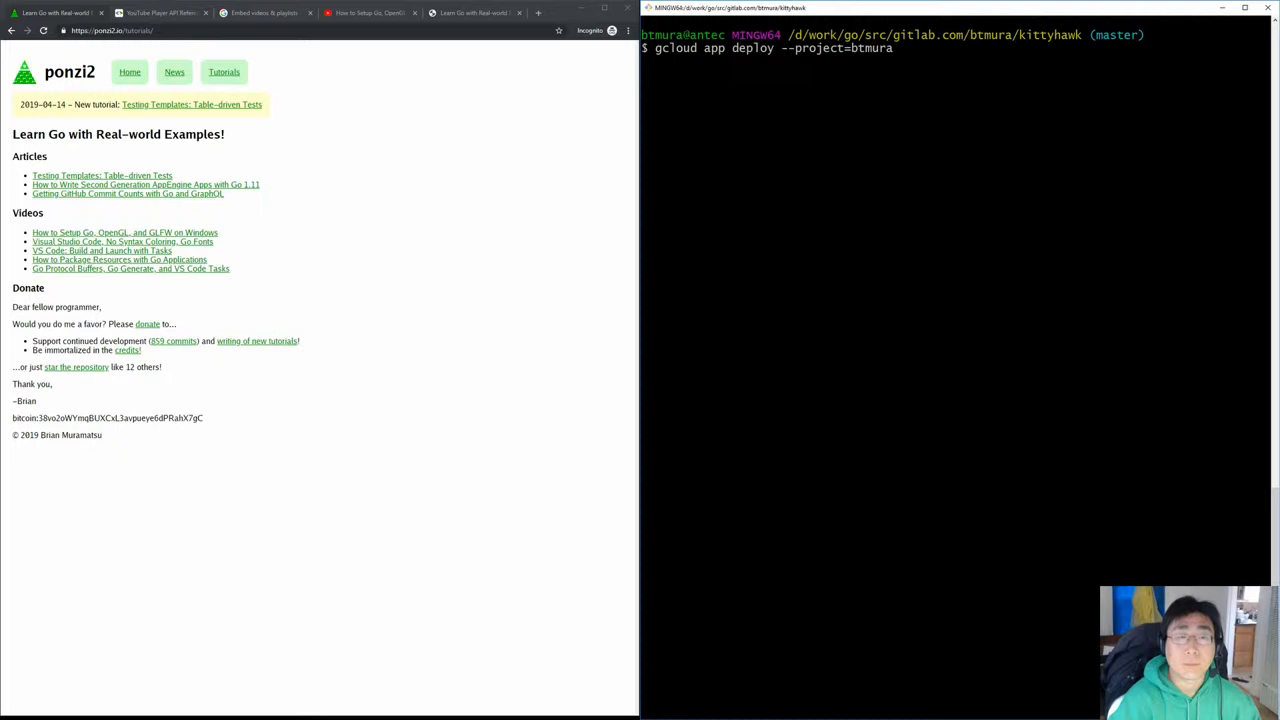
pyautogui.moveTo(466, 240)
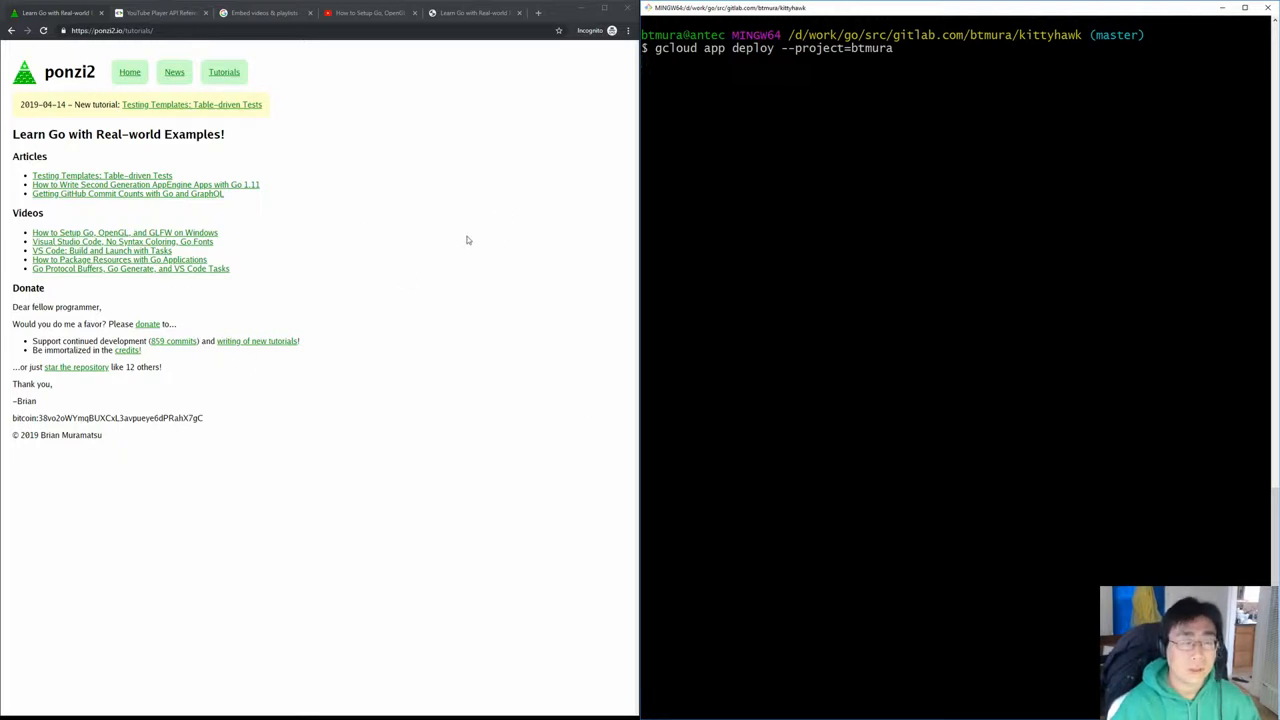
pyautogui.moveTo(548, 224)
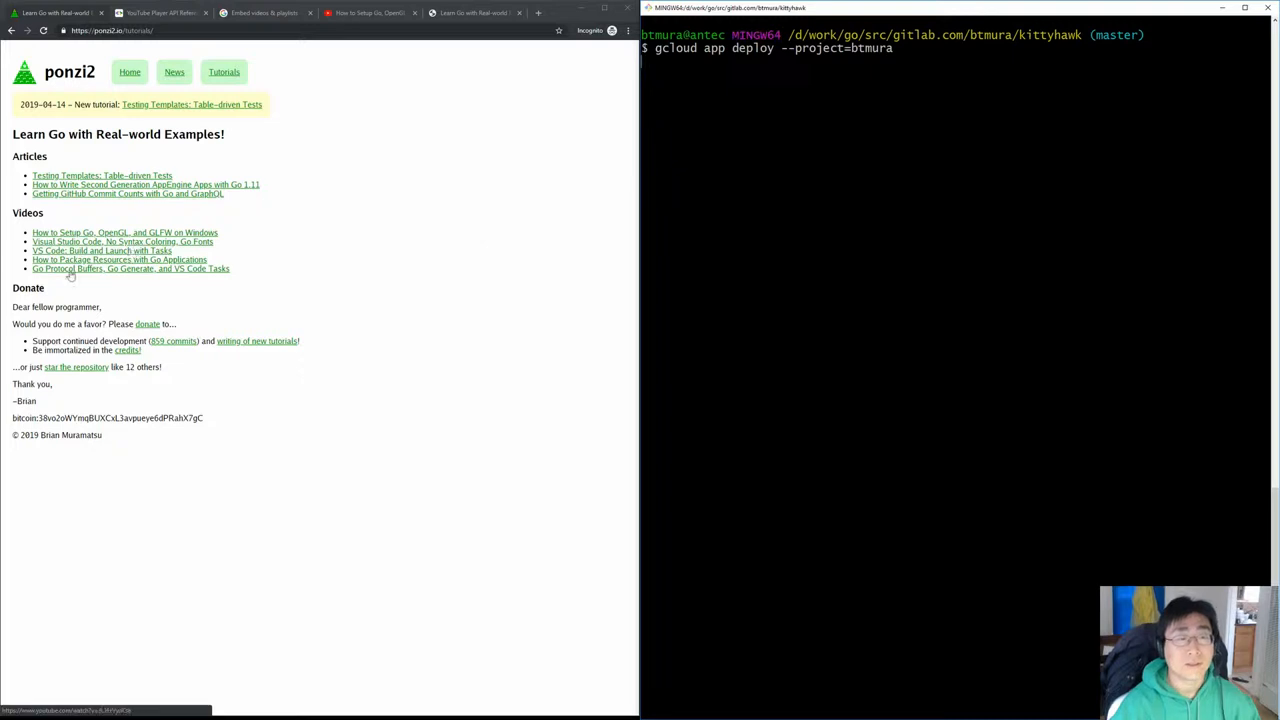
pyautogui.moveTo(376, 198)
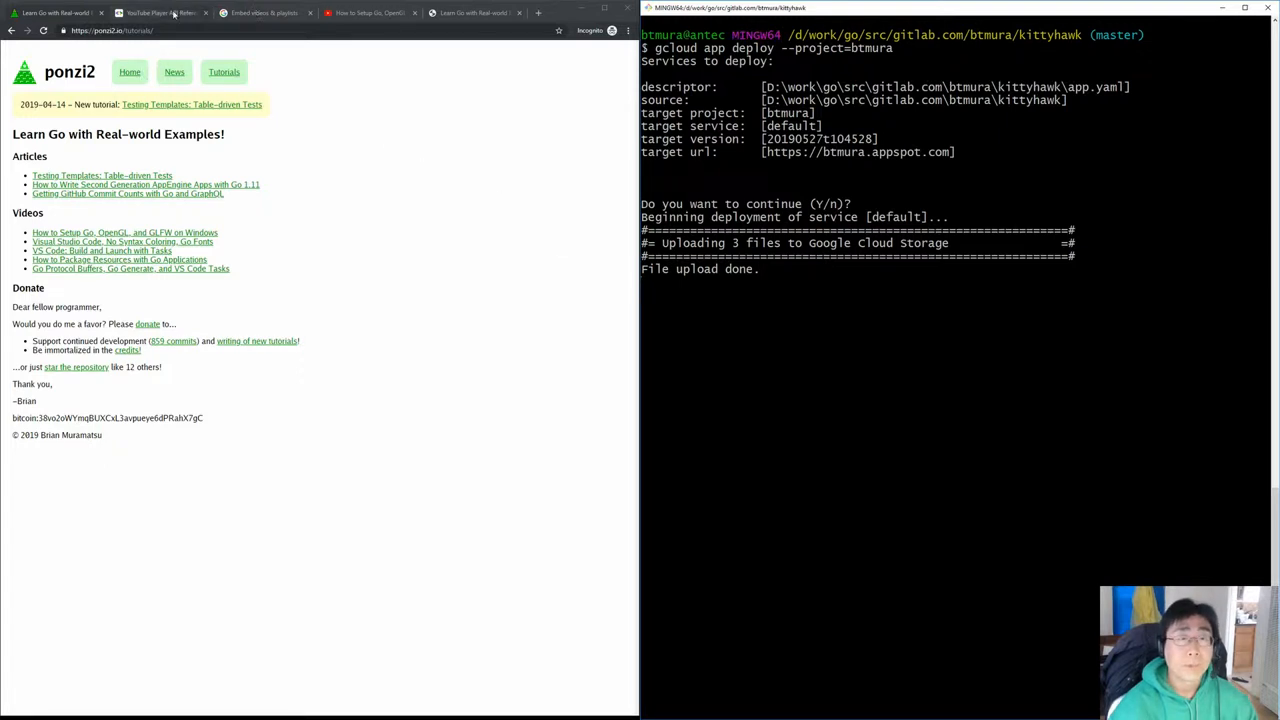
# Skim the IFrame Player API and YouTube embed help tabs, ending on the Go/OpenGL video's embed code
pyautogui.click(160, 12)
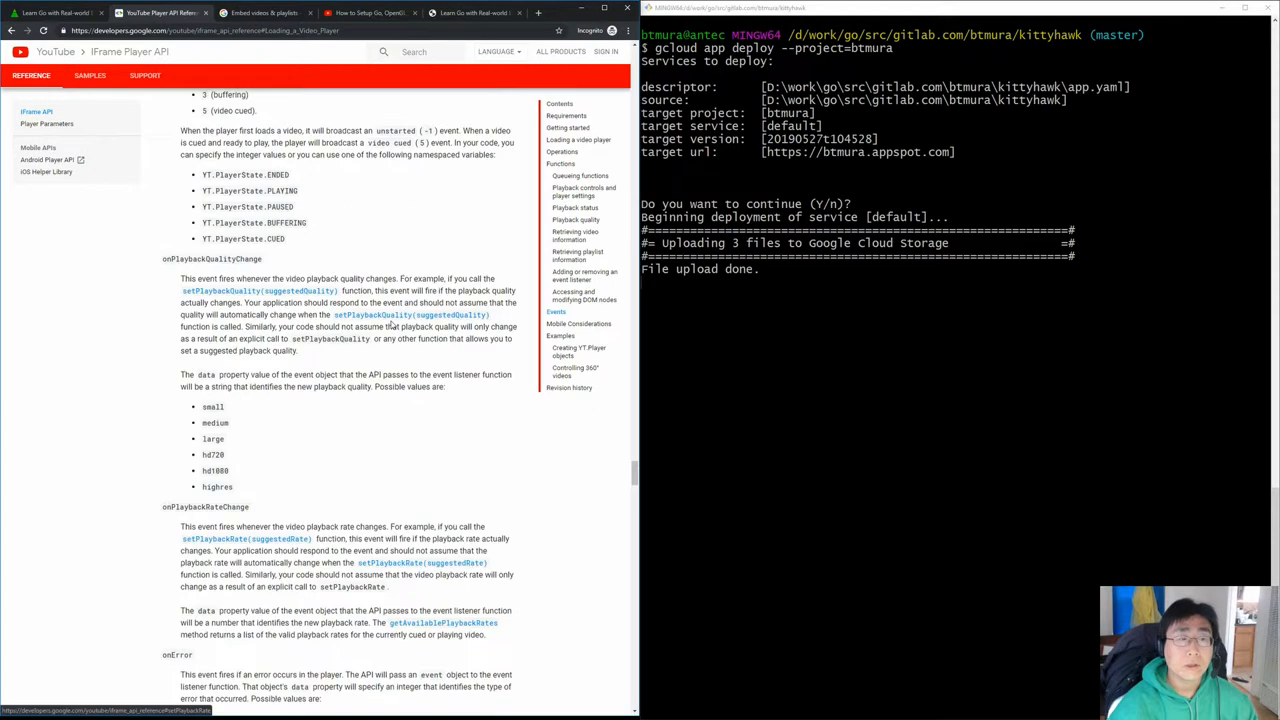
pyautogui.scroll(-3)
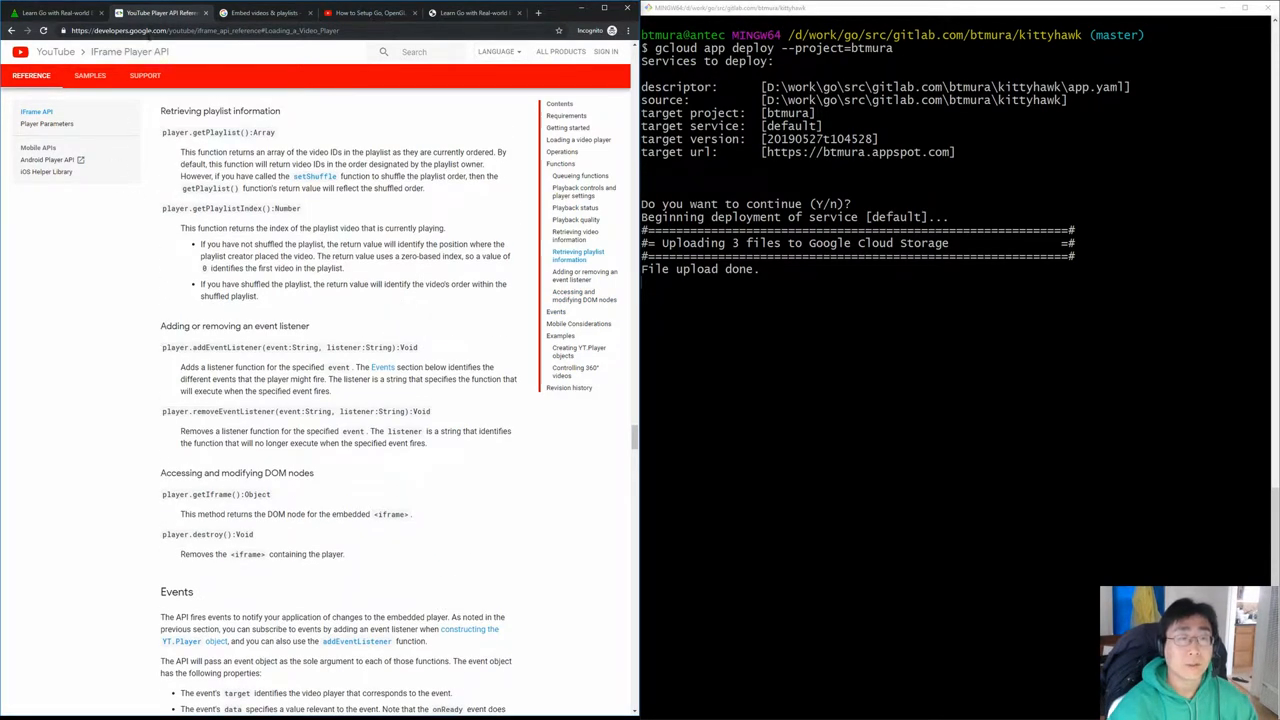
pyautogui.click(160, 12)
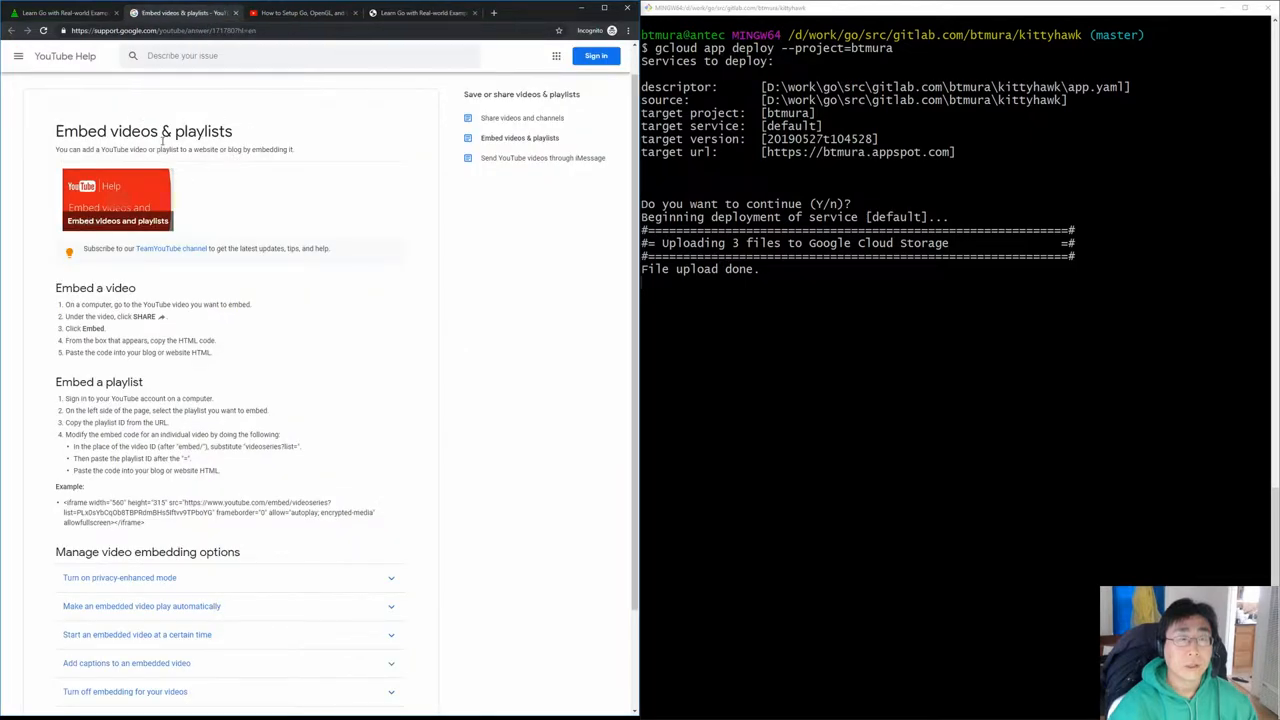
pyautogui.scroll(-3)
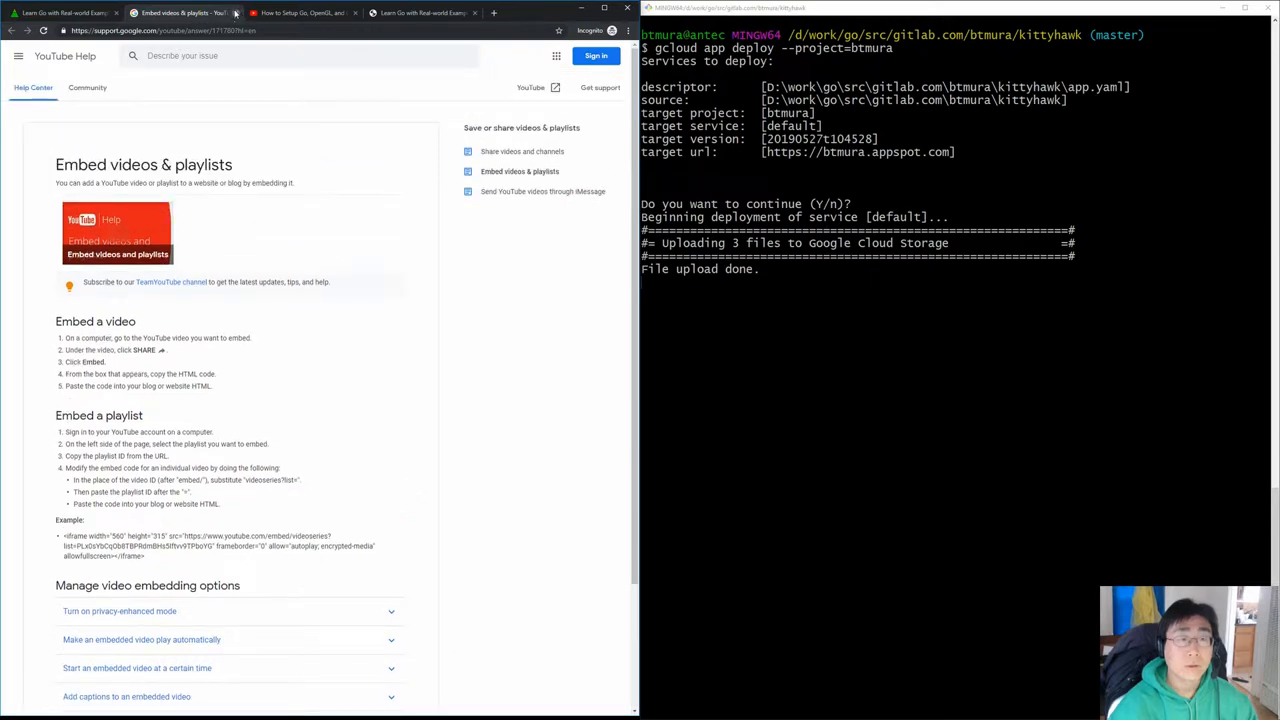
pyautogui.click(184, 12)
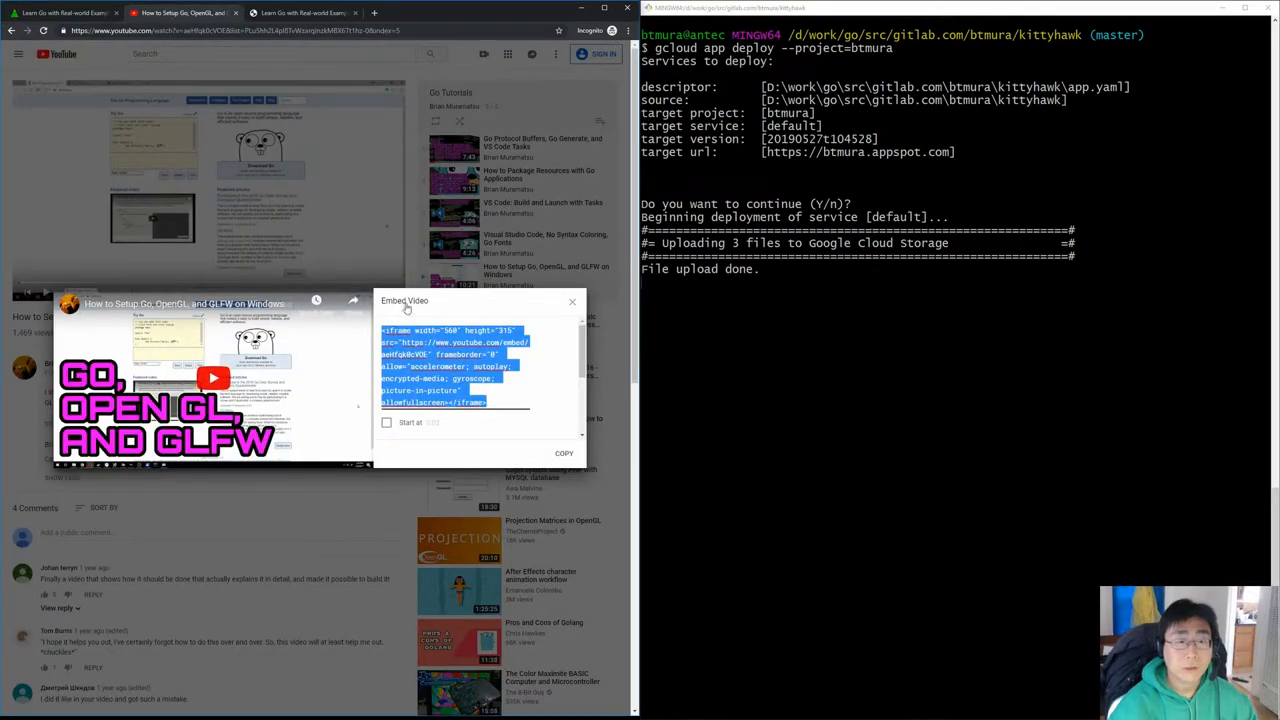
# Reopen Share > Embed, check the embed options and code, then return to the localhost tab
pyautogui.click(572, 300)
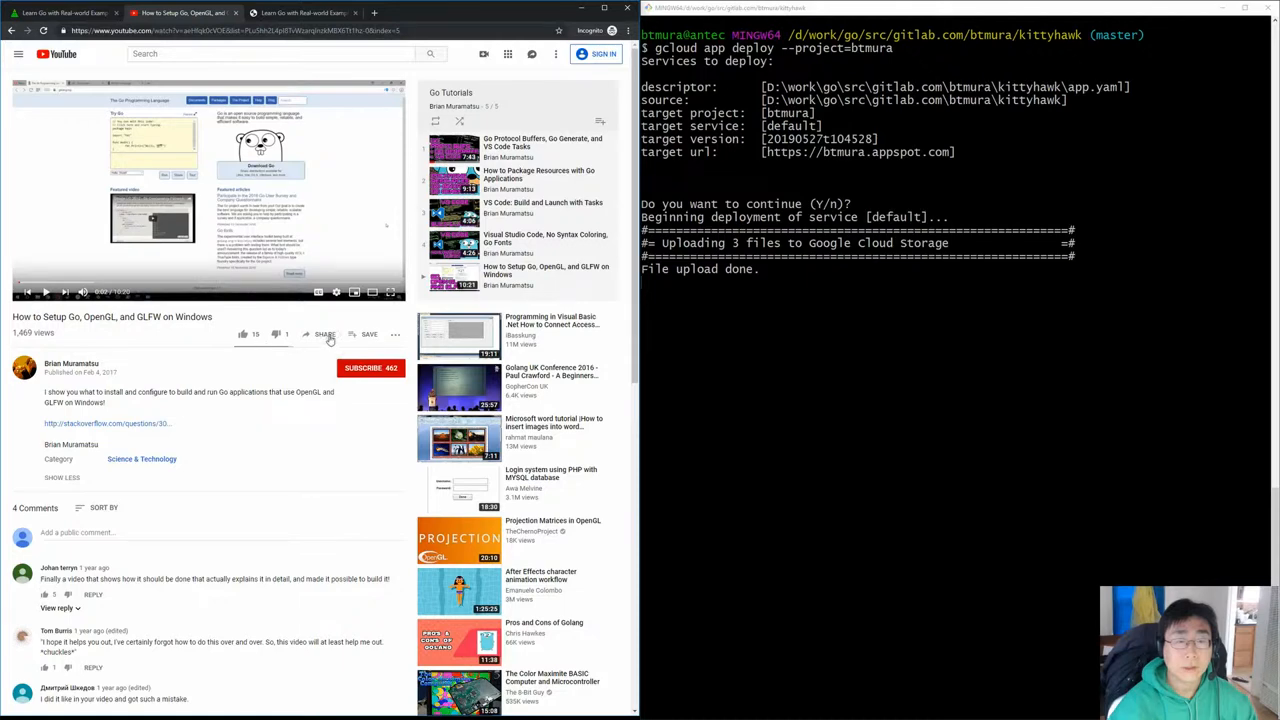
pyautogui.click(324, 334)
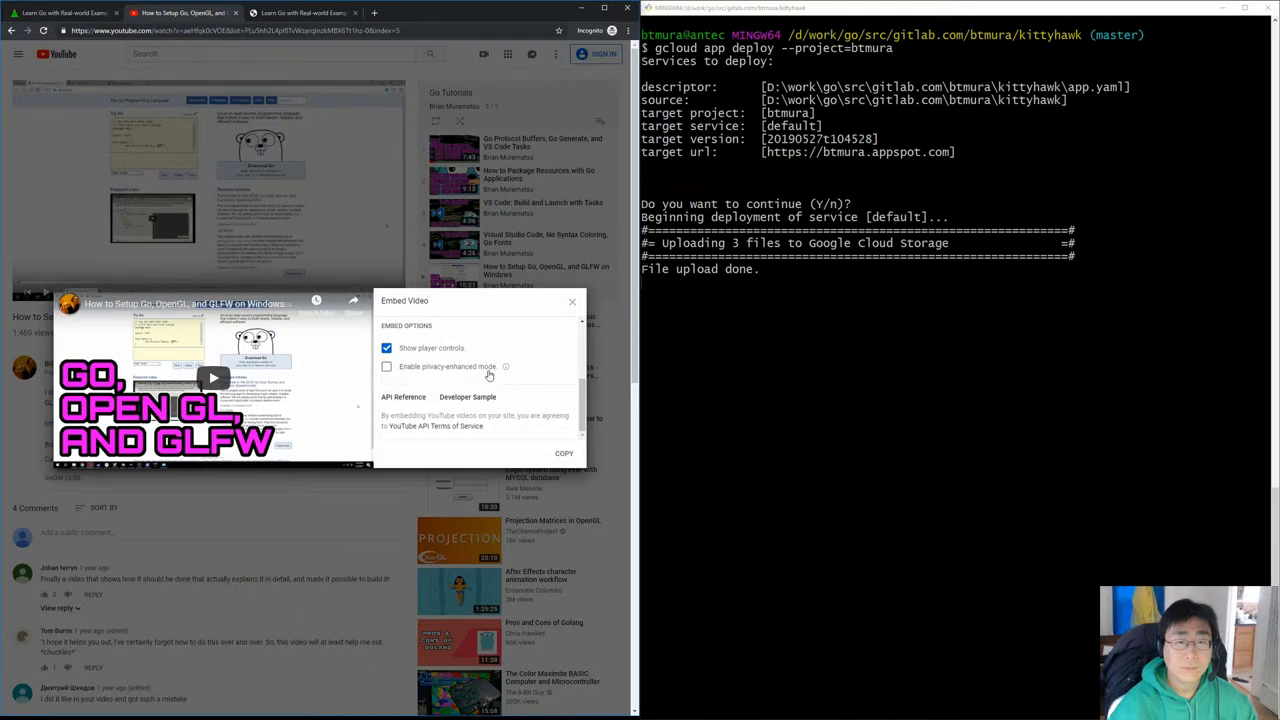
pyautogui.moveTo(510, 374)
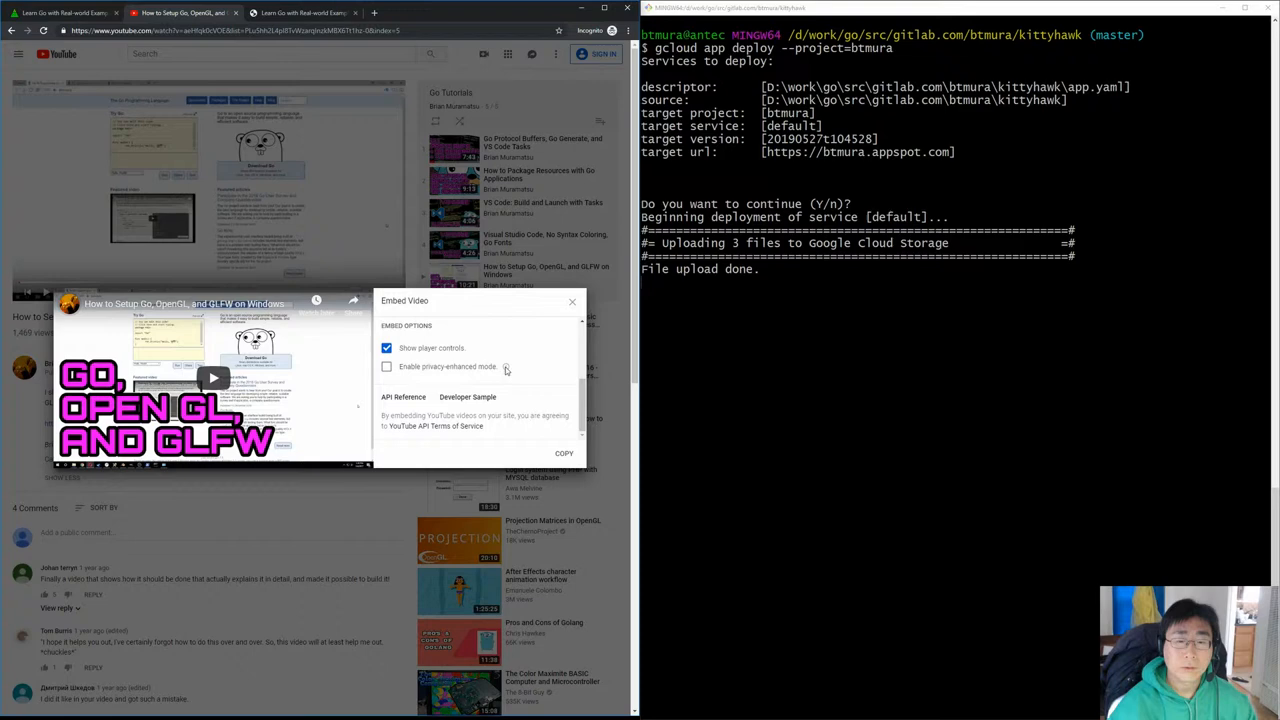
pyautogui.click(388, 366)
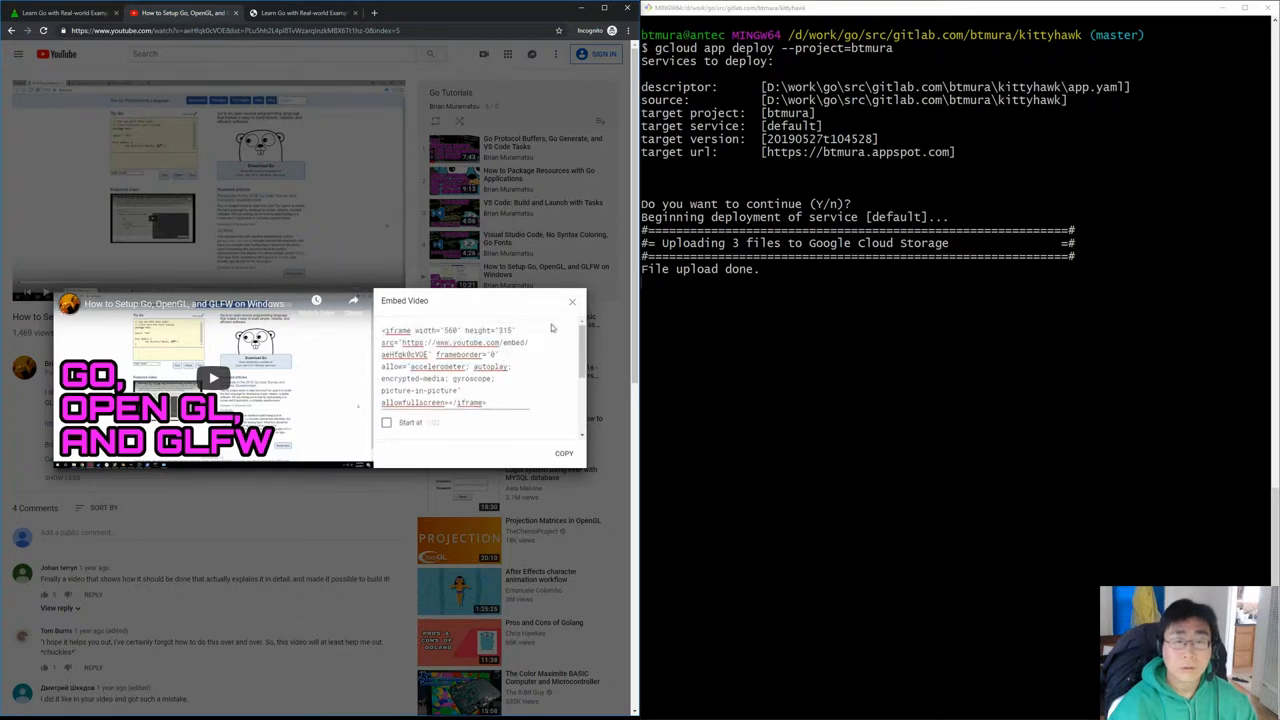
pyautogui.click(572, 300)
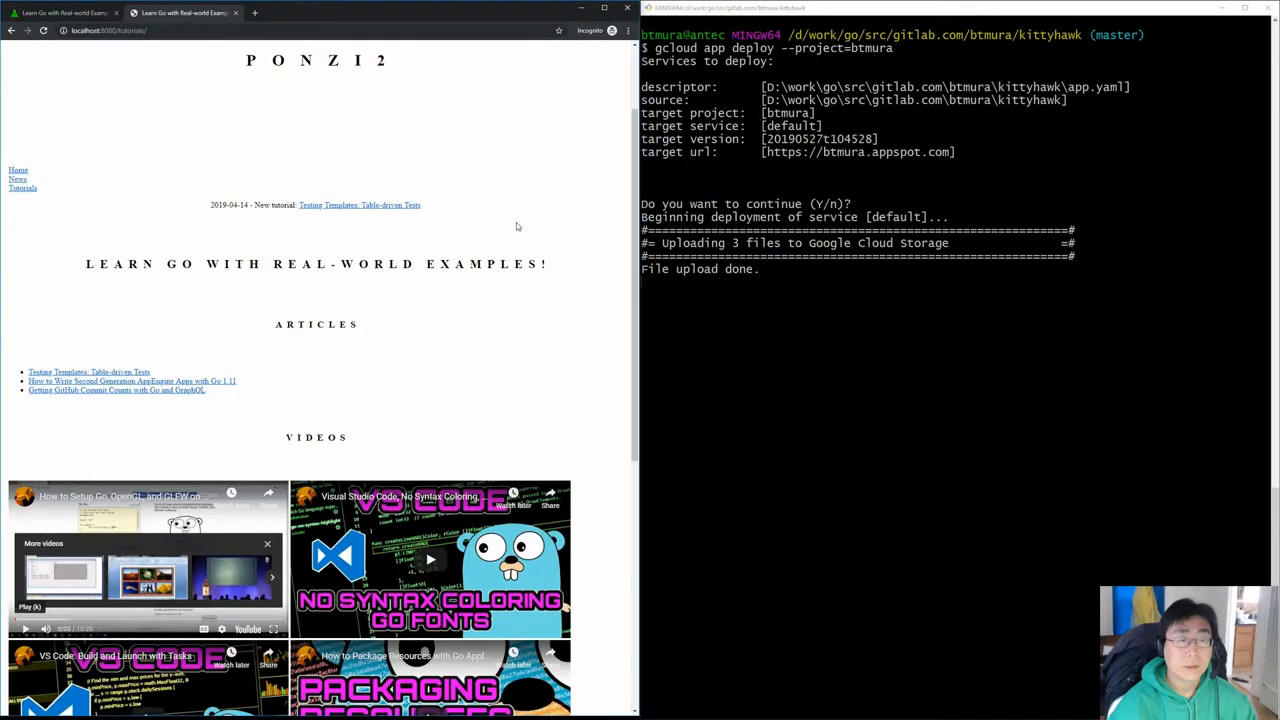
# Scroll the localhost:8080 home page down to its Features section and back
pyautogui.scroll(-3)
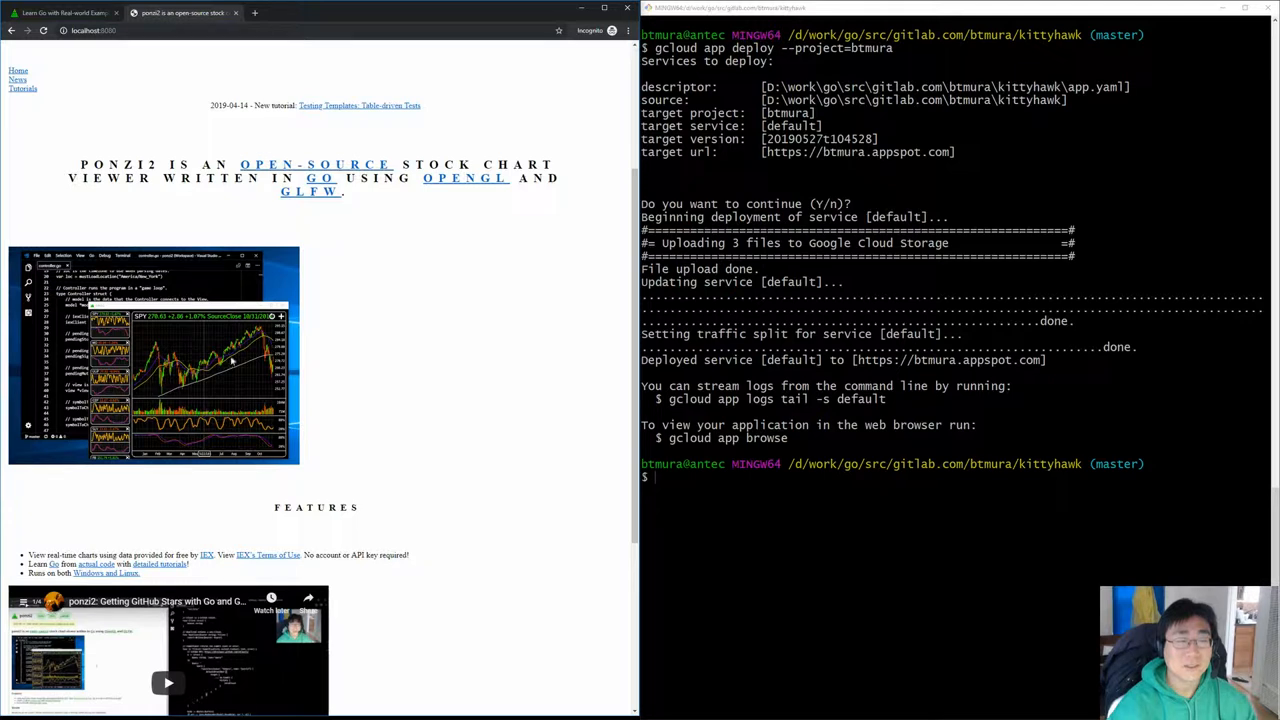
pyautogui.moveTo(376, 408)
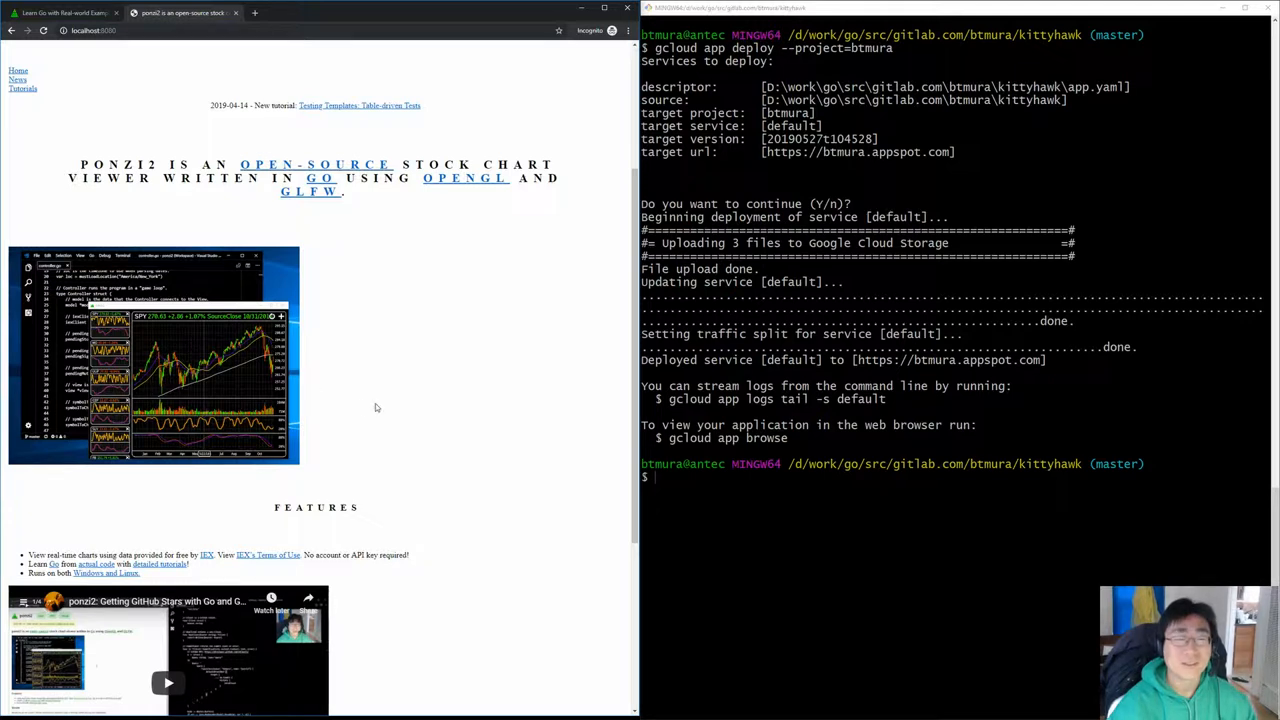
pyautogui.moveTo(340, 408)
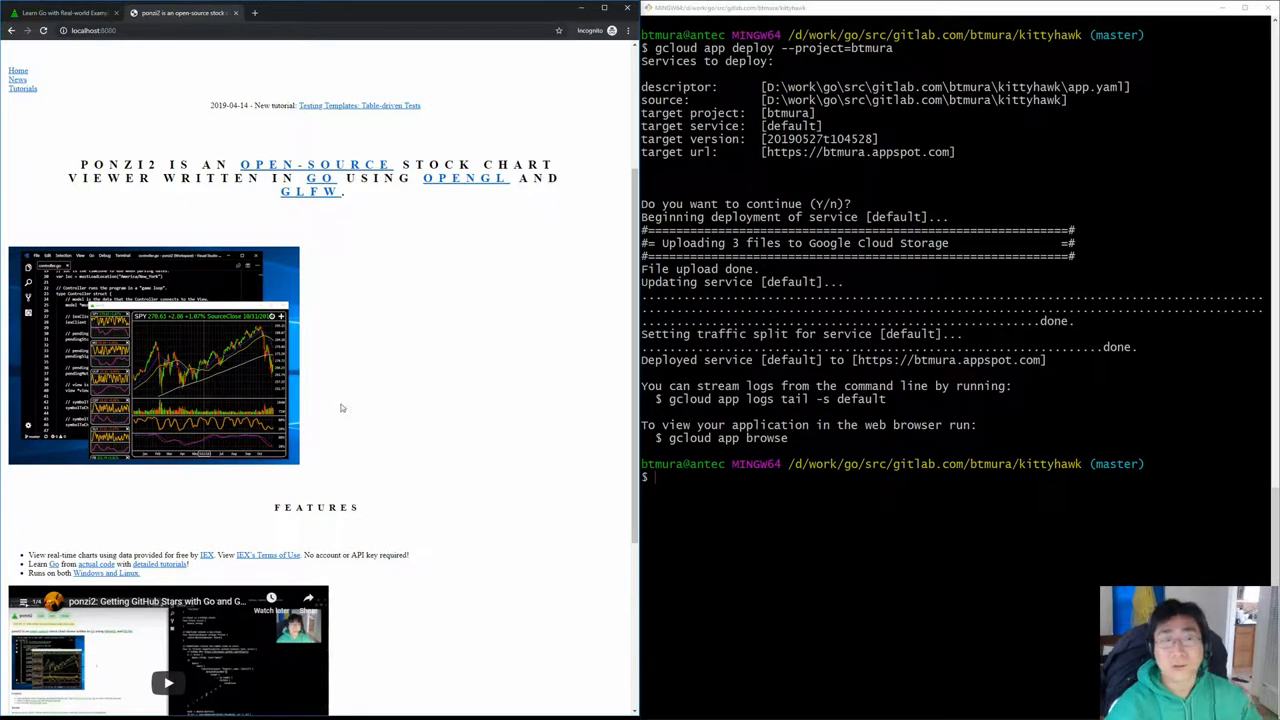
pyautogui.scroll(-3)
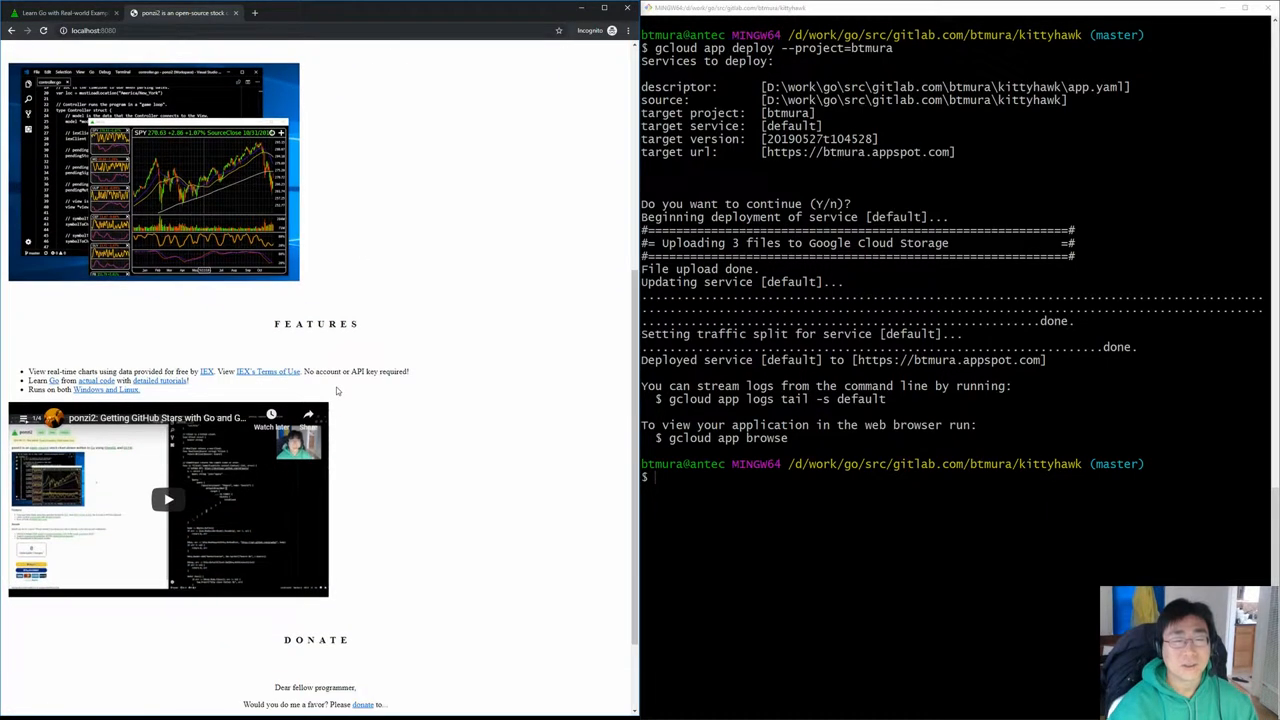
pyautogui.scroll(3)
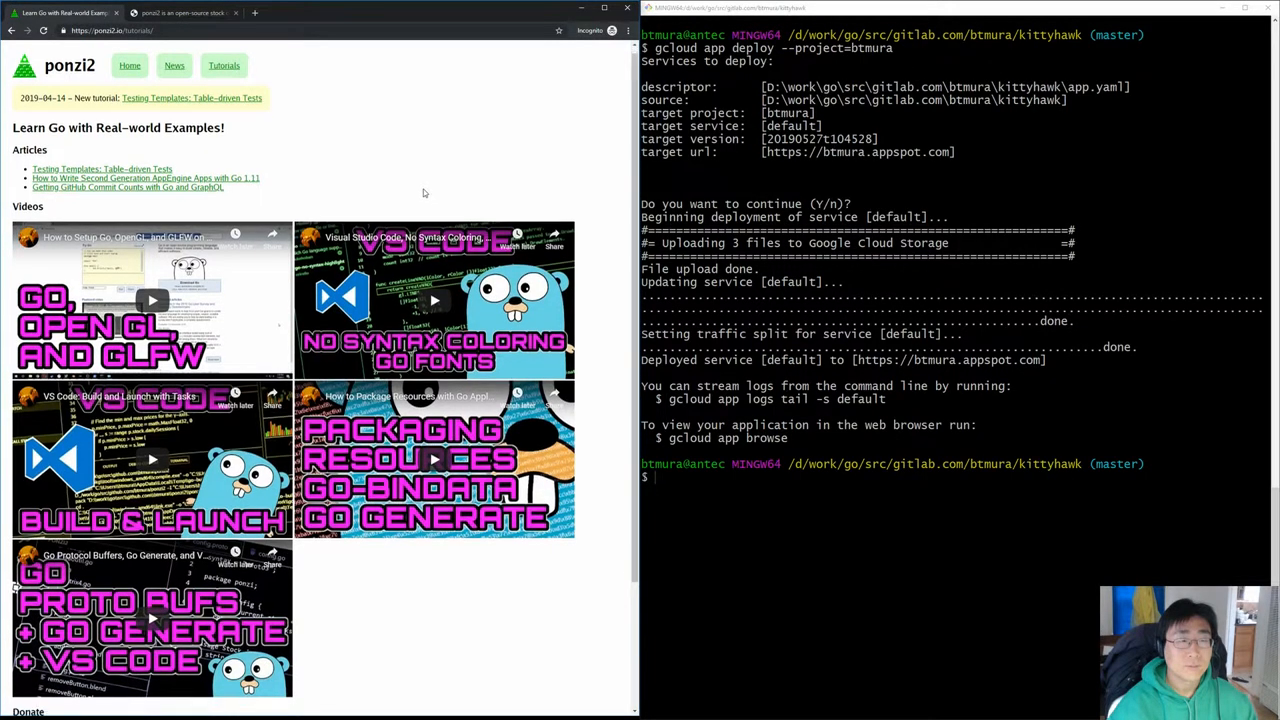
# Scroll through the Videos section on ponzi2.io/tutorials to verify the embedded video grid
pyautogui.scroll(-3)
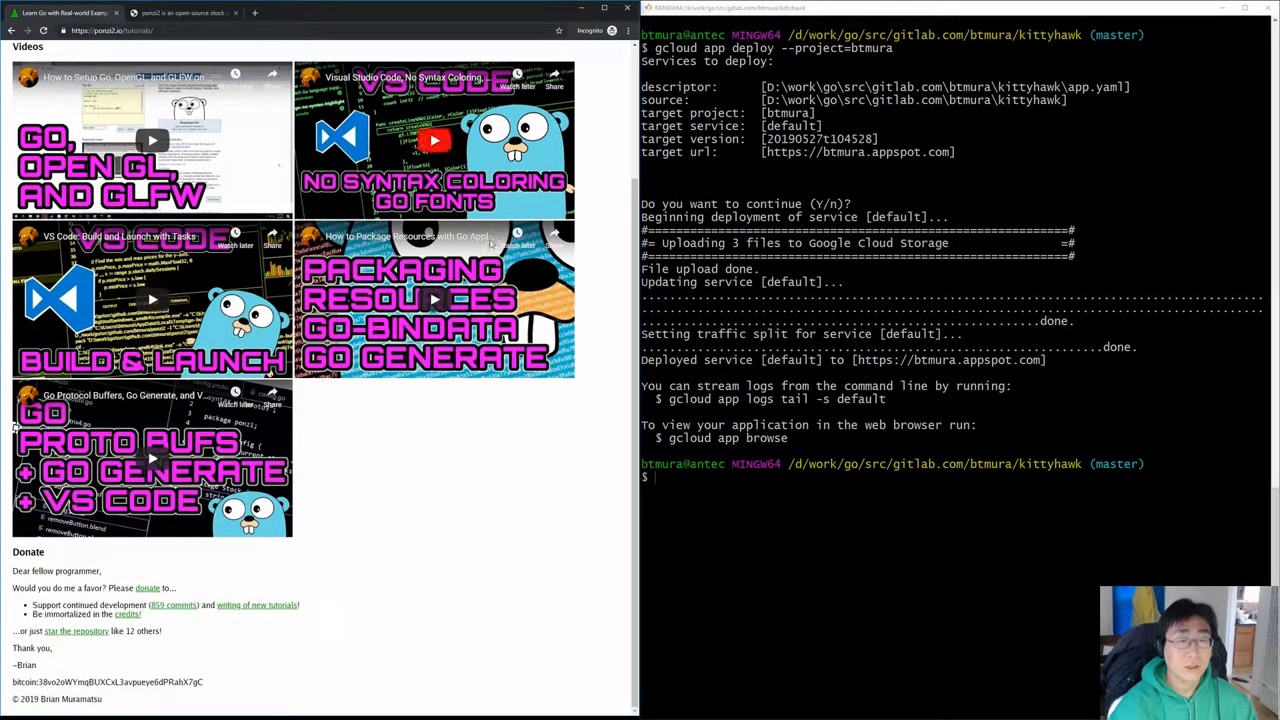
pyautogui.scroll(3)
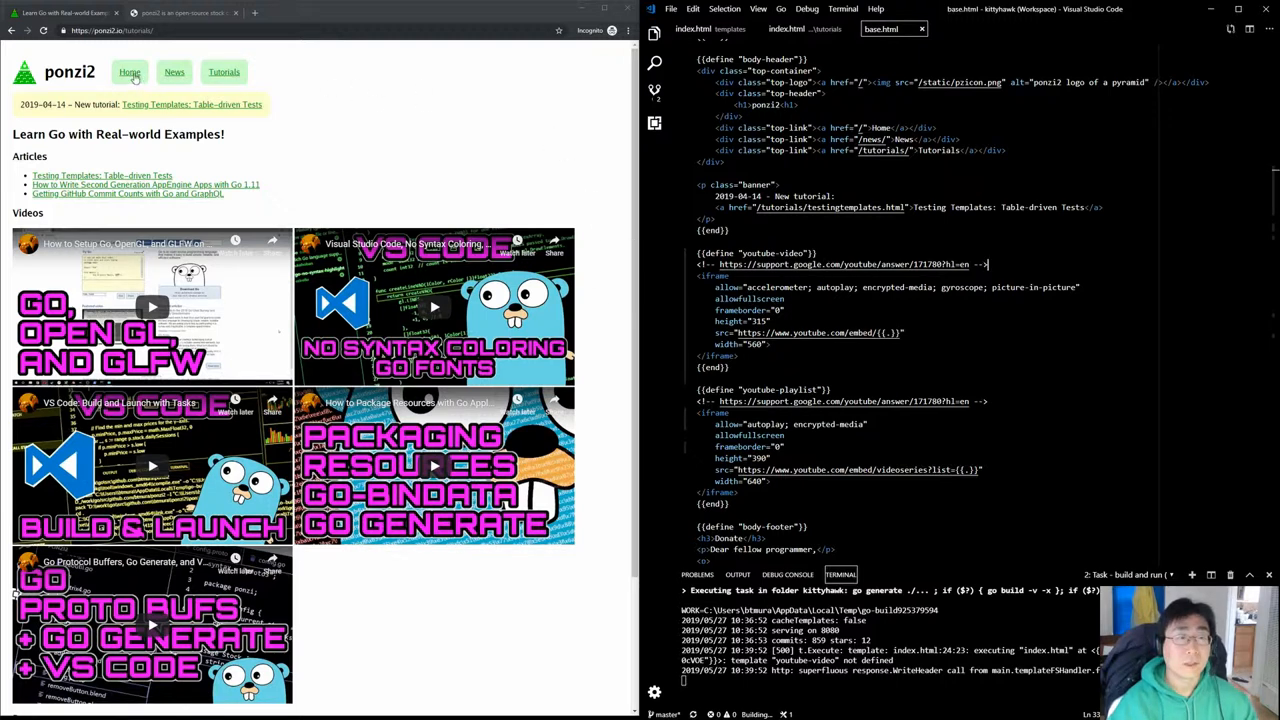
# Return the live ponzi2.io site to its Home page while base.html stays open
pyautogui.click(128, 72)
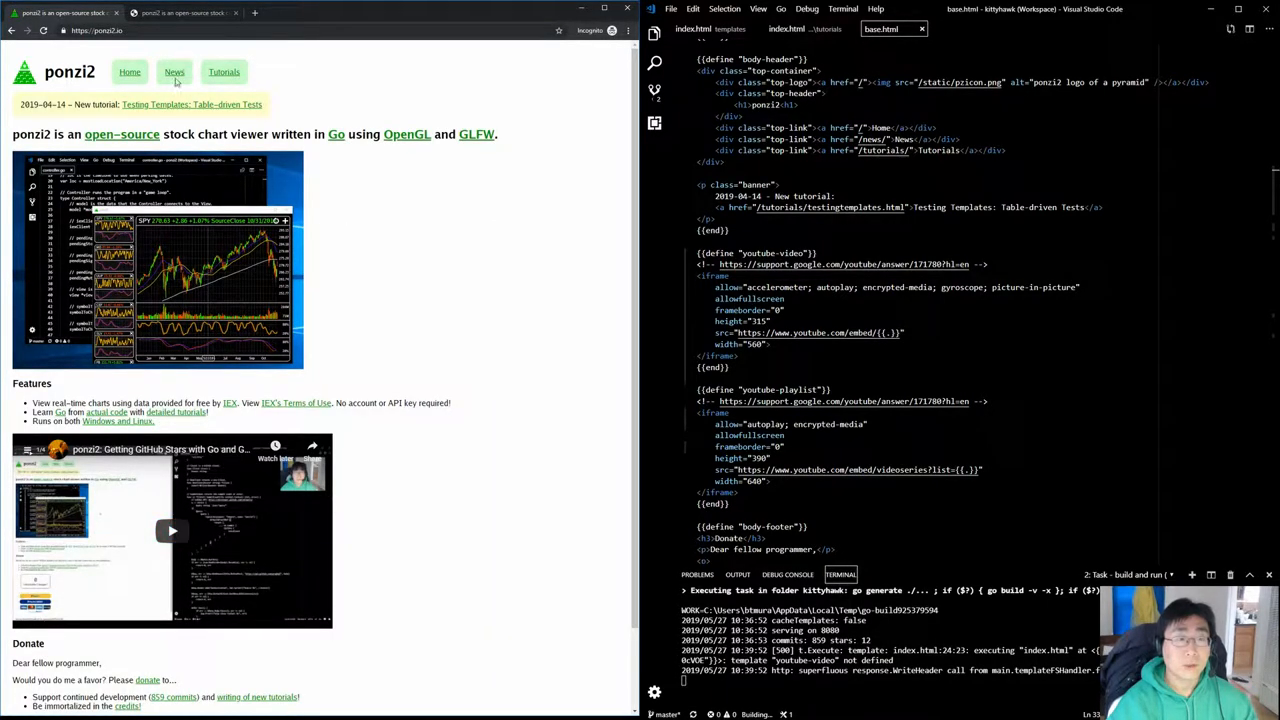
pyautogui.click(224, 72)
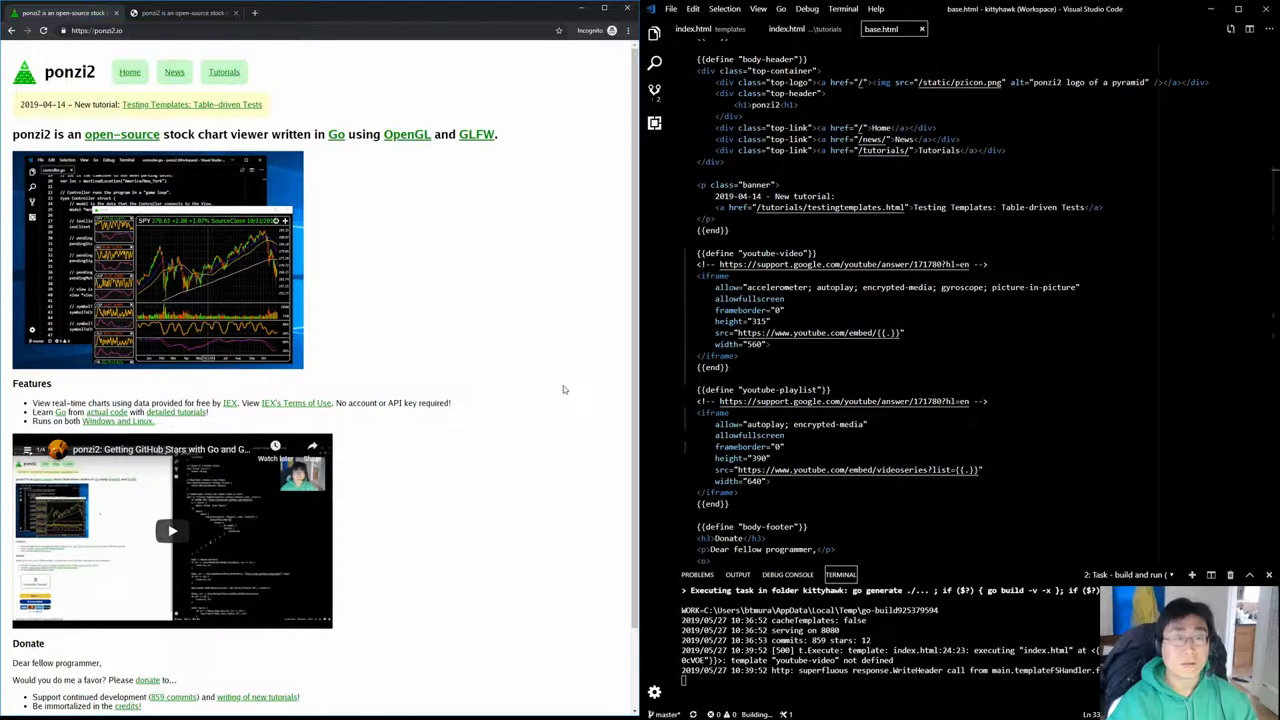
pyautogui.moveTo(558, 364)
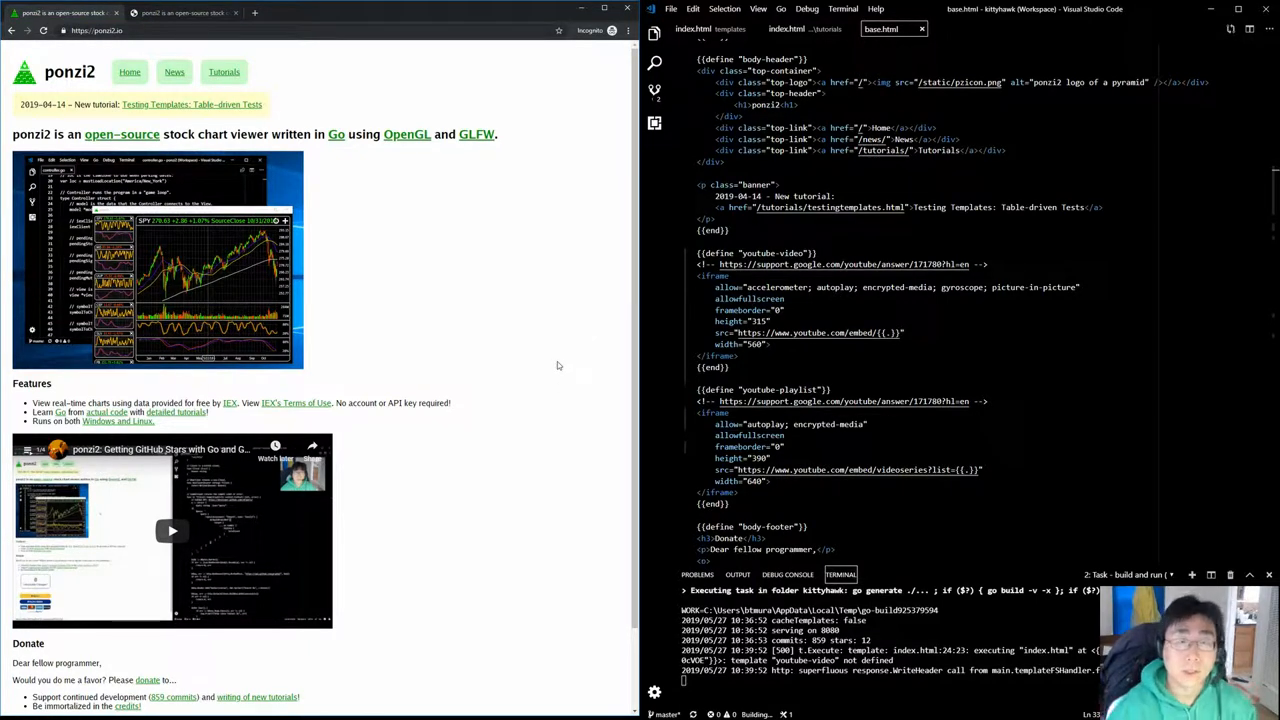